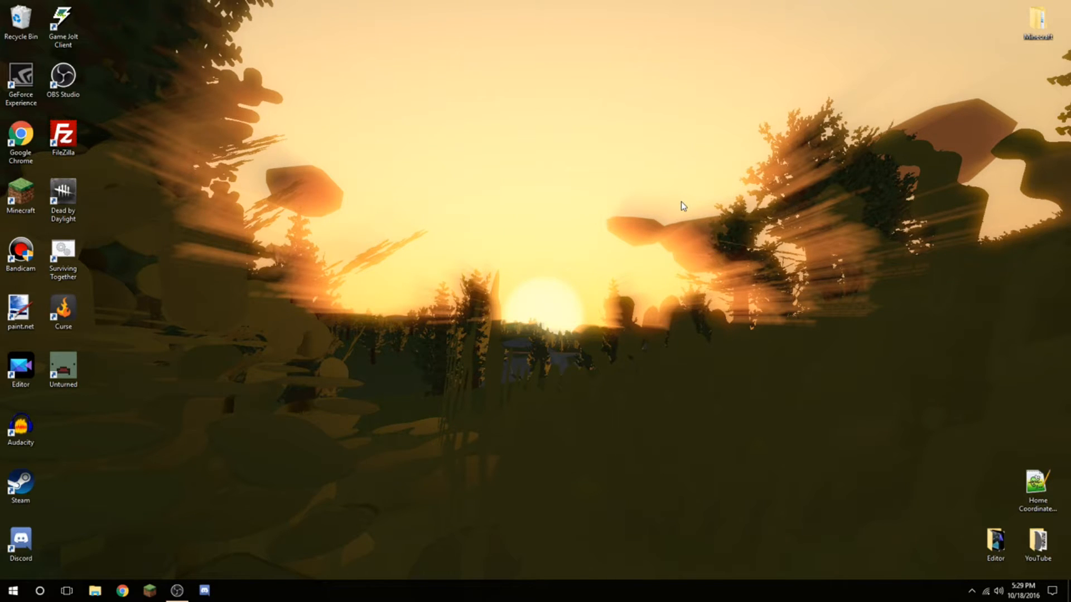
{"action": "mouse_move", "coordinate": [517, 151]}
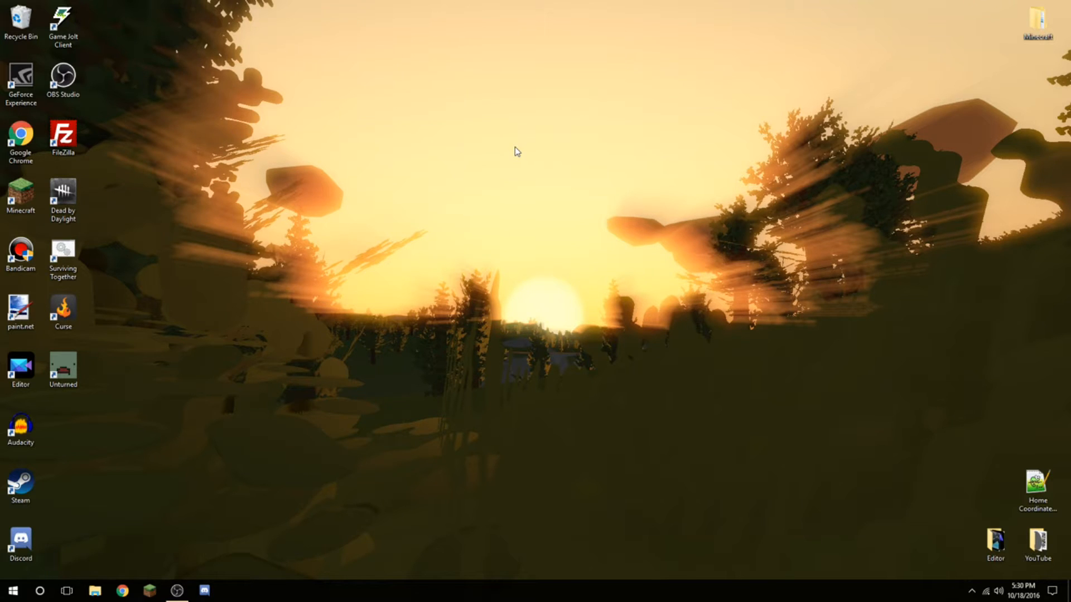
{"action": "mouse_move", "coordinate": [470, 312]}
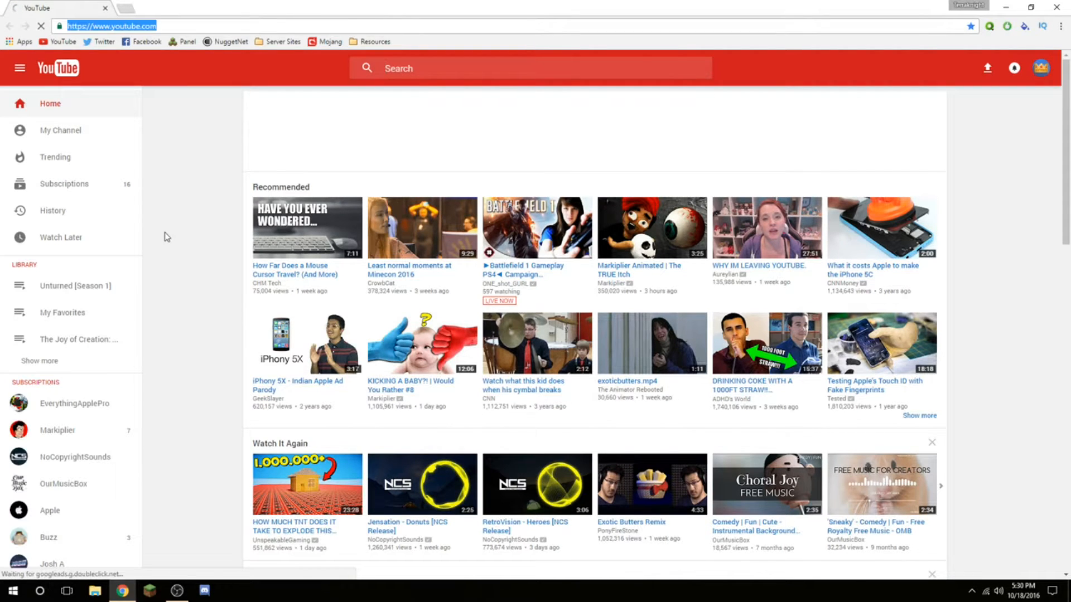
Go to mojang.com and open the full Minecraft snapshot 16w41a post
{"action": "type", "text": "mojang.com"}
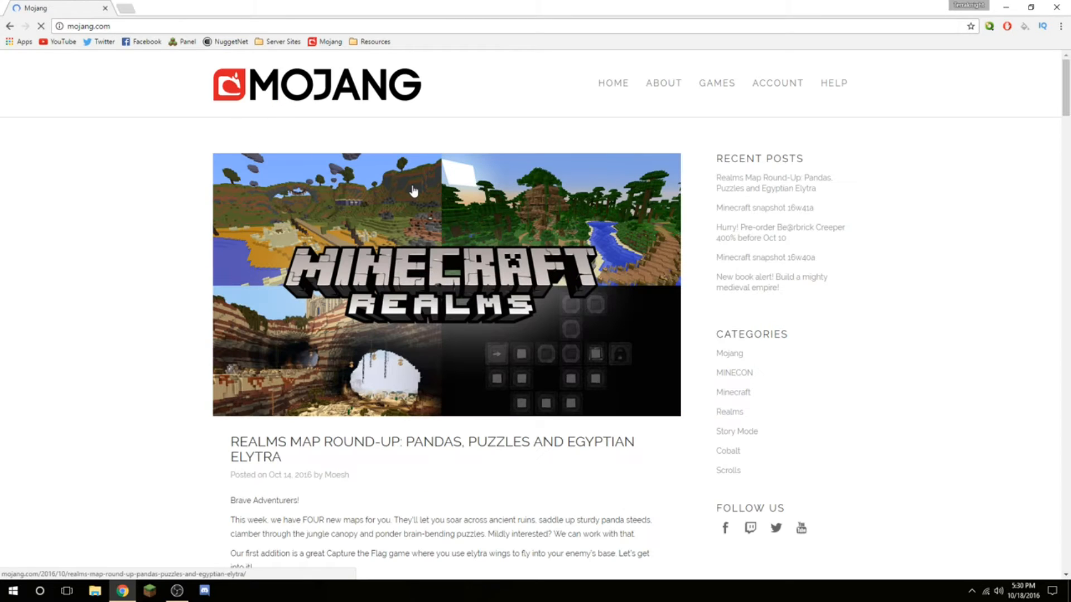
{"action": "scroll", "scroll_direction": "down", "scroll_amount": 3}
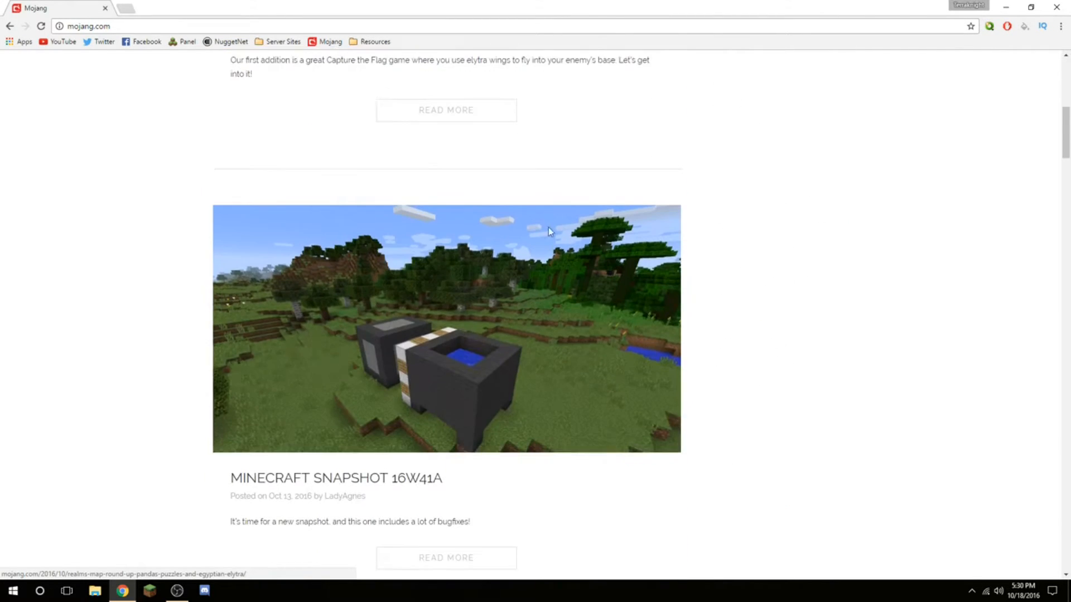
{"action": "scroll", "scroll_direction": "down", "scroll_amount": 3}
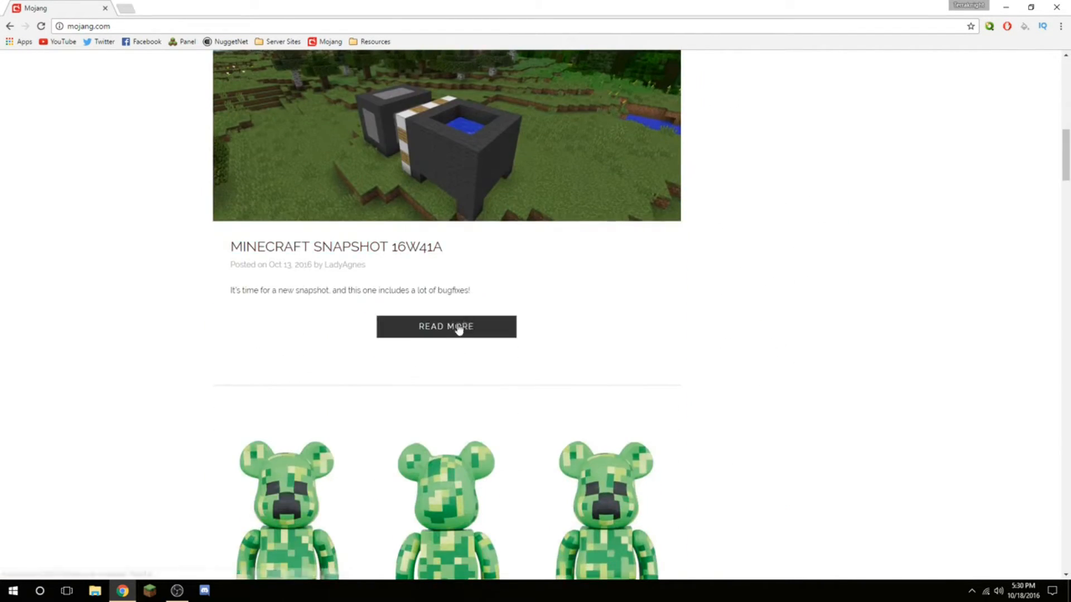
{"action": "left_click", "coordinate": [446, 327]}
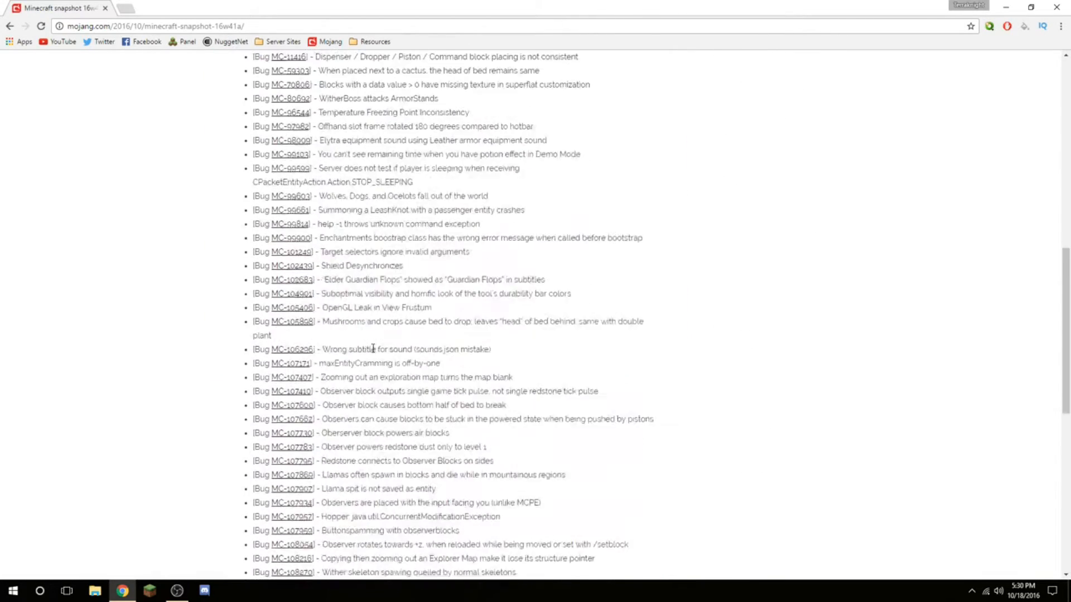
Start downloading the snapshot's Minecraft server jar from the post
{"action": "scroll", "scroll_direction": "down", "scroll_amount": 3}
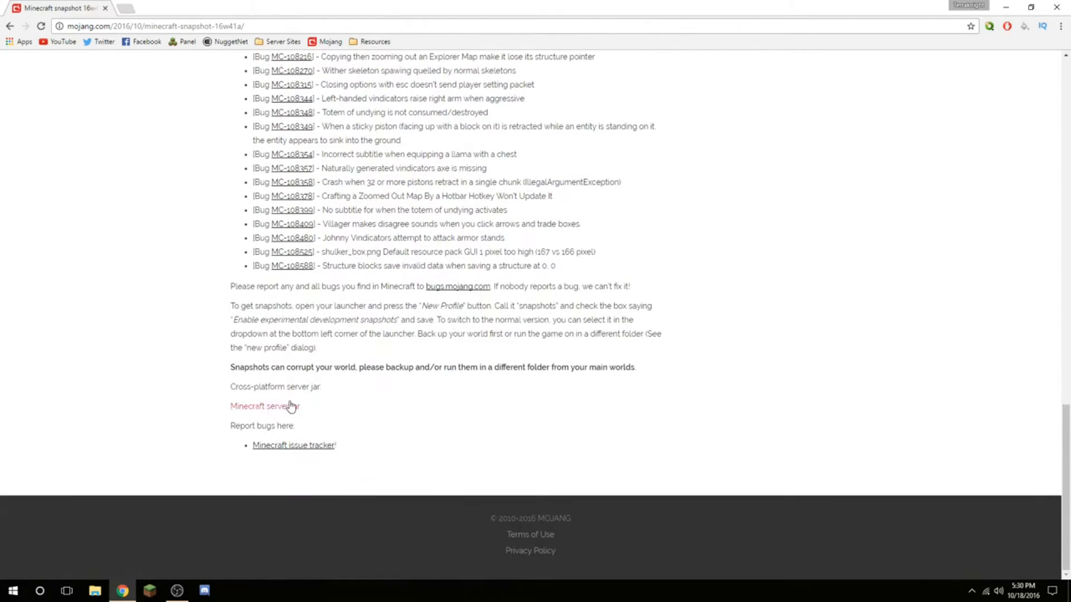
{"action": "mouse_move", "coordinate": [274, 409]}
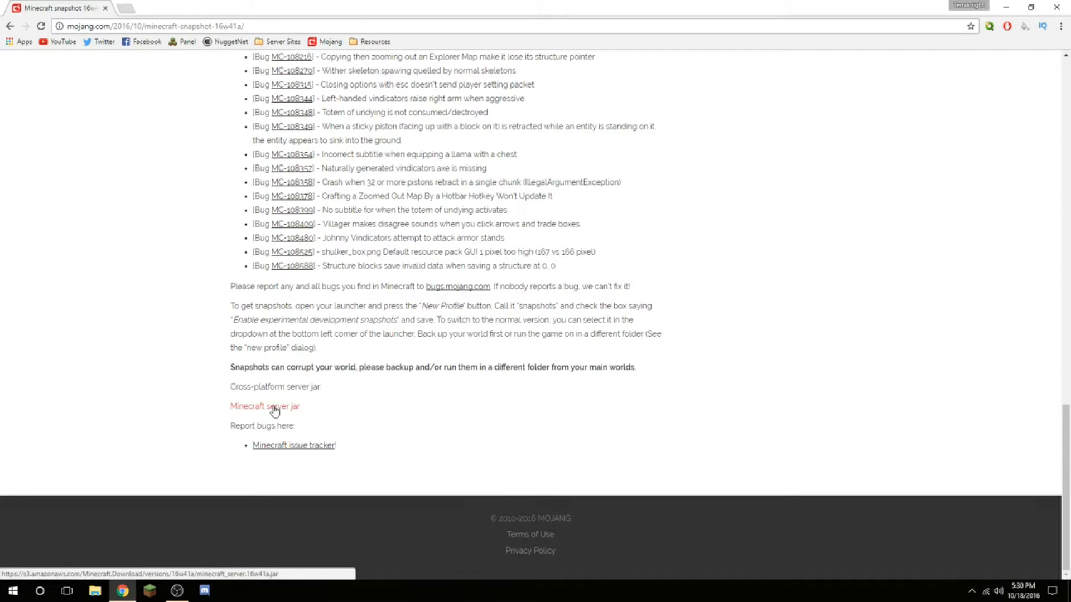
{"action": "left_click", "coordinate": [265, 406]}
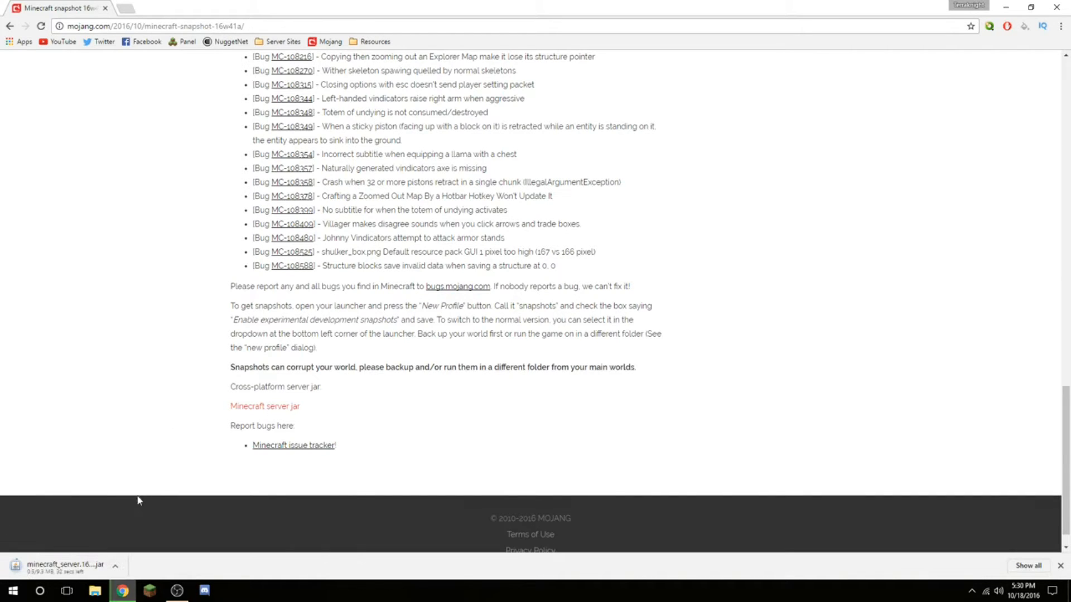
{"action": "mouse_move", "coordinate": [145, 555]}
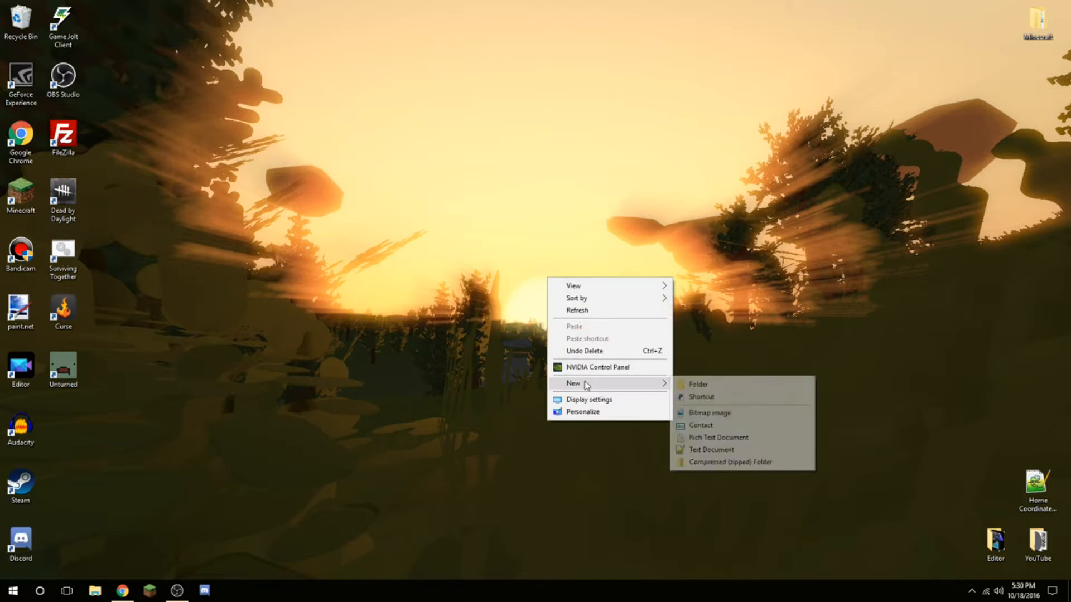
Create a Server folder on the desktop and keep the downloaded jar despite the warning
{"action": "left_click", "coordinate": [697, 384]}
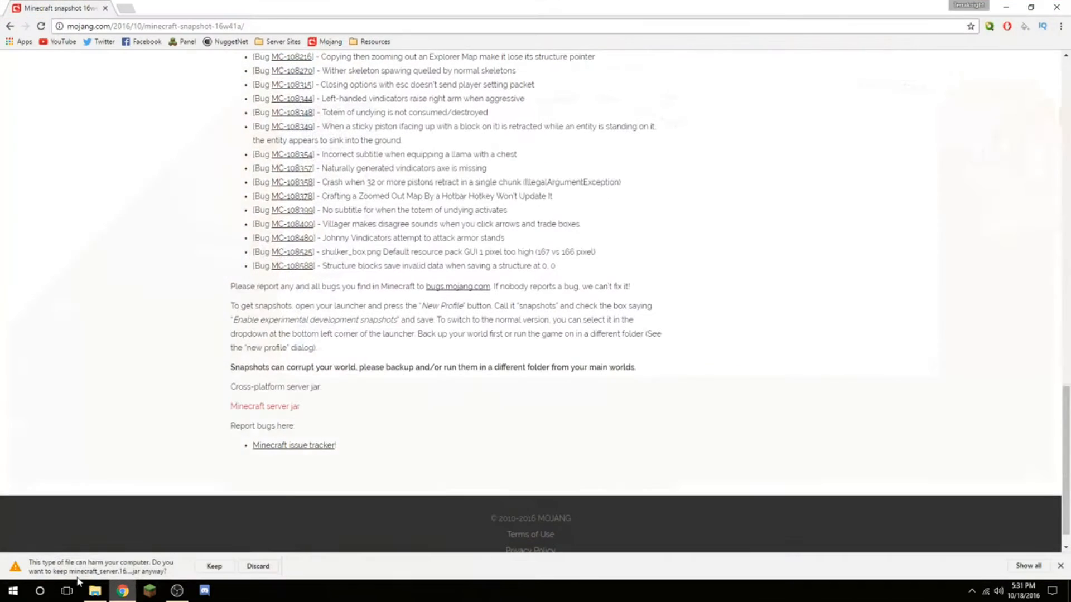
{"action": "left_click", "coordinate": [214, 565]}
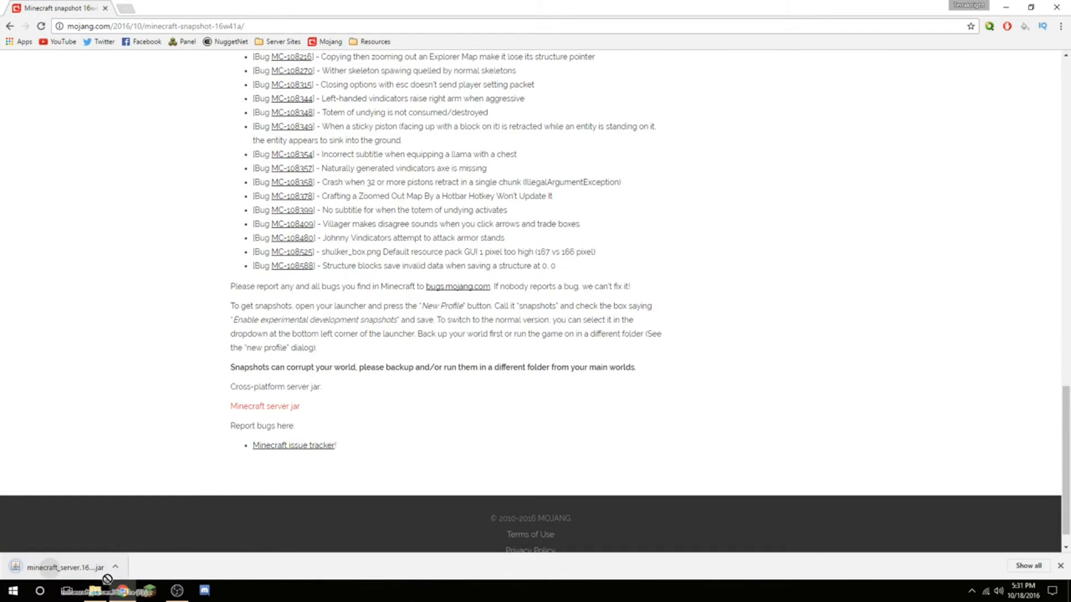
{"action": "left_click", "coordinate": [94, 591]}
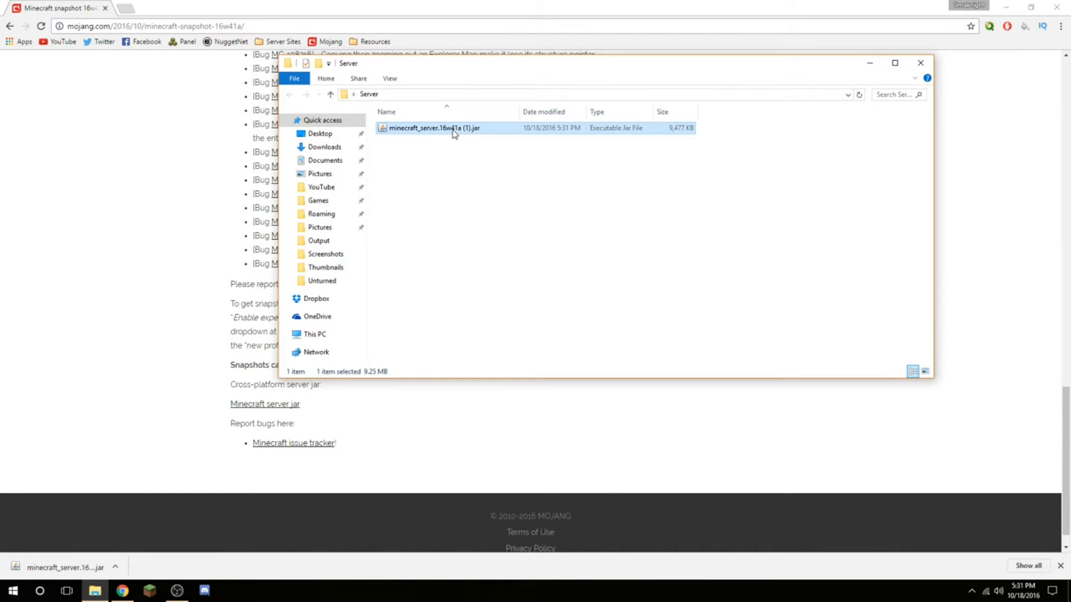
Rename the jar inside the Server folder to minecraft.jar
{"action": "left_click", "coordinate": [436, 129]}
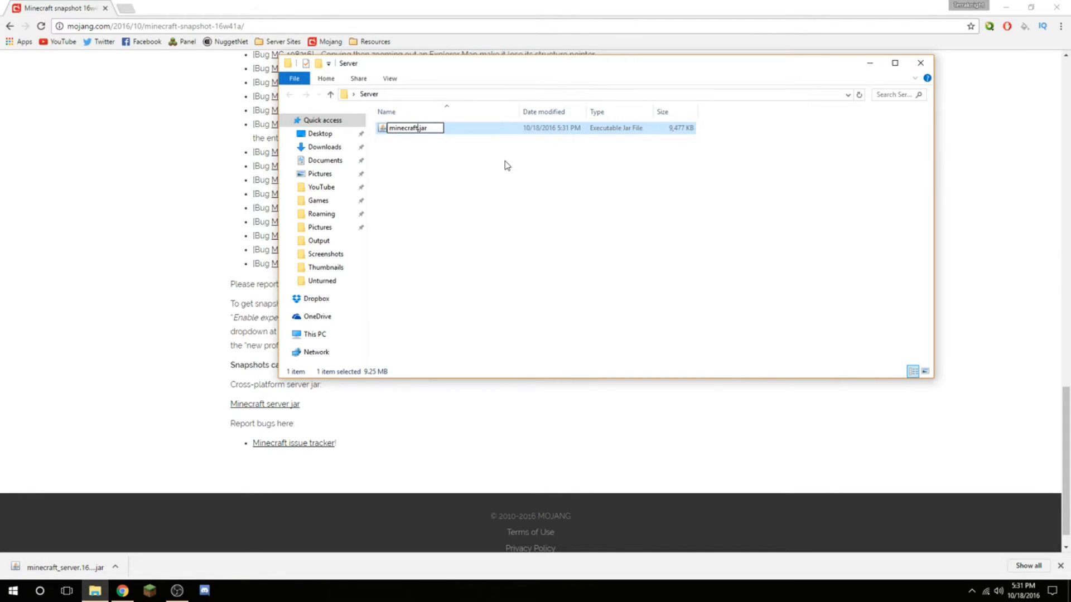
{"action": "key", "text": "Return"}
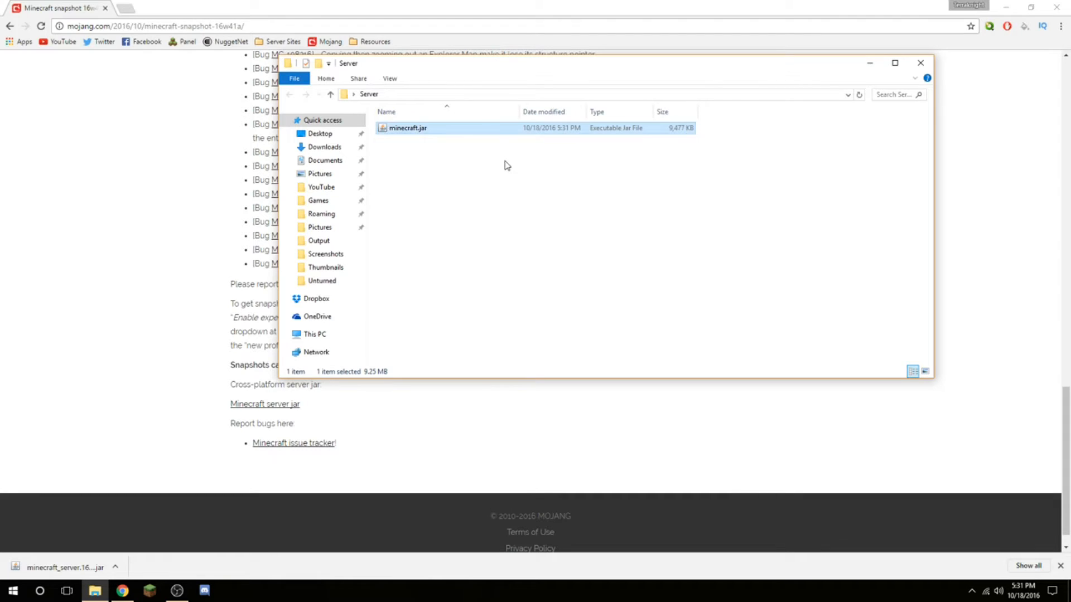
{"action": "left_click", "coordinate": [498, 200]}
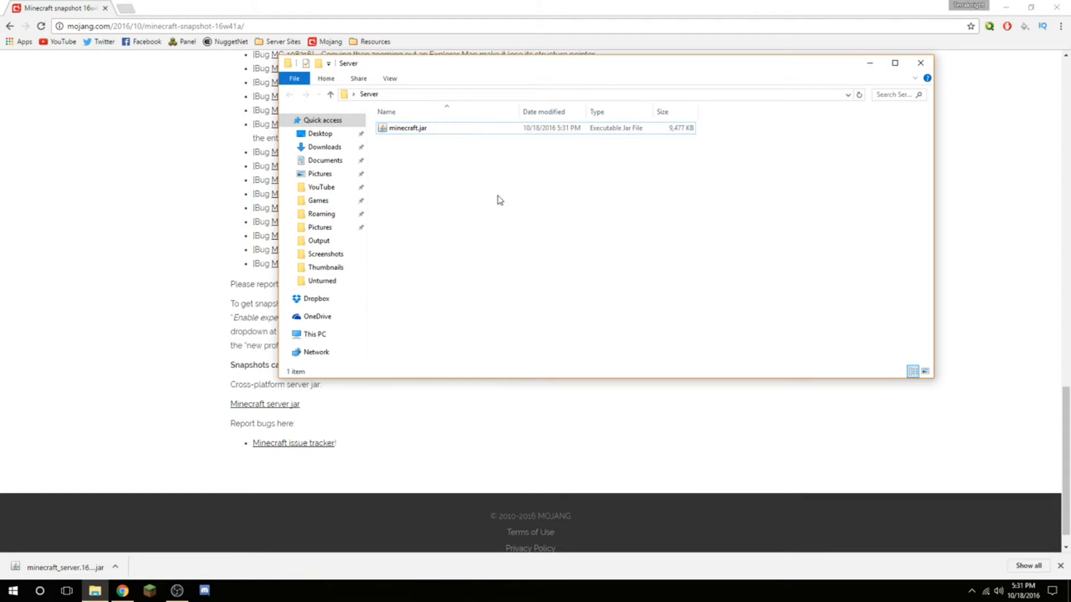
Create a new text document START.txt in the Server folder and open it for editing
{"action": "right_click", "coordinate": [498, 199]}
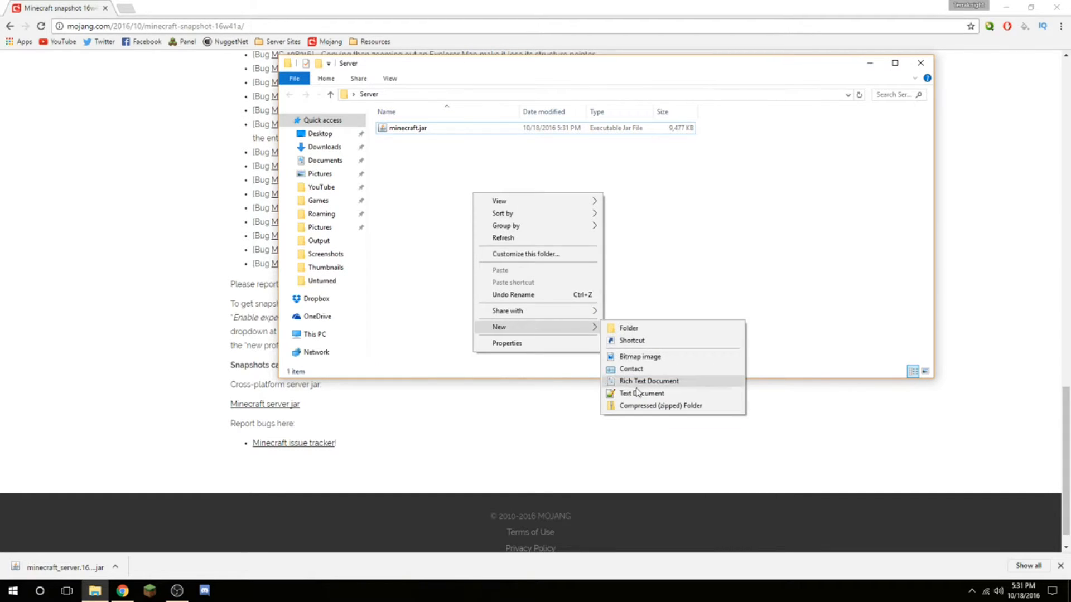
{"action": "left_click", "coordinate": [640, 394]}
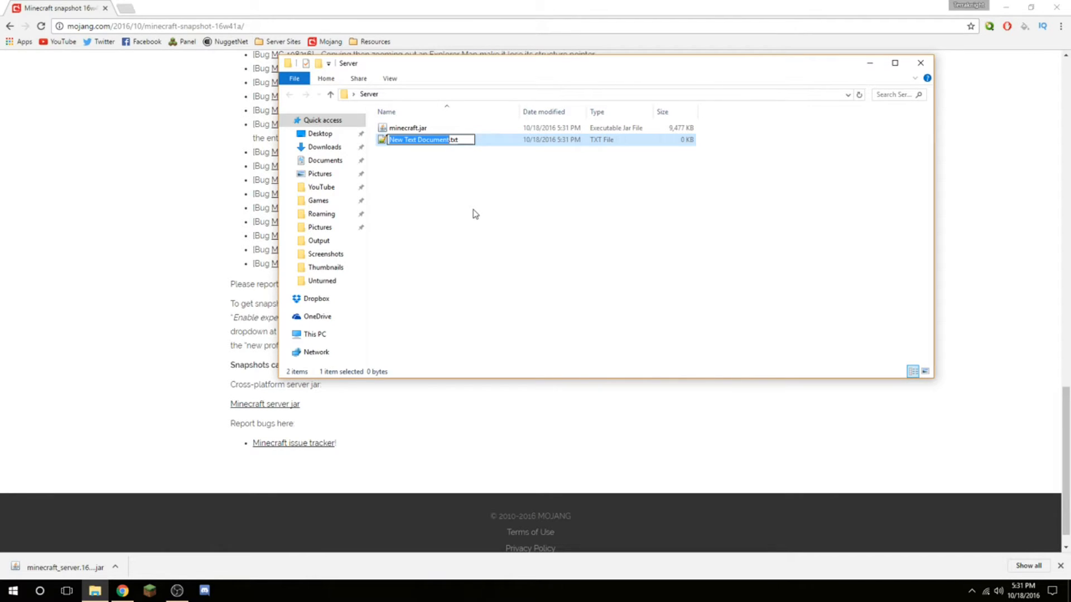
{"action": "mouse_move", "coordinate": [480, 200]}
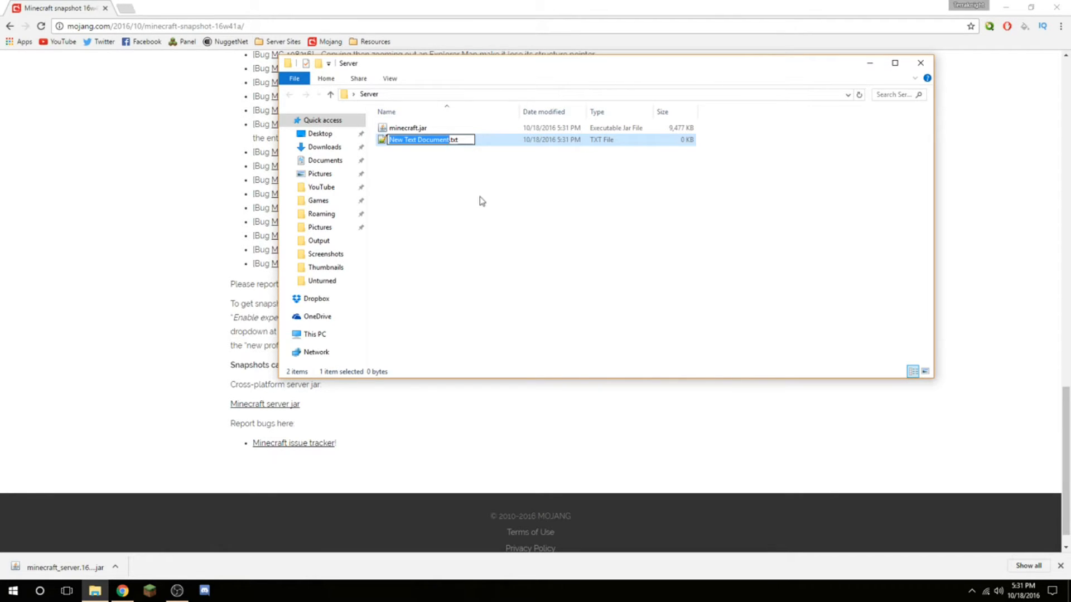
{"action": "mouse_move", "coordinate": [478, 165]}
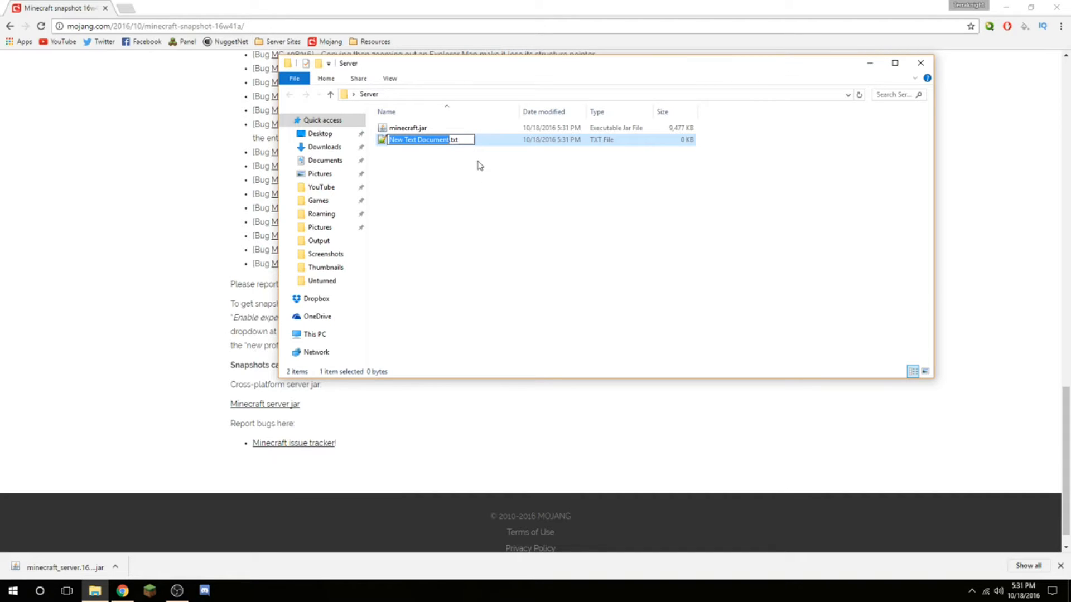
{"action": "type", "text": "START.txt"}
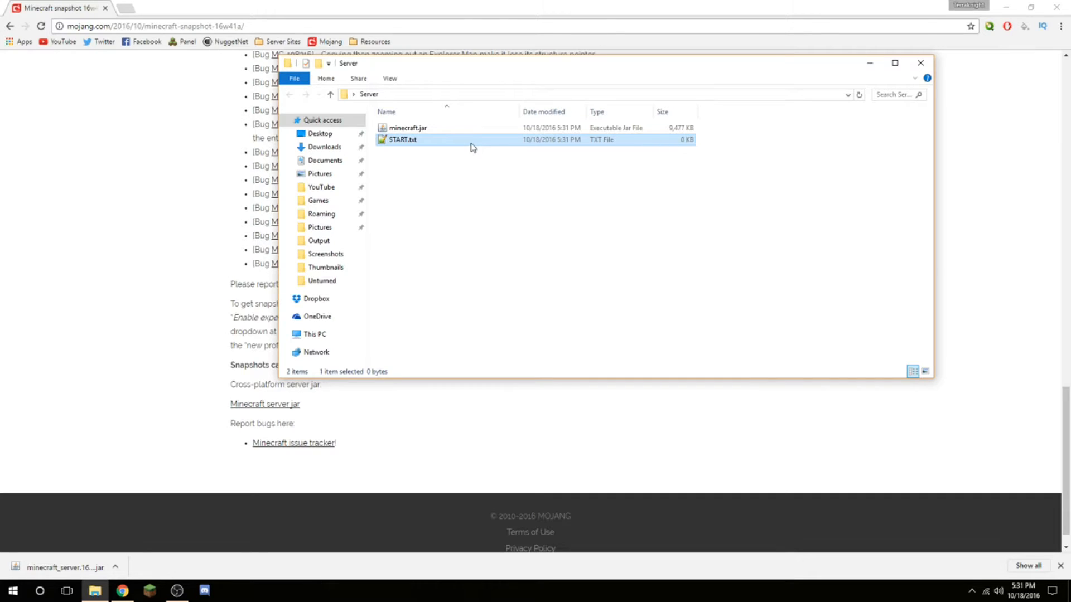
{"action": "double_click", "coordinate": [402, 139]}
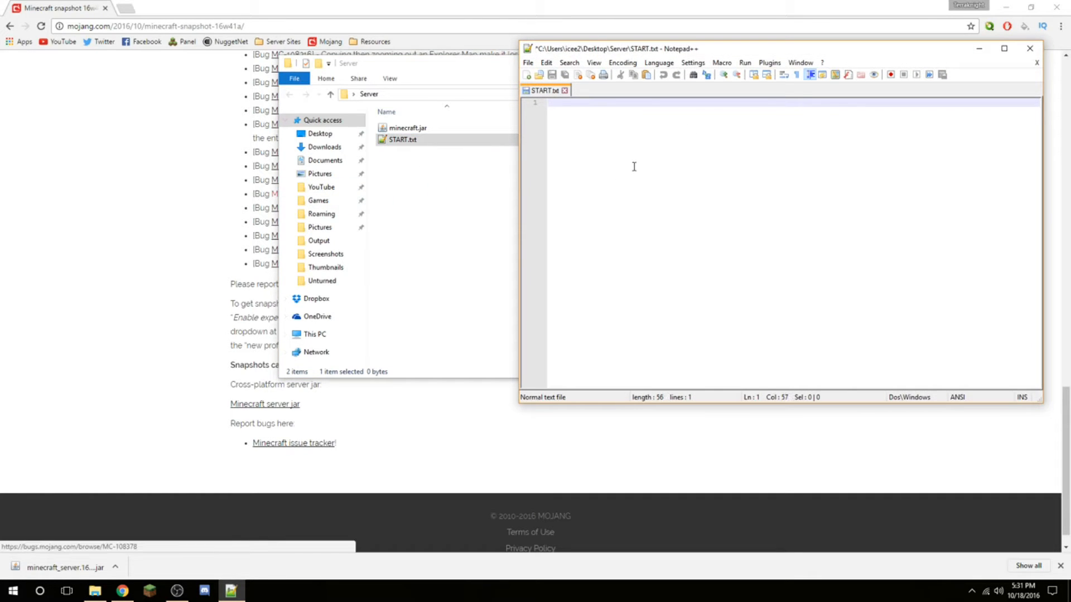
Write 'java -Xmx1024M -Xms1024M -jar minecraft.jar nogui' and save it as START.bat
{"action": "type", "text": "java -Xmx1024M -Xms1024M -jar minecraft_server.jar nogui"}
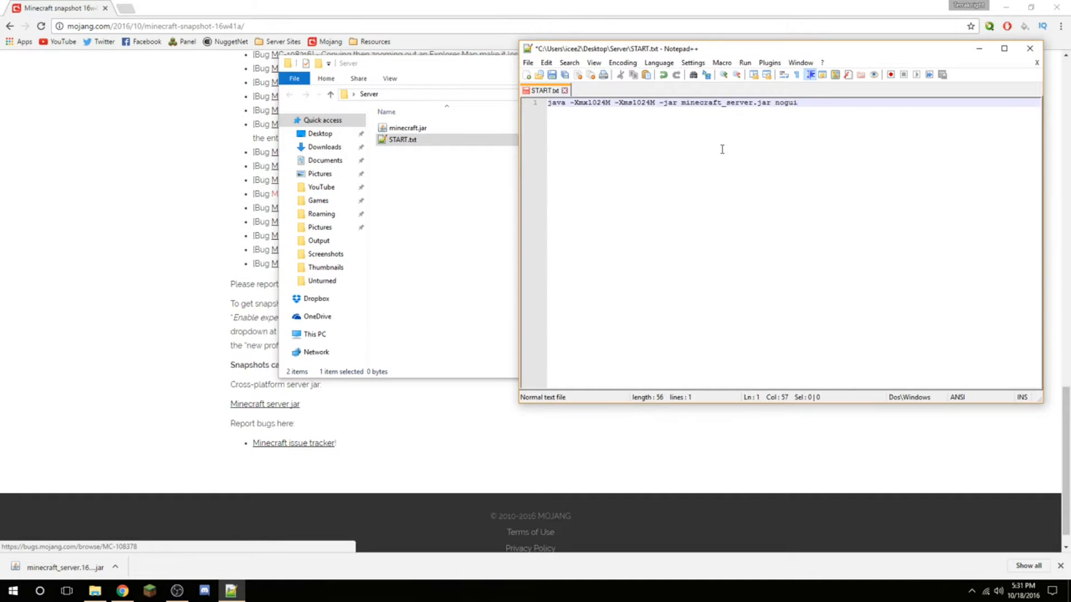
{"action": "mouse_move", "coordinate": [716, 148]}
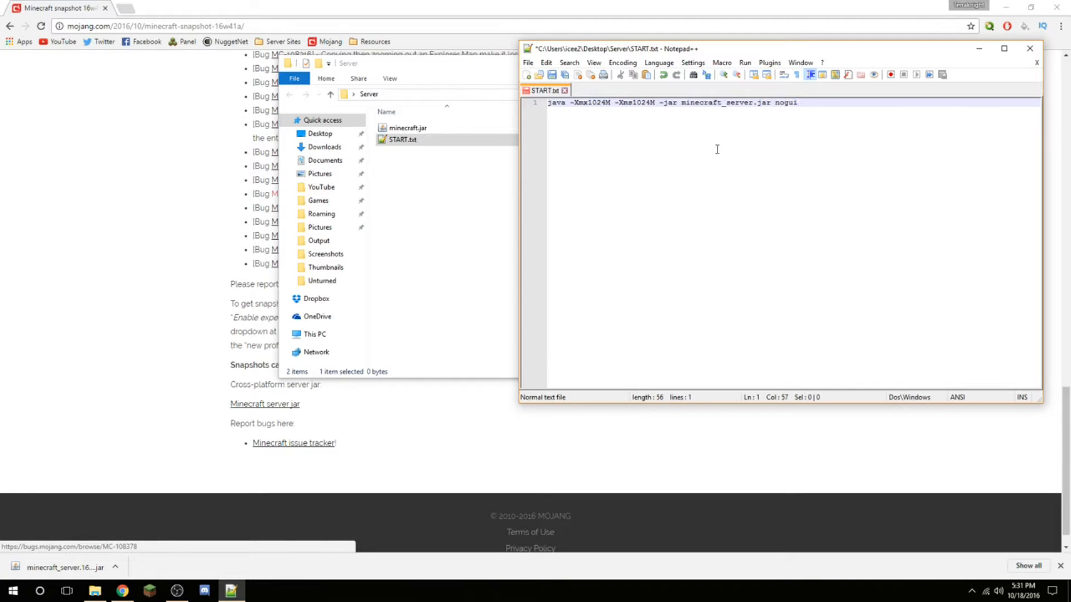
{"action": "mouse_move", "coordinate": [741, 100]}
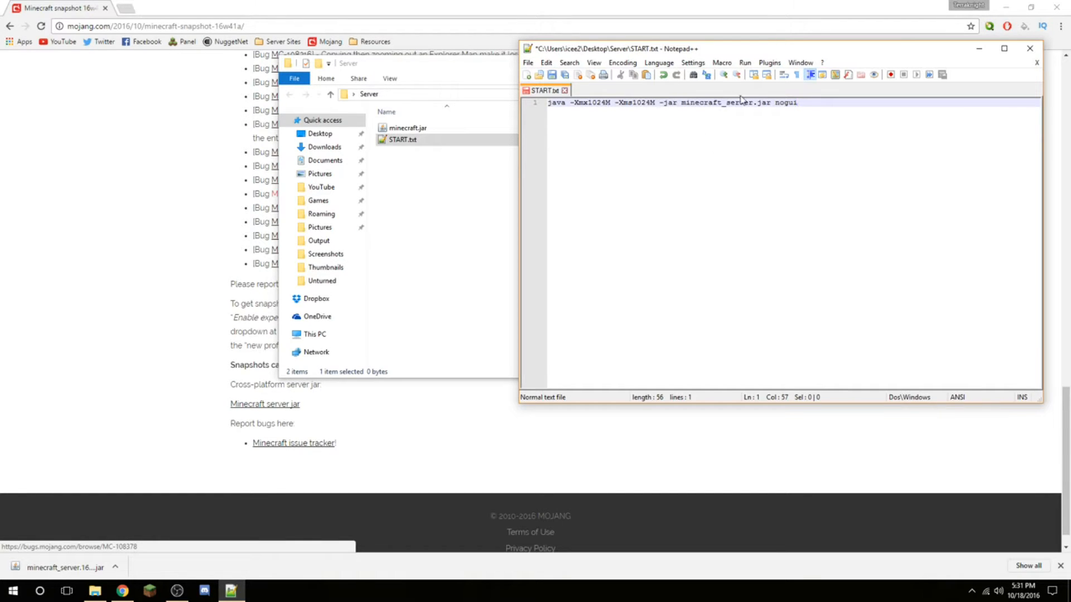
{"action": "key", "text": "BackSpace"}
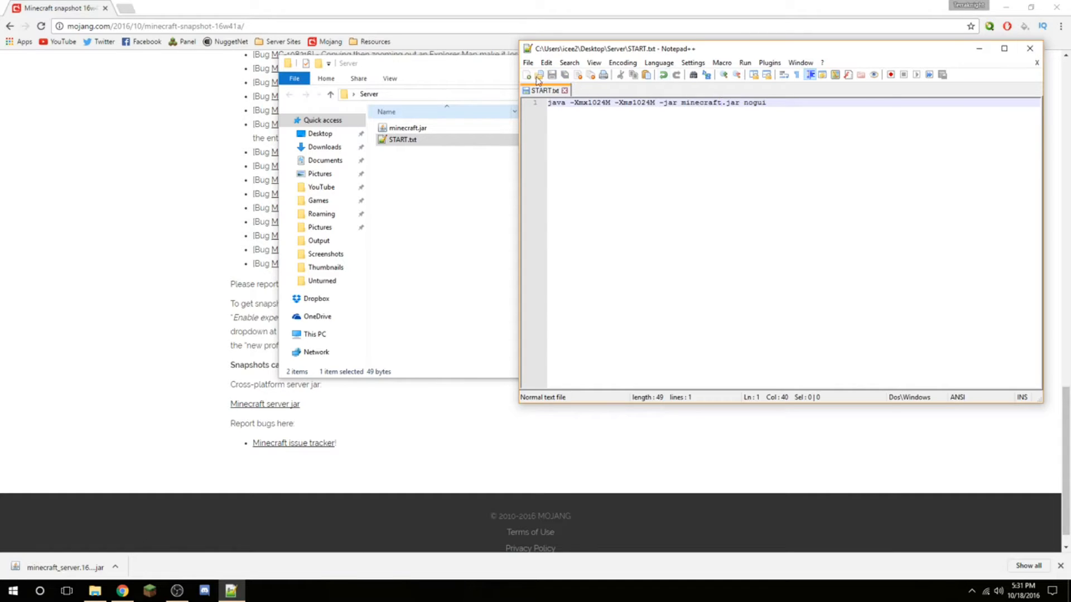
{"action": "left_click", "coordinate": [551, 75]}
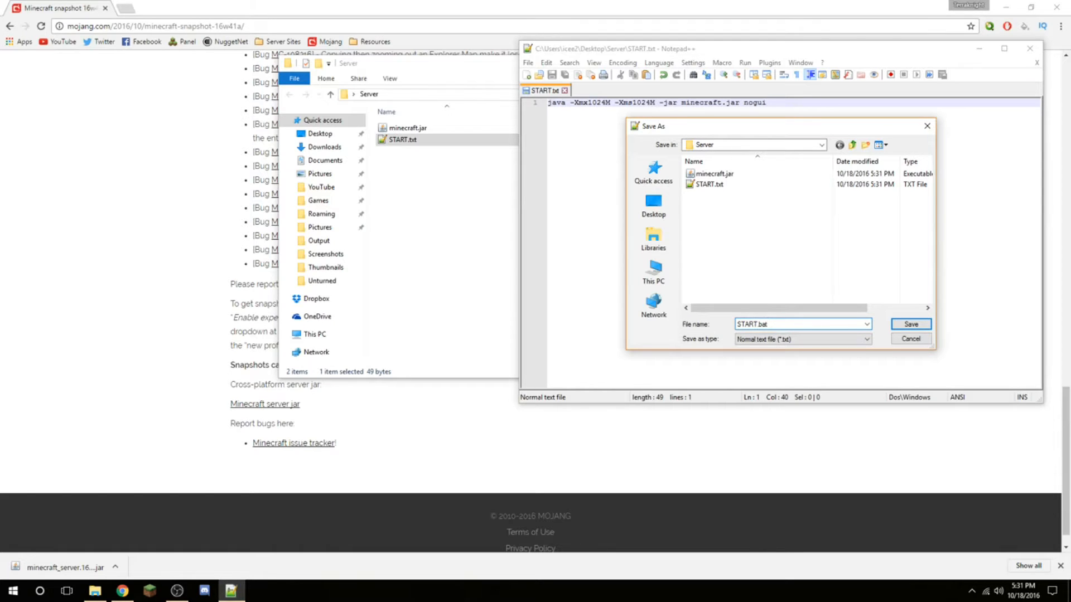
{"action": "left_click", "coordinate": [910, 324]}
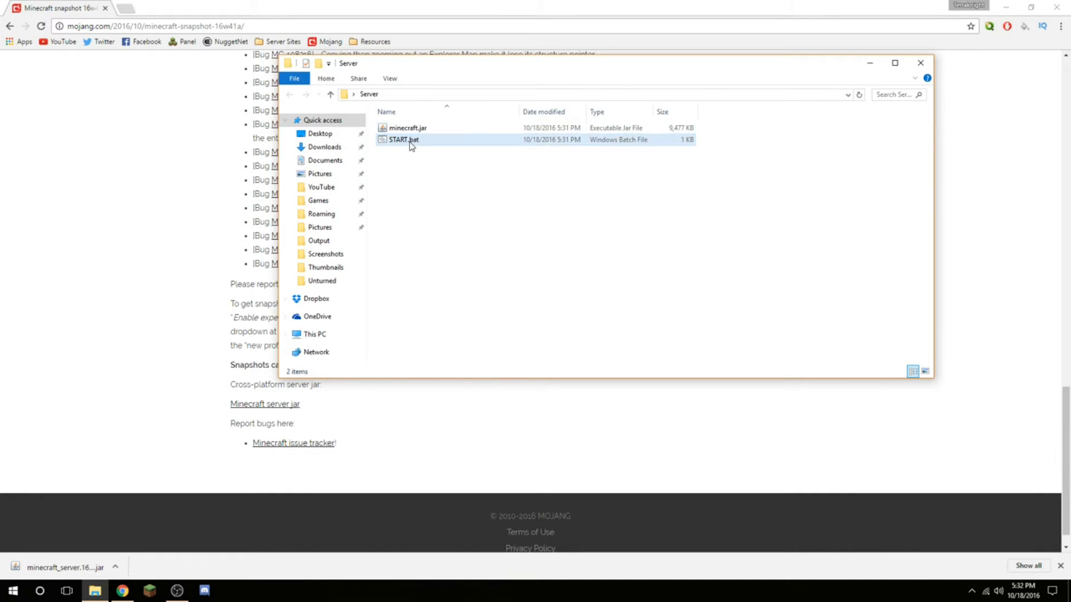
Run START.bat once so eula.txt and server.properties are generated
{"action": "double_click", "coordinate": [402, 139]}
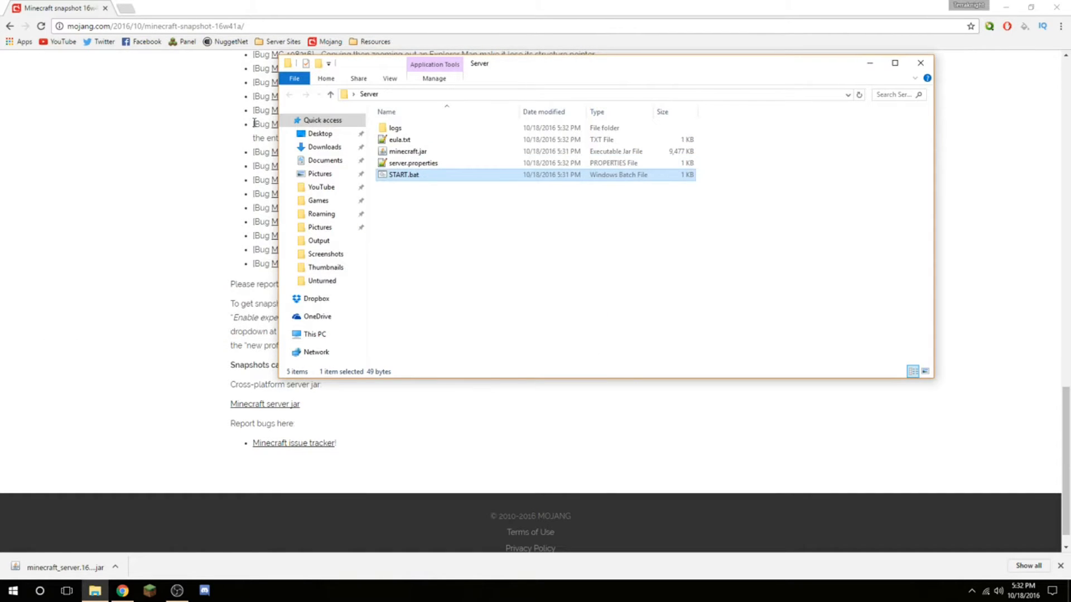
{"action": "left_click", "coordinate": [422, 193]}
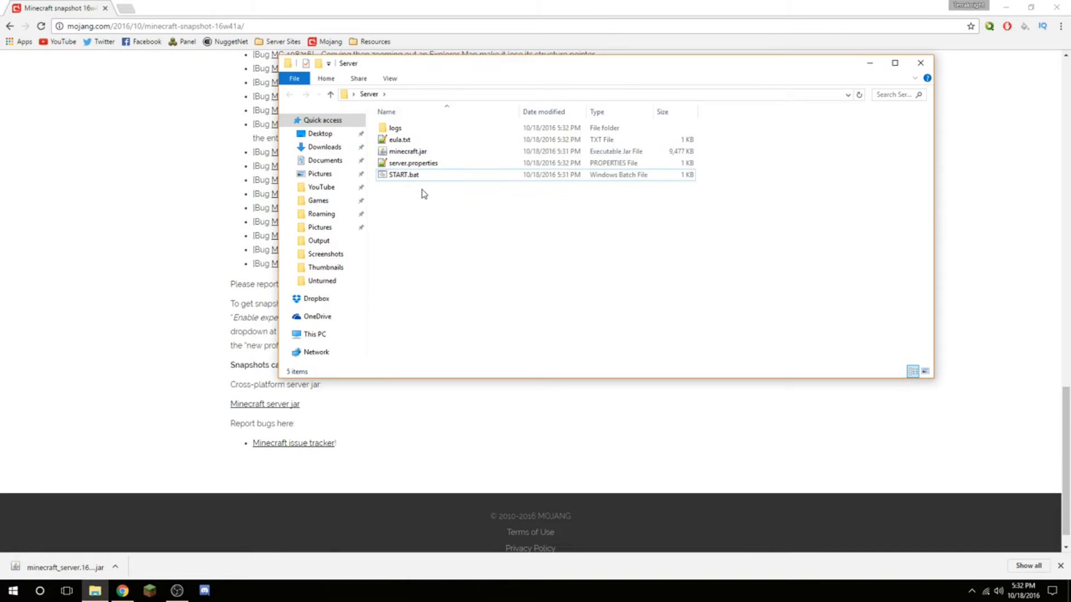
{"action": "left_click", "coordinate": [408, 151]}
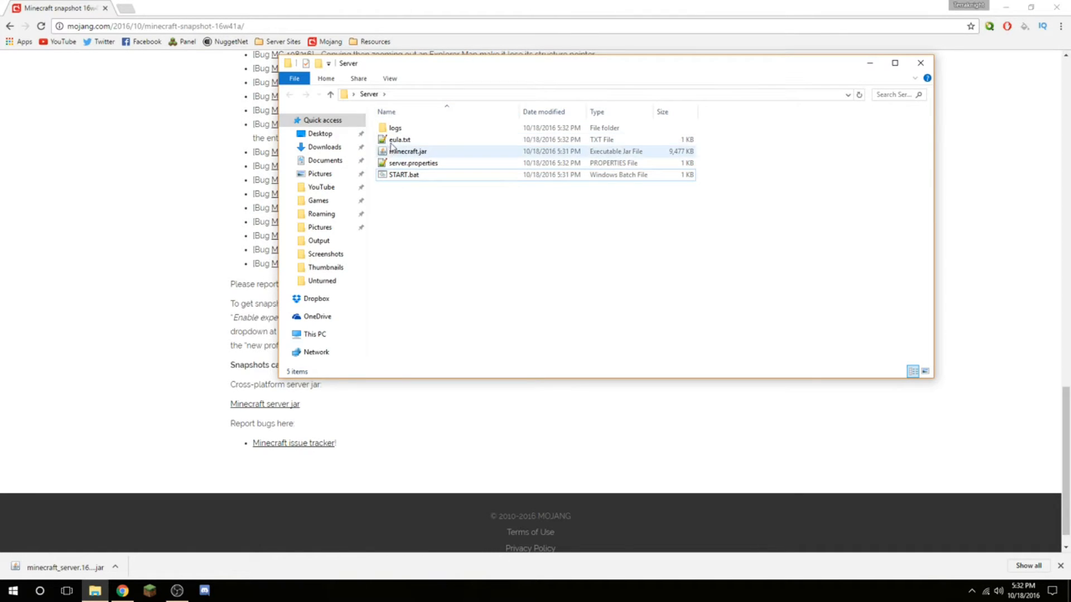
Edit eula.txt to read eula=true and close the editor
{"action": "left_click", "coordinate": [399, 139]}
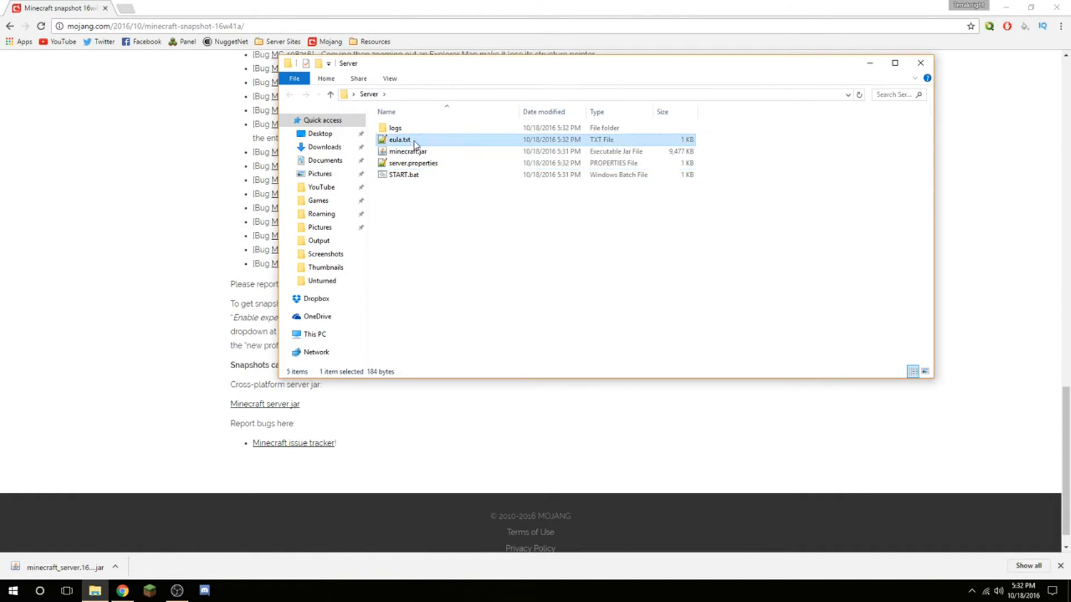
{"action": "double_click", "coordinate": [399, 140]}
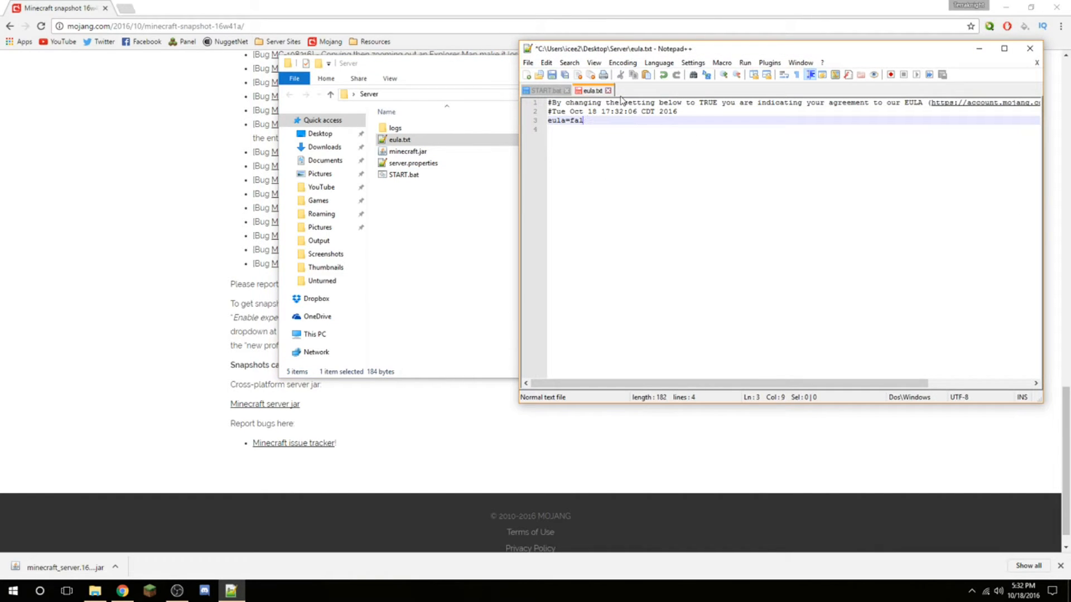
{"action": "type", "text": "rue"}
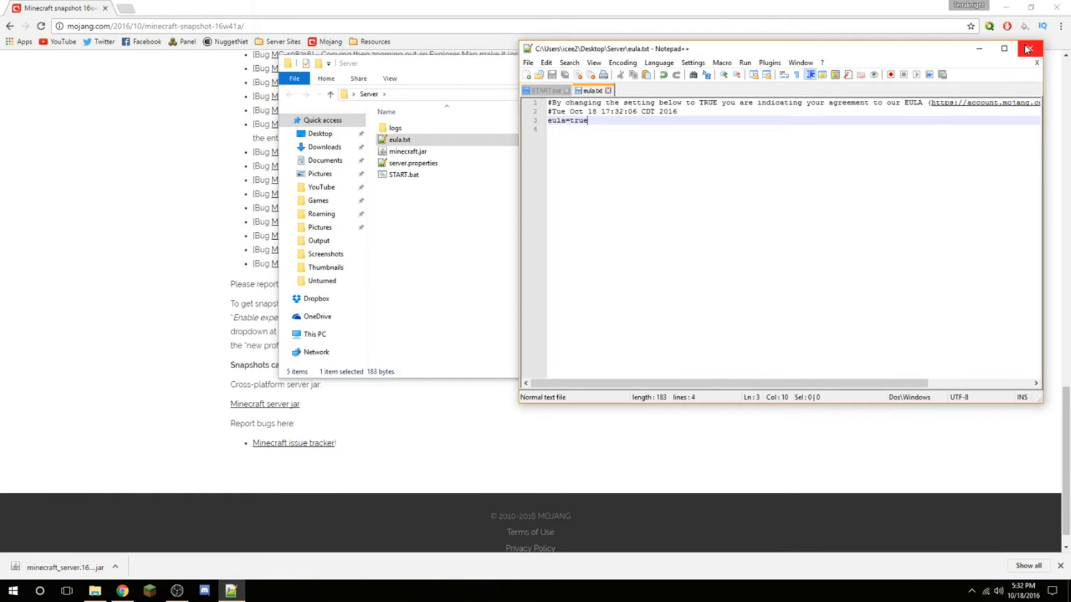
{"action": "left_click", "coordinate": [1030, 48]}
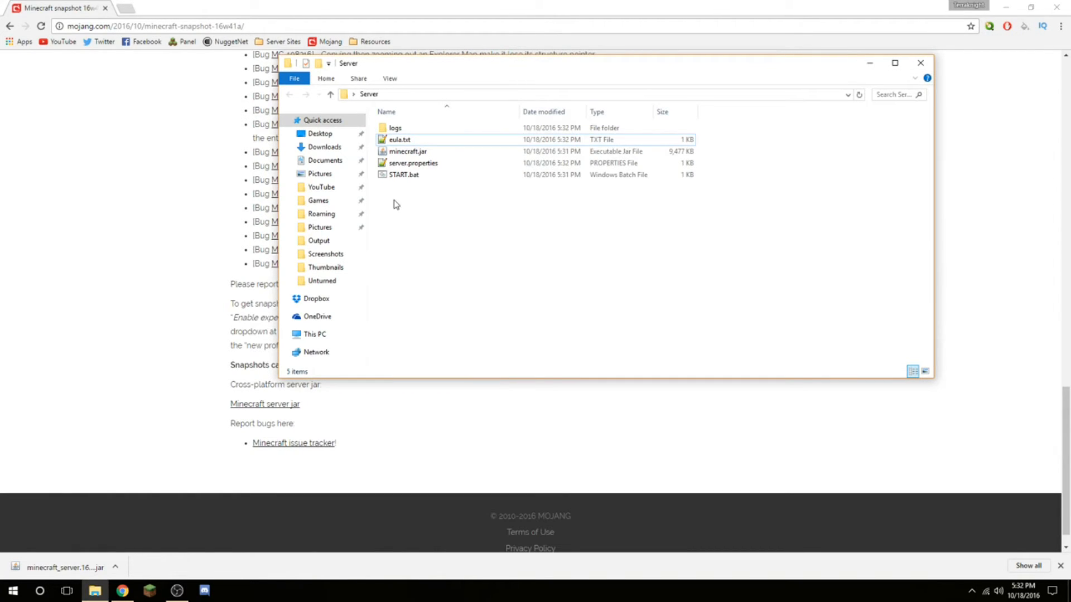
{"action": "mouse_move", "coordinate": [447, 111]}
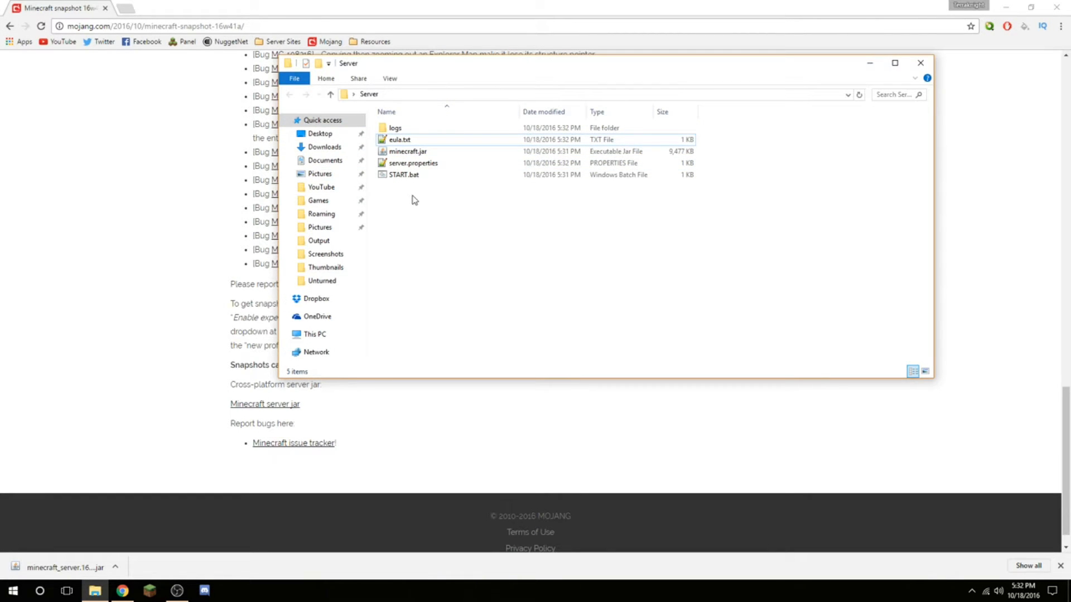
{"action": "mouse_move", "coordinate": [408, 205]}
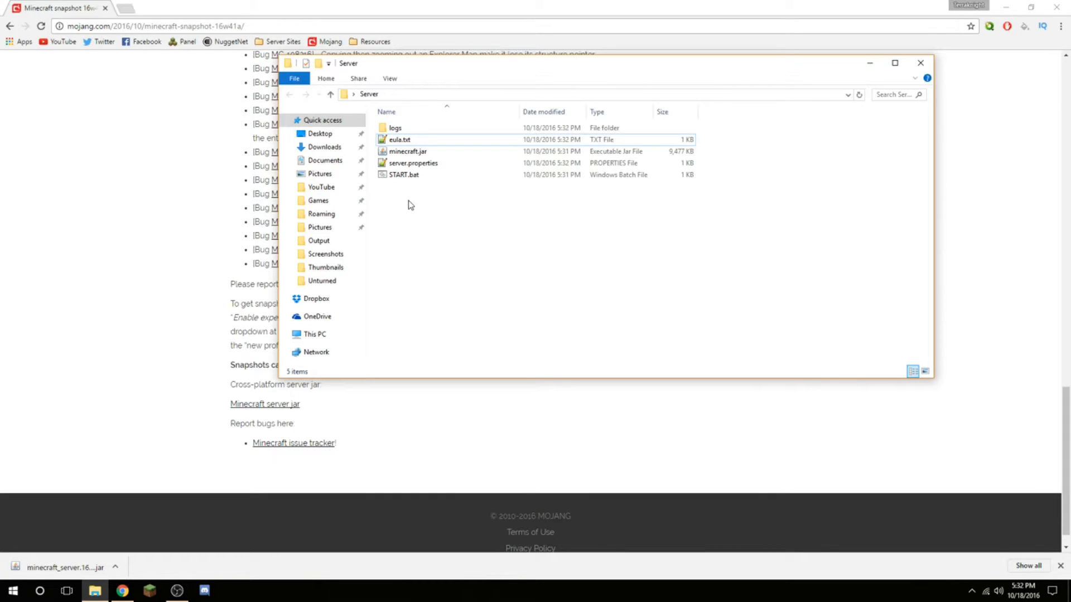
{"action": "mouse_move", "coordinate": [422, 198]}
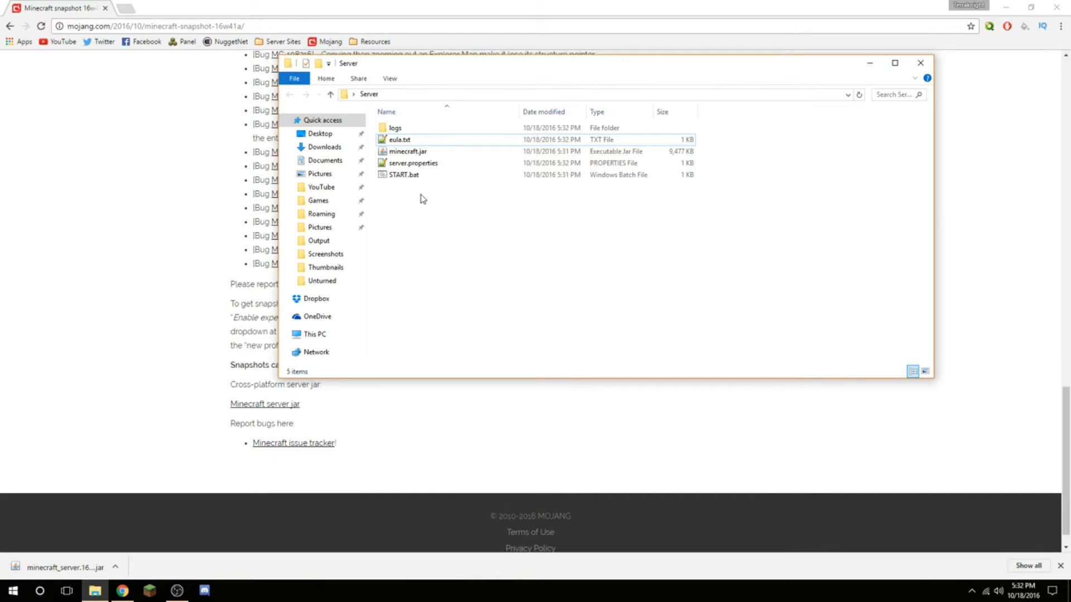
Run START.bat until the world is prepared, then stop the server from the console
{"action": "left_click", "coordinate": [403, 174]}
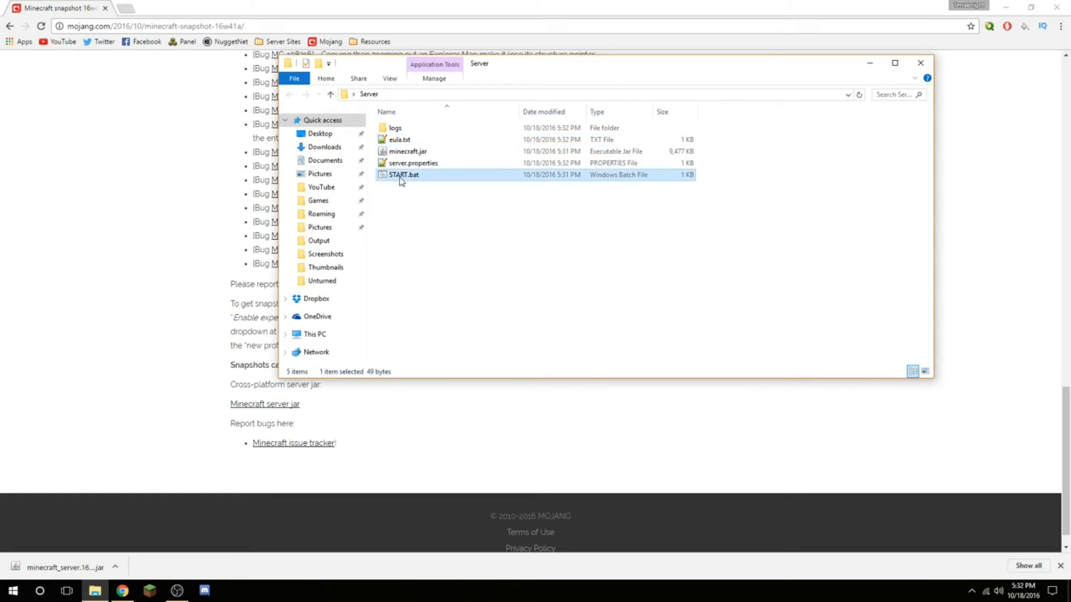
{"action": "double_click", "coordinate": [402, 174]}
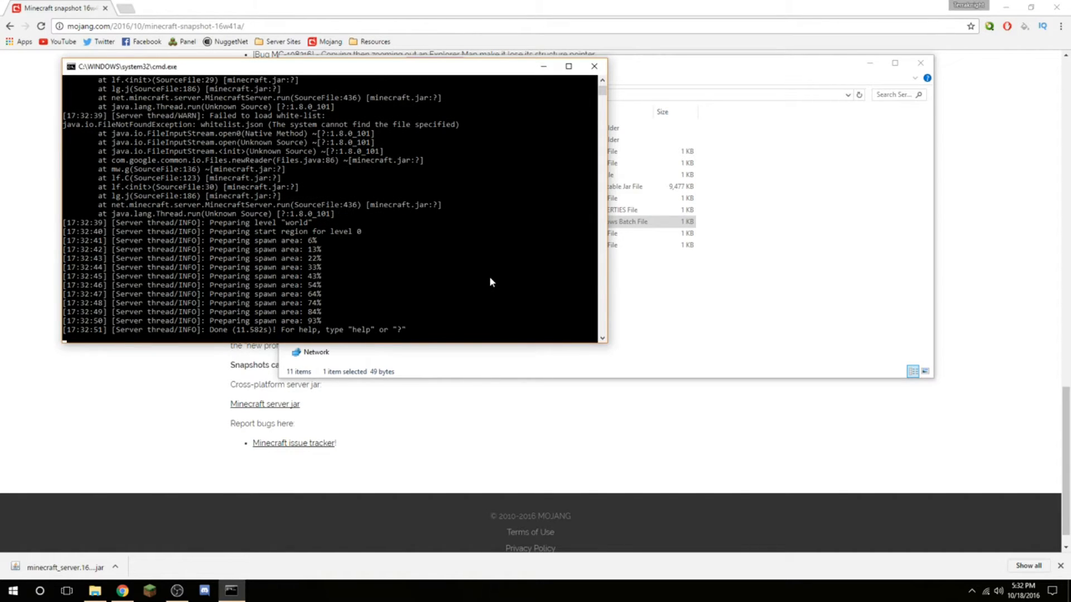
{"action": "type", "text": "stop"}
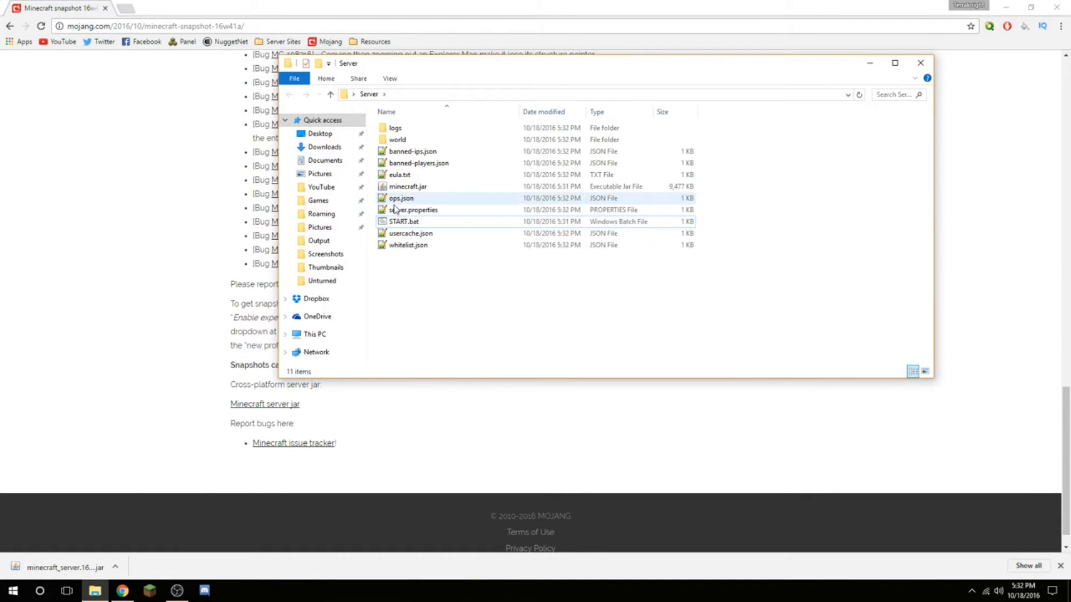
Open server.properties in Notepad++ and look through settings like max-players and server-port
{"action": "left_click", "coordinate": [411, 209]}
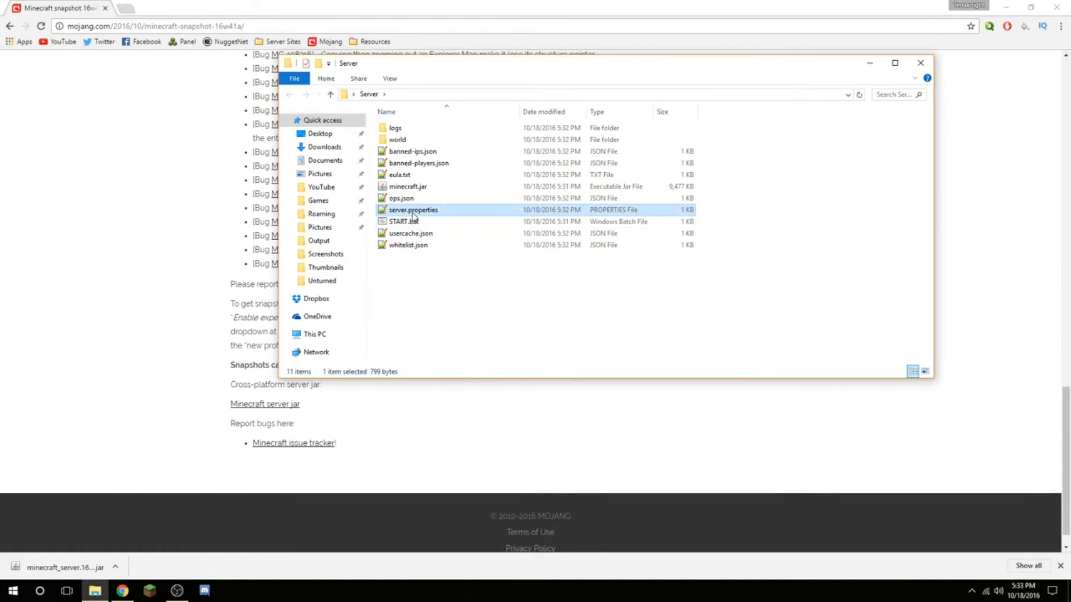
{"action": "double_click", "coordinate": [413, 210]}
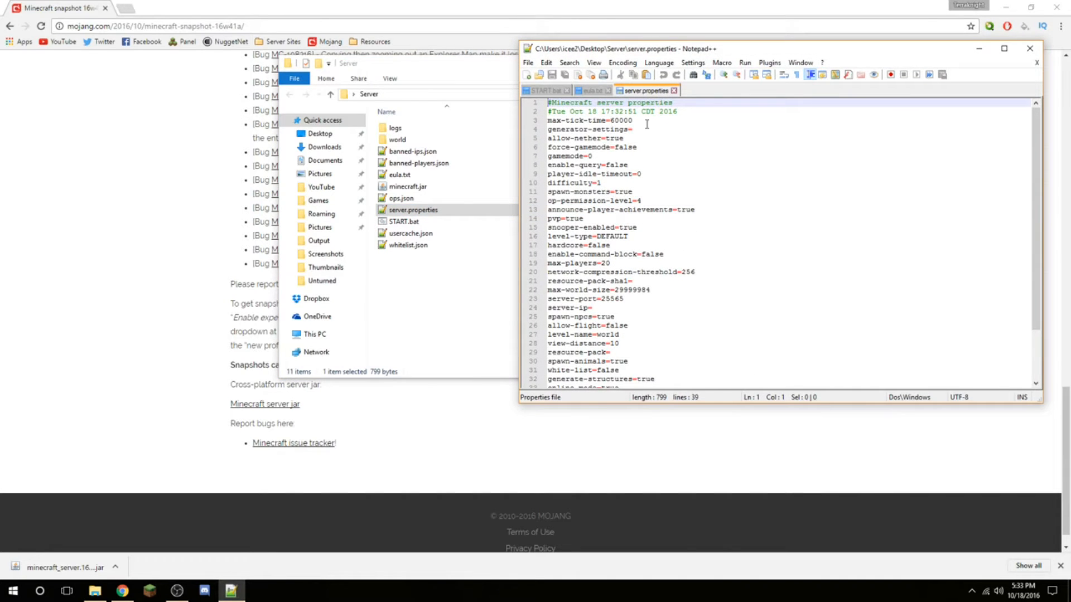
{"action": "left_click", "coordinate": [631, 121]}
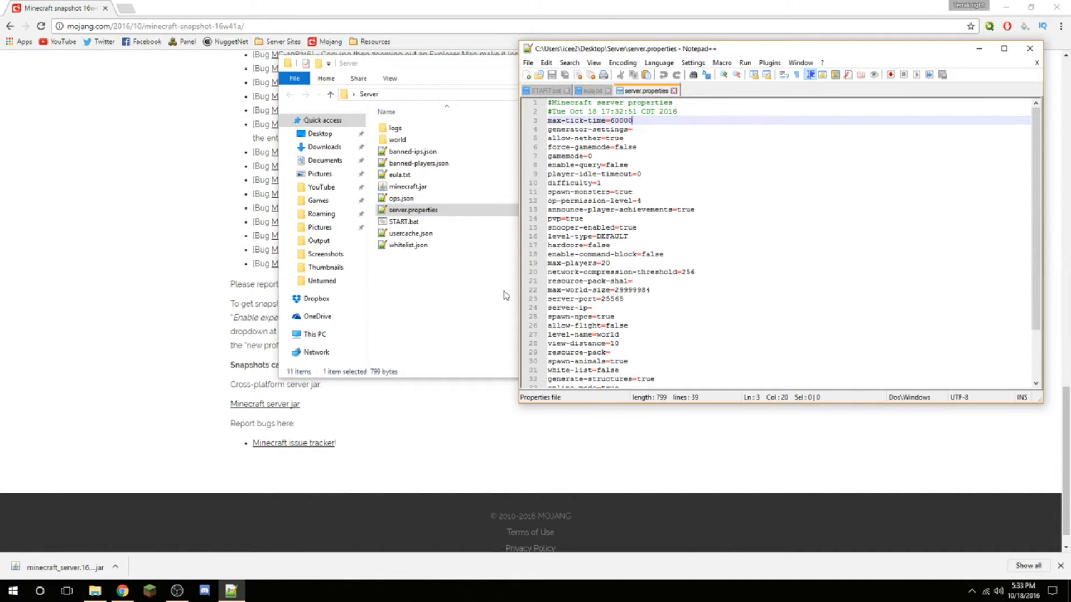
{"action": "mouse_move", "coordinate": [616, 206]}
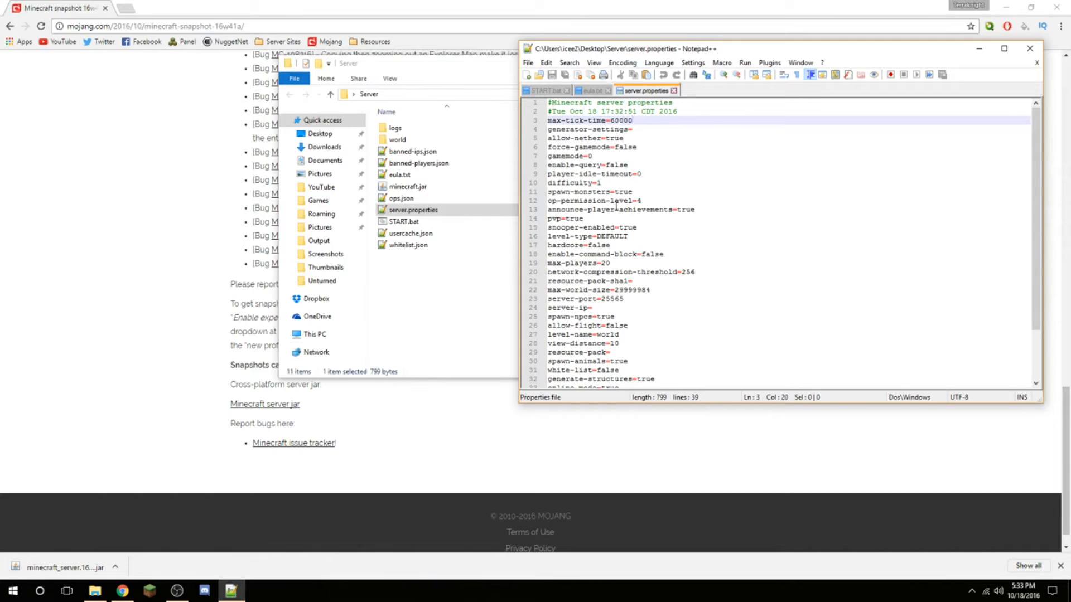
{"action": "left_click", "coordinate": [614, 315]}
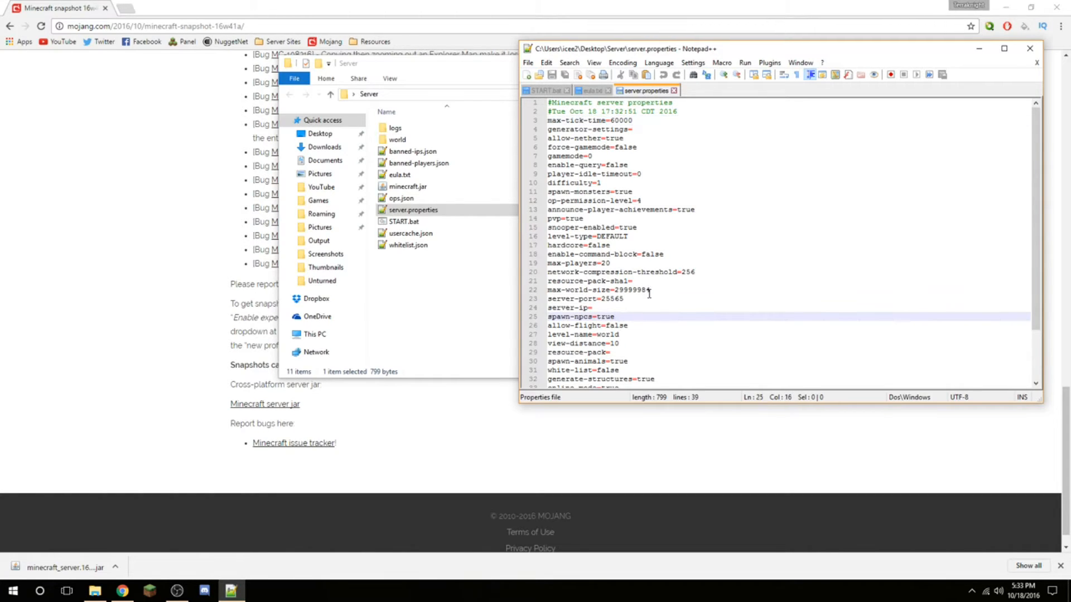
{"action": "mouse_move", "coordinate": [635, 264]}
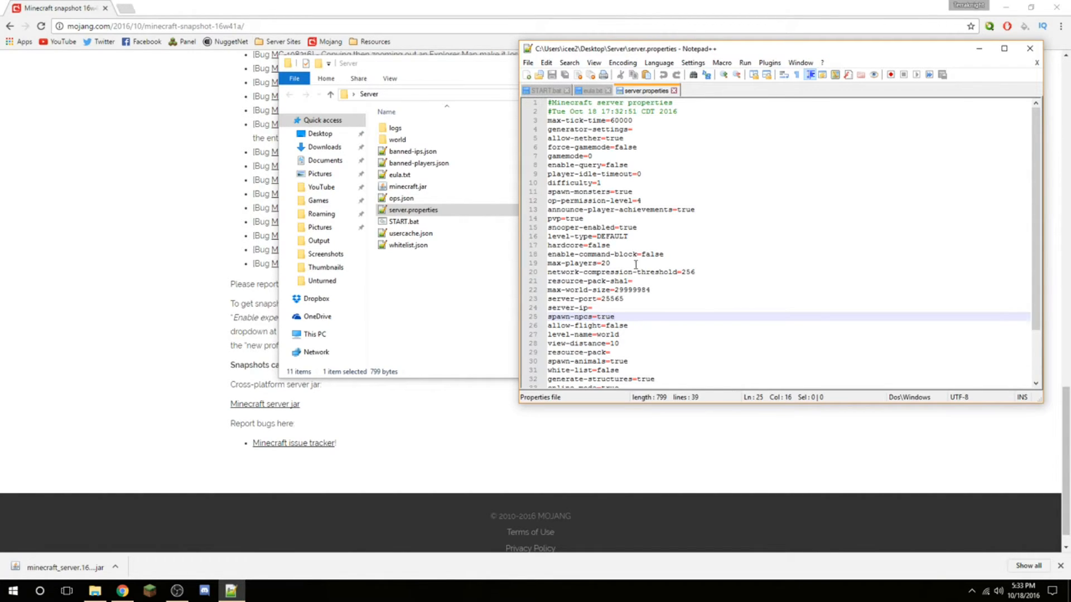
{"action": "scroll", "scroll_direction": "down", "scroll_amount": 3}
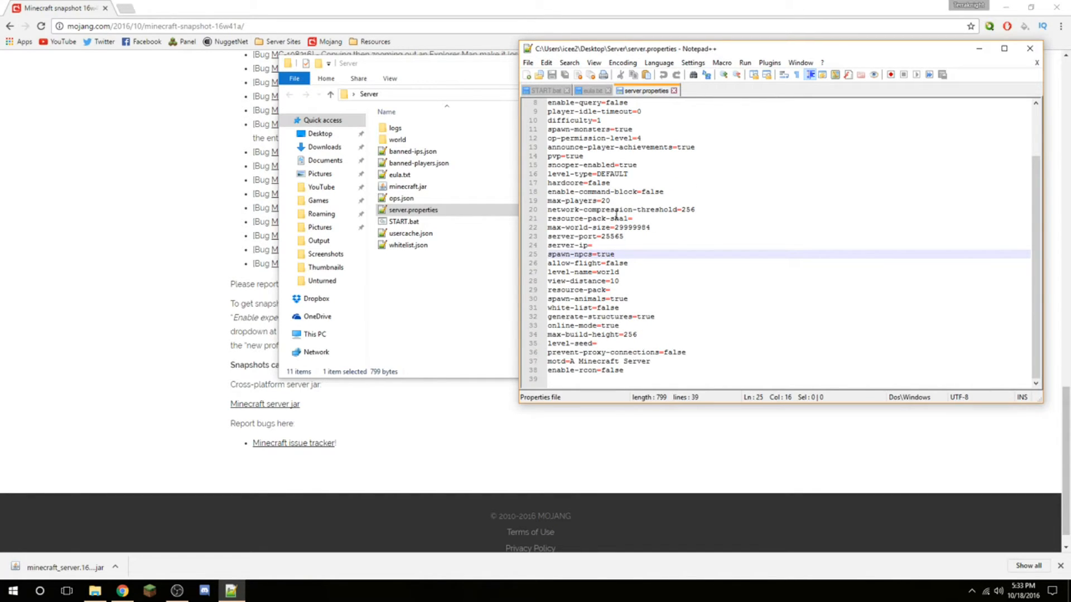
{"action": "left_click", "coordinate": [653, 360]}
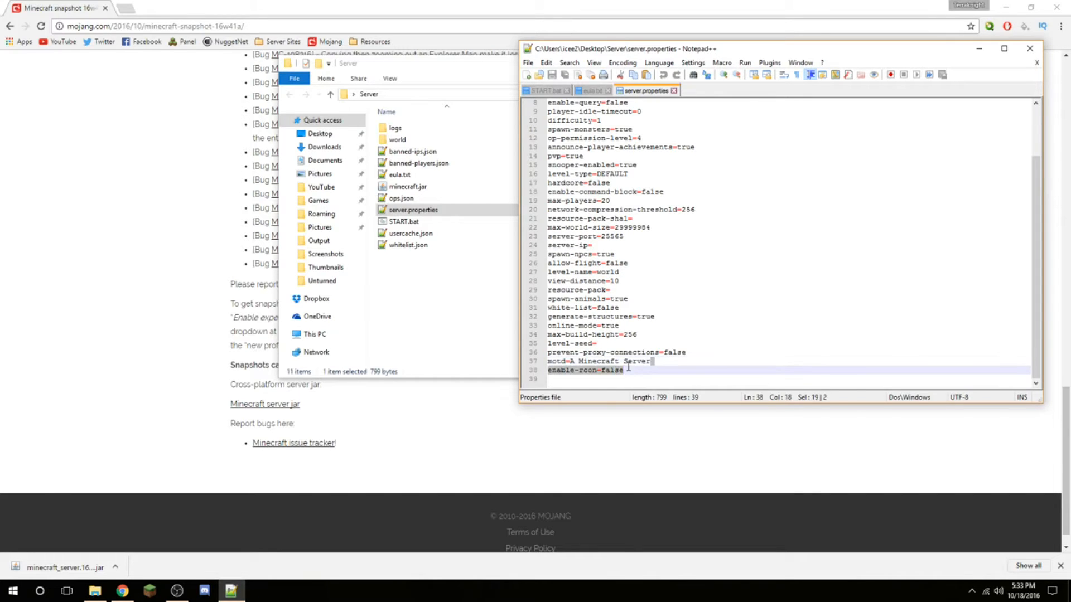
Replace the default motd 'A Minecraft Server' with a custom message and save the file
{"action": "left_click", "coordinate": [608, 362]}
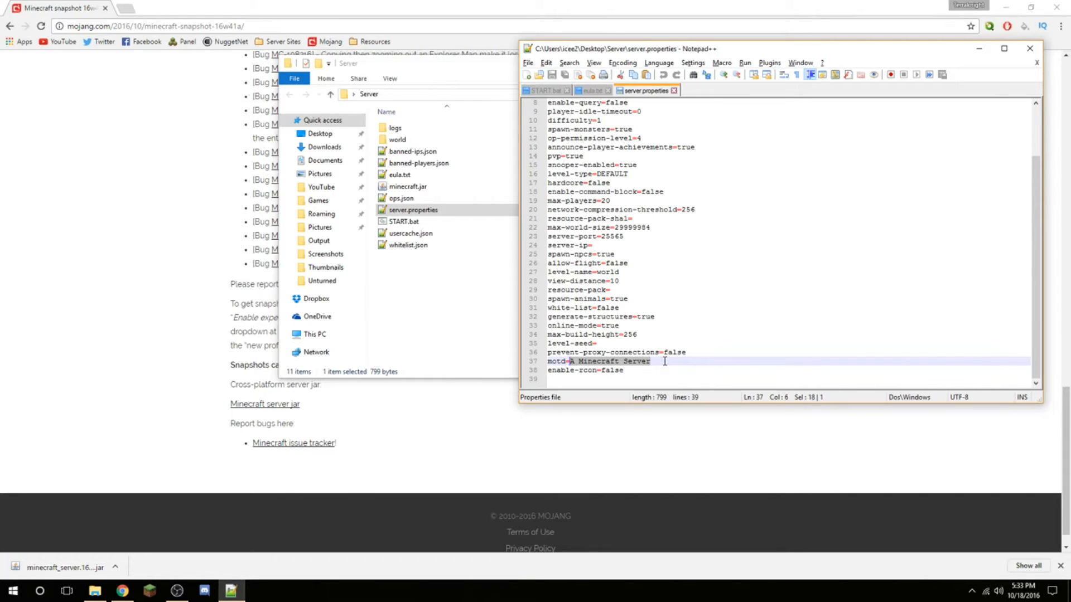
{"action": "type", "text": "$"}
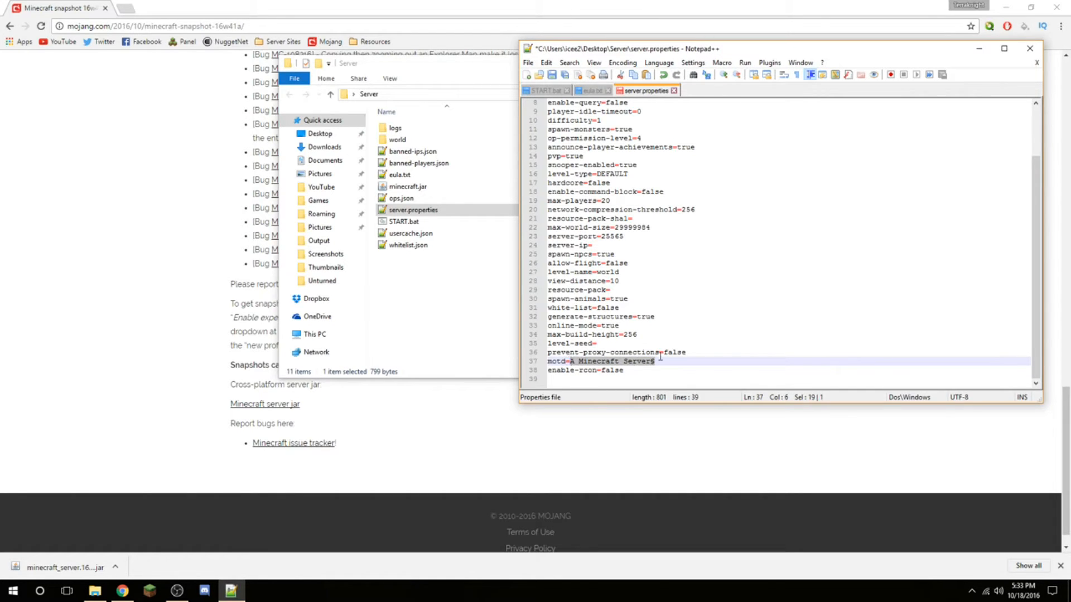
{"action": "key", "text": "Delete"}
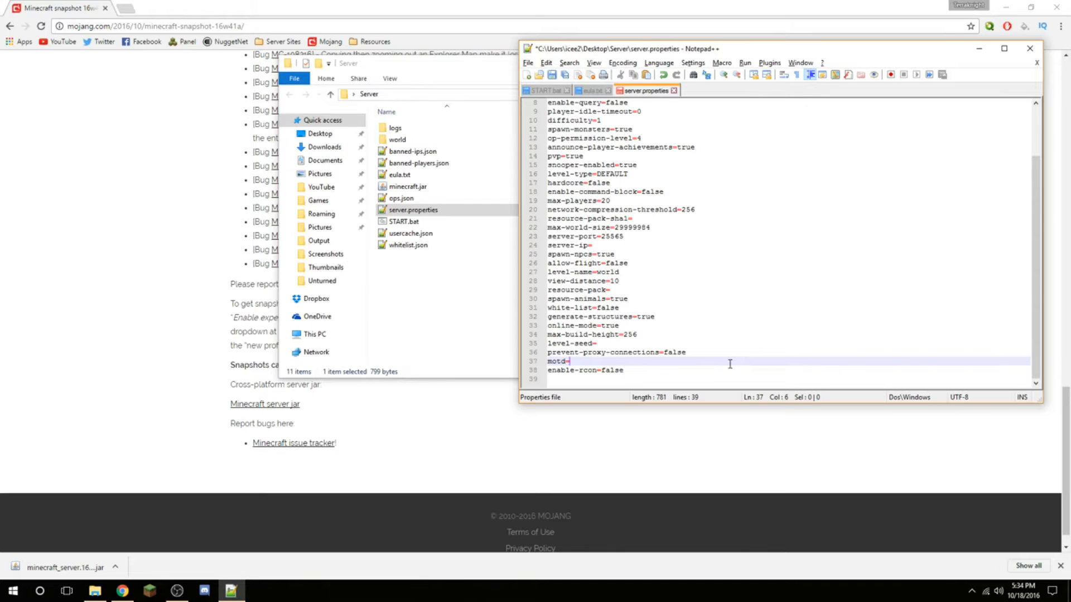
{"action": "type", "text": "s"}
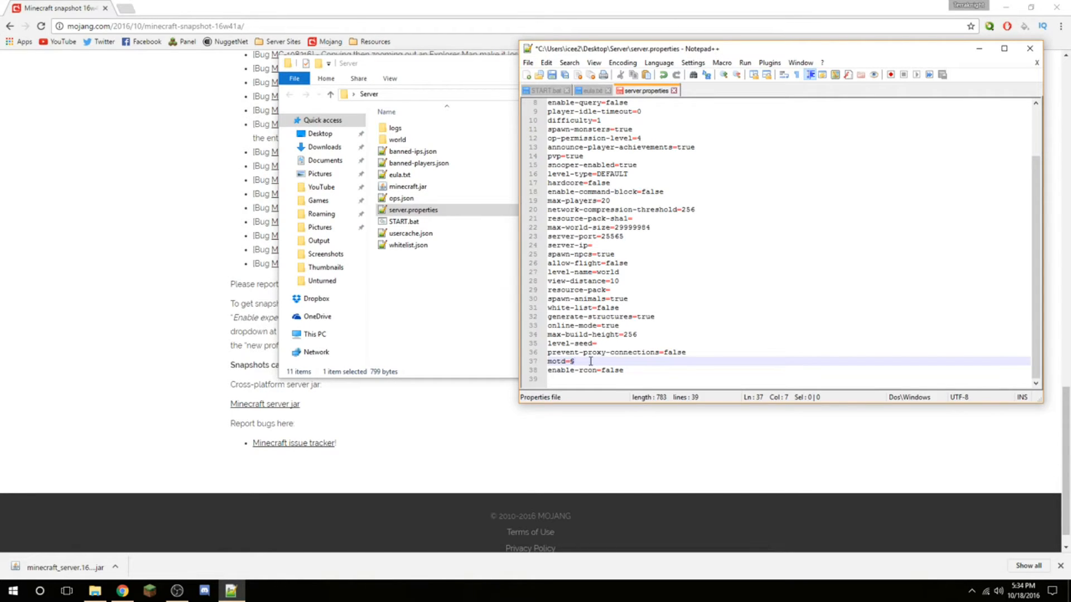
{"action": "type", "text": "6Server-!"}
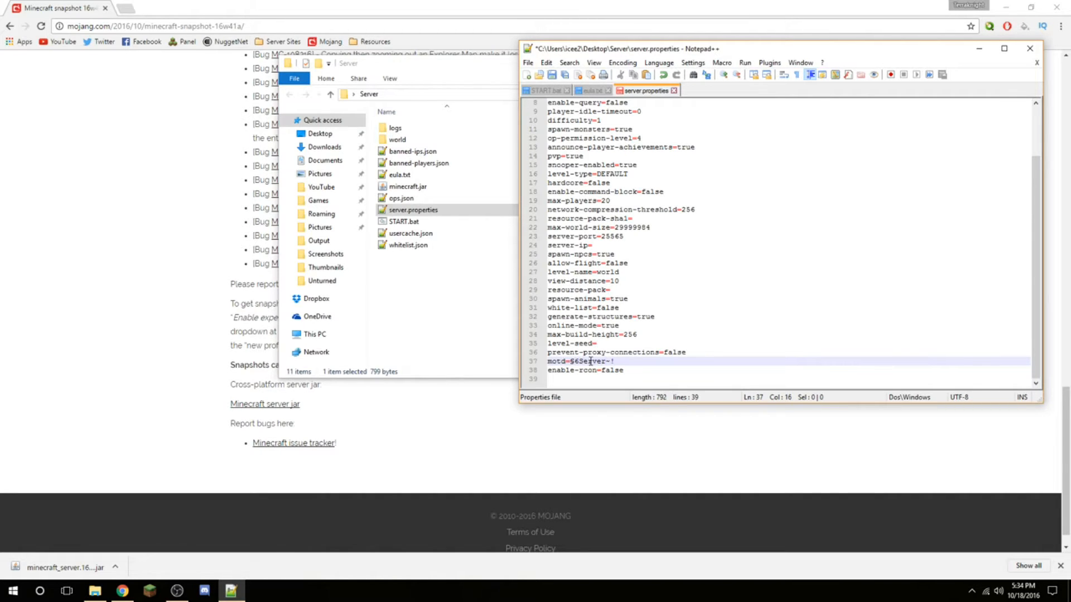
{"action": "key", "text": "Backspace"}
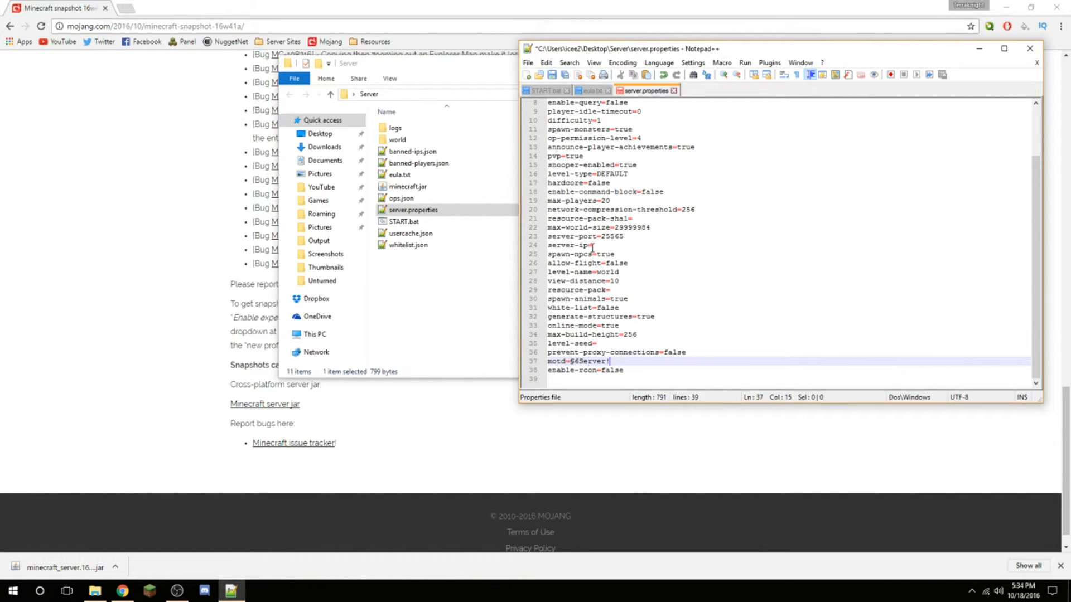
{"action": "left_click", "coordinate": [552, 74]}
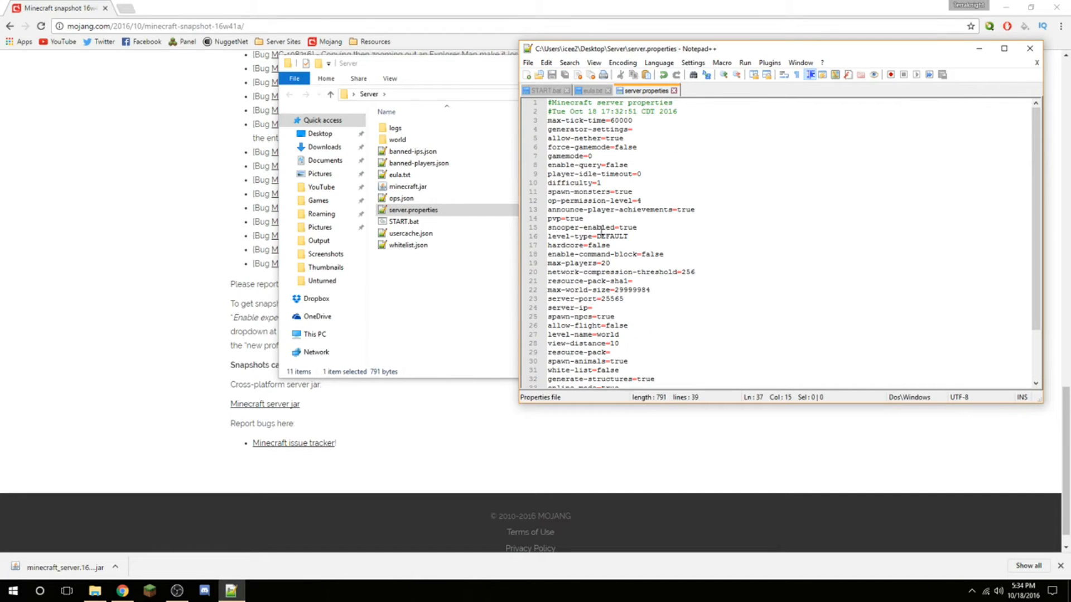
Close the server.properties tab, leaving only an empty new document
{"action": "left_click", "coordinate": [590, 89]}
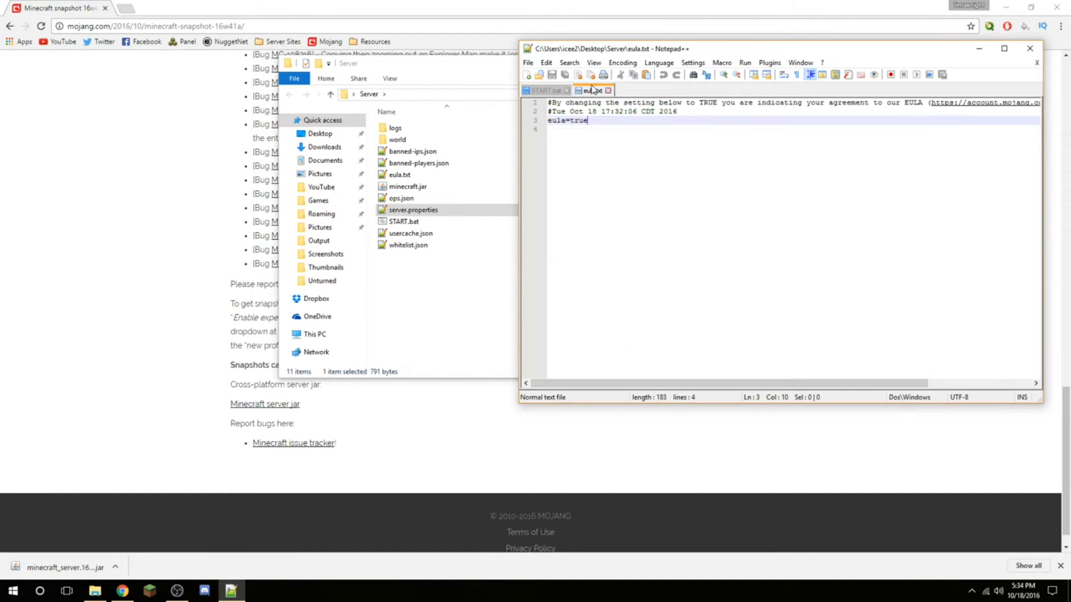
{"action": "left_click", "coordinate": [609, 90]}
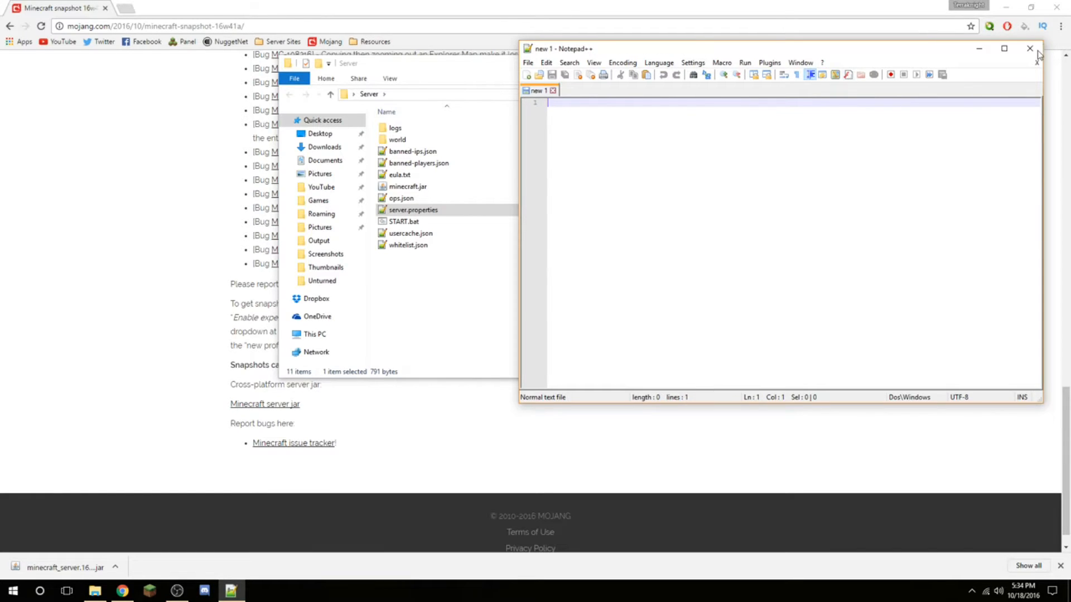
Close Notepad++ and reopen START.bat via Edit with Notepad++
{"action": "left_click", "coordinate": [1030, 48]}
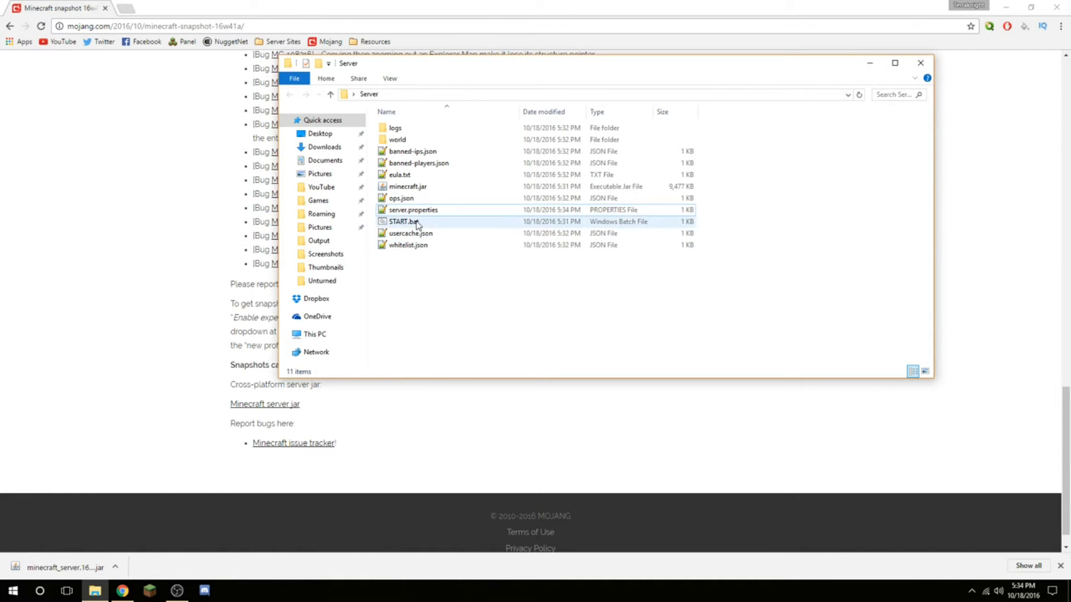
{"action": "right_click", "coordinate": [401, 220]}
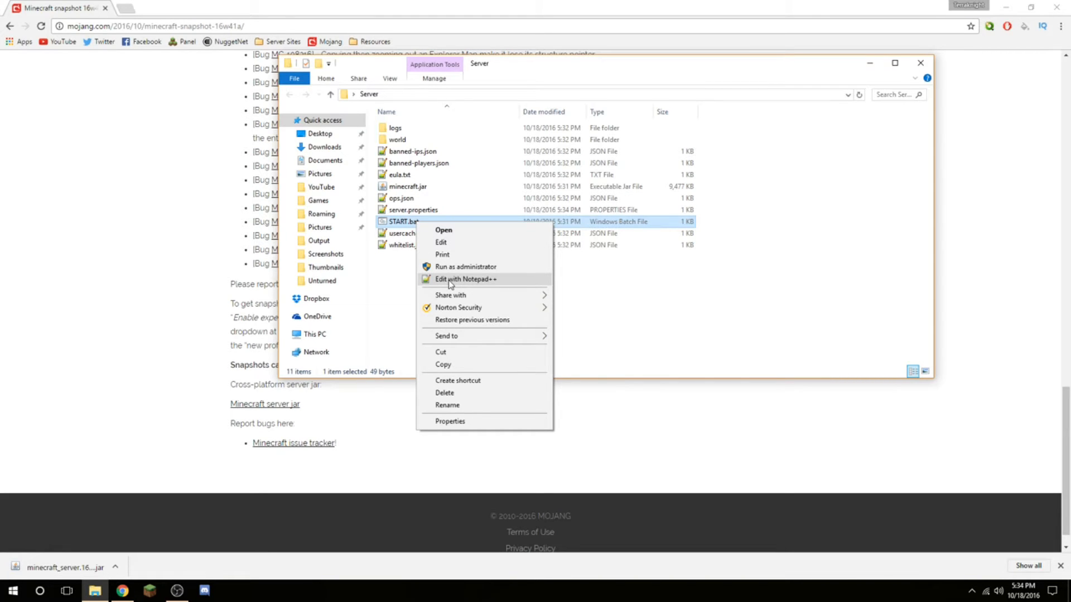
{"action": "left_click", "coordinate": [465, 279]}
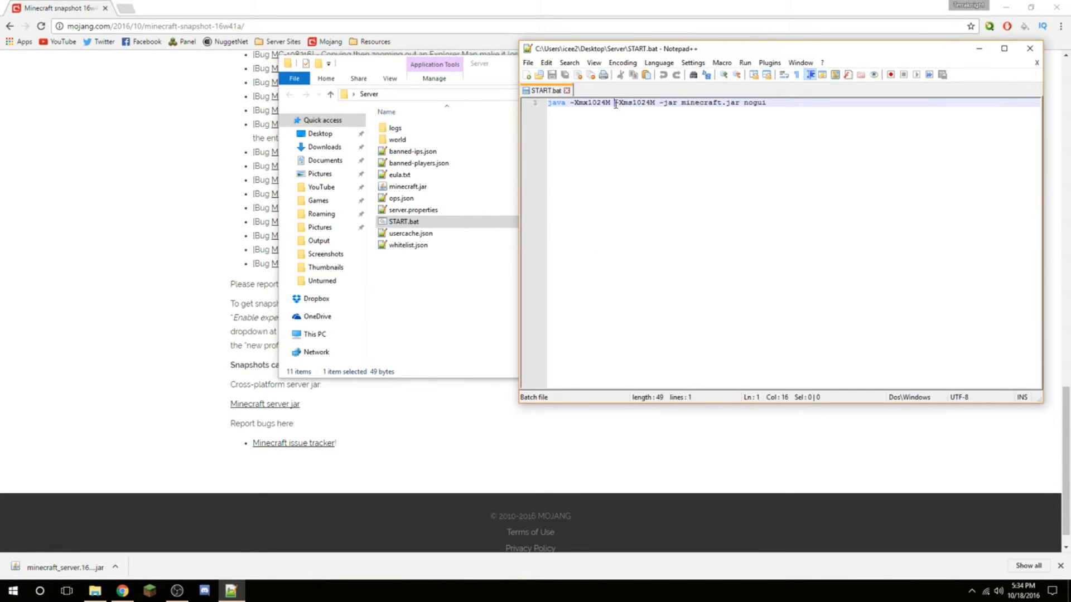
Change the -Xmx maximum memory value from 1024M to 2048M
{"action": "left_click", "coordinate": [618, 102]}
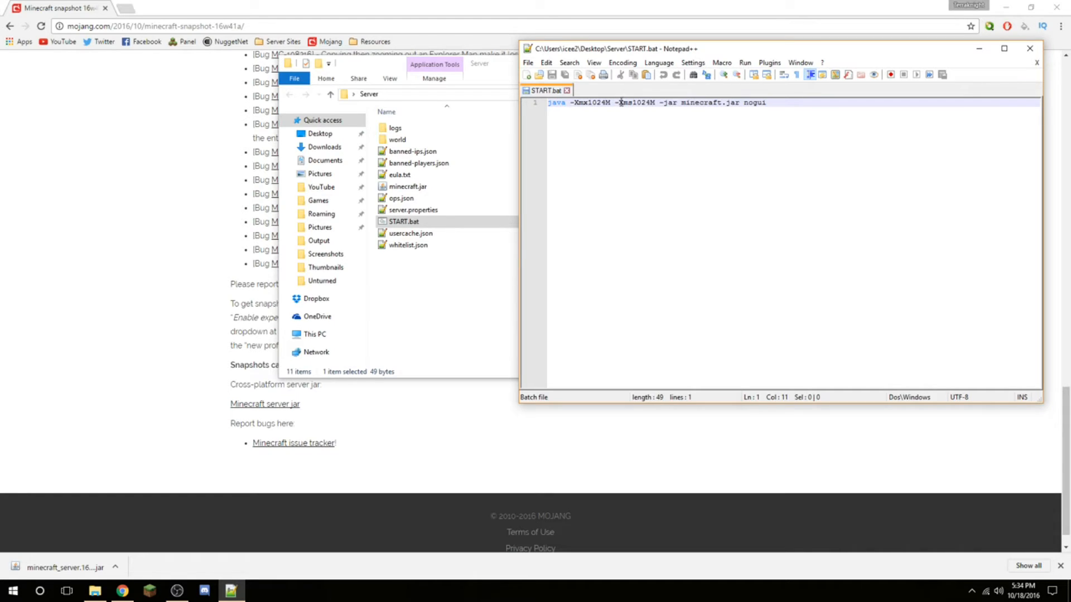
{"action": "left_click", "coordinate": [607, 102]}
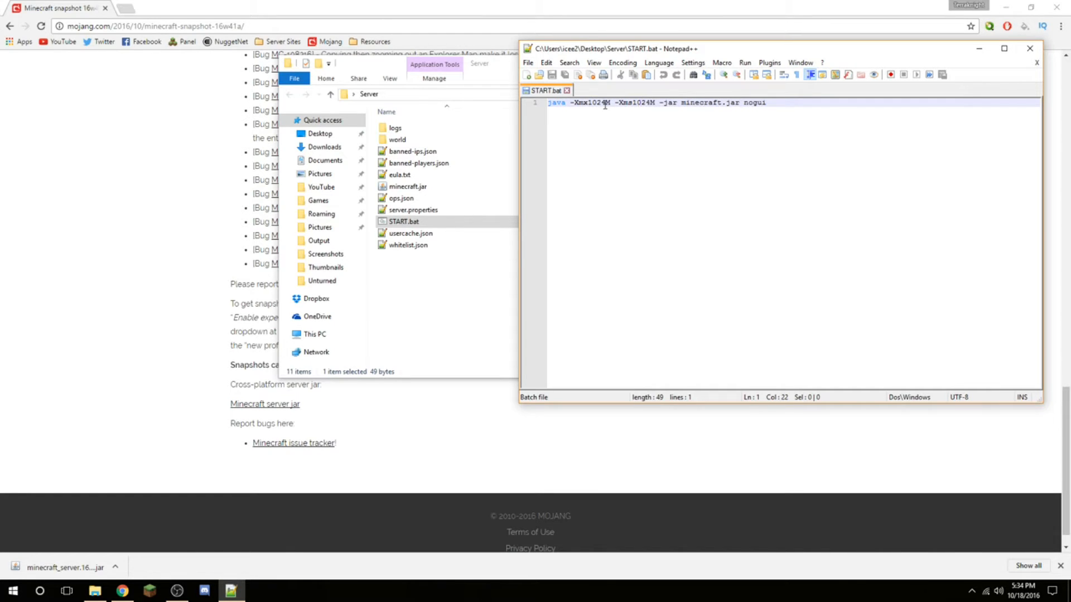
{"action": "left_click", "coordinate": [600, 103]}
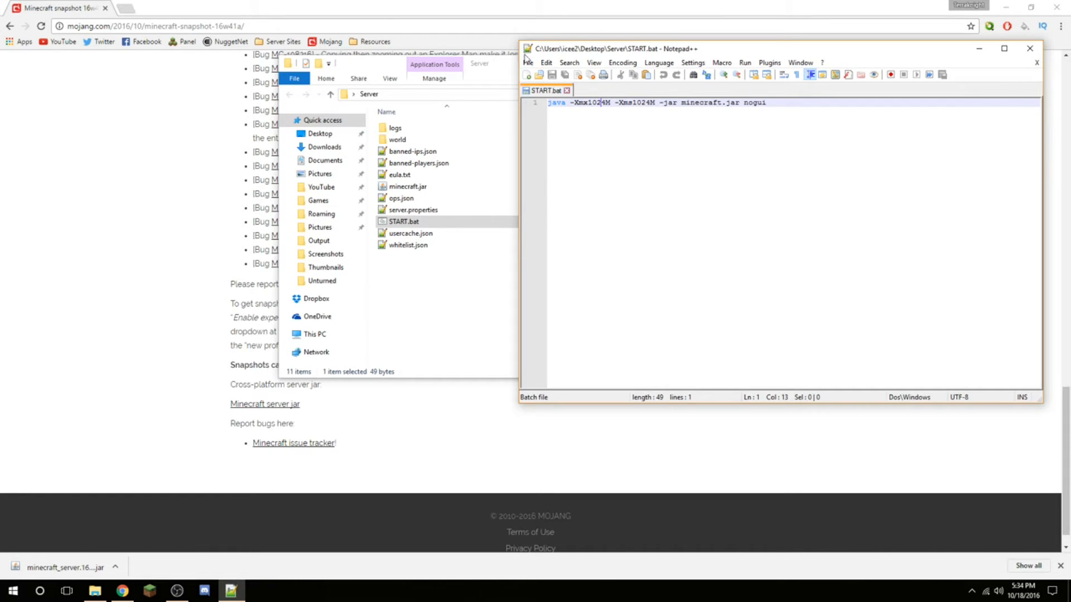
{"action": "mouse_move", "coordinate": [621, 105]}
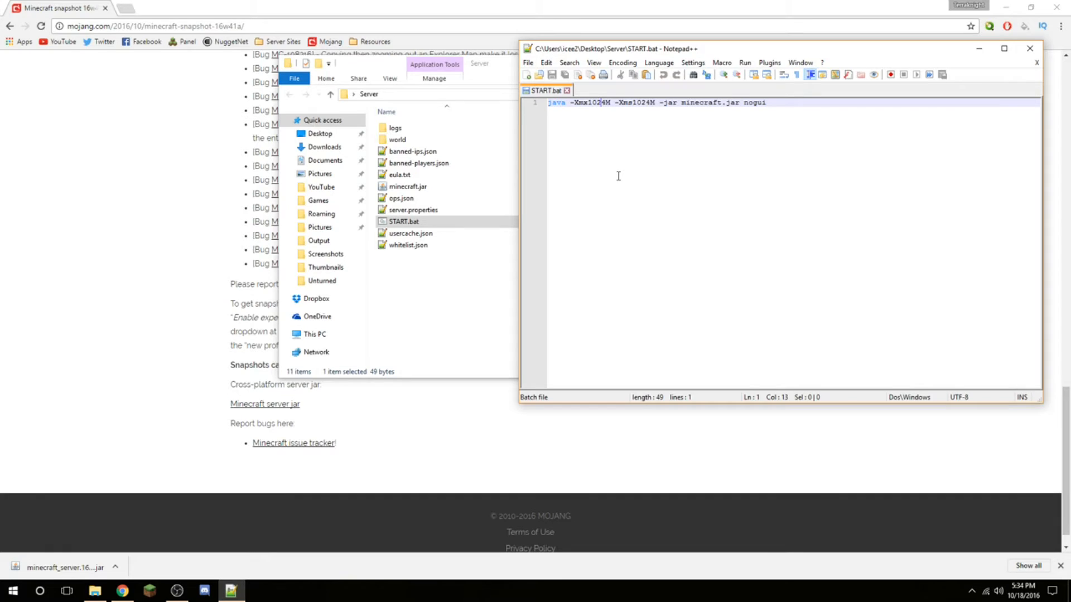
{"action": "mouse_move", "coordinate": [672, 108]}
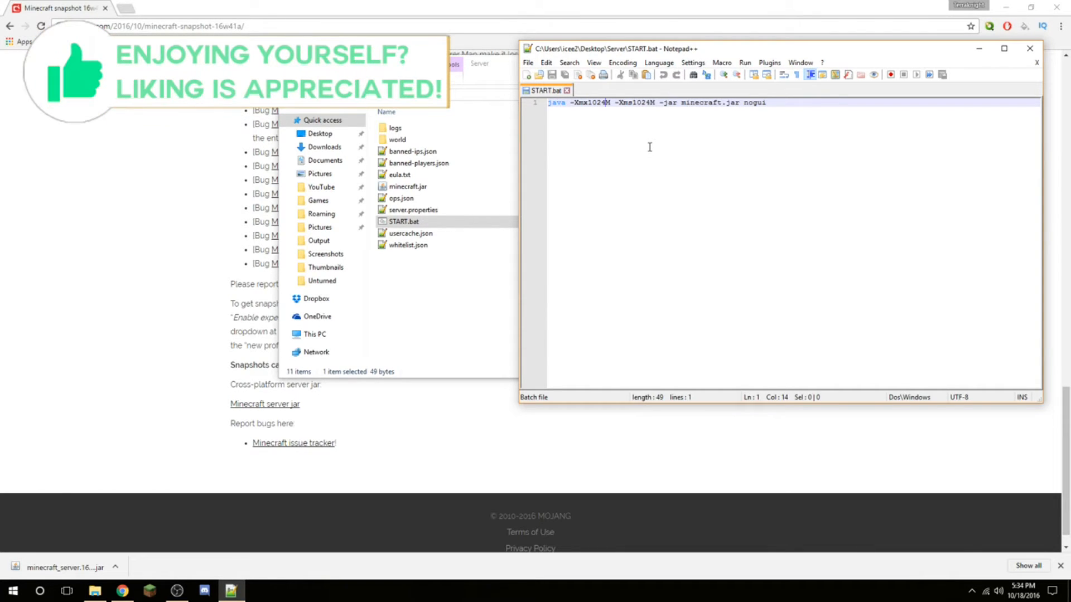
{"action": "key", "text": "Backspace"}
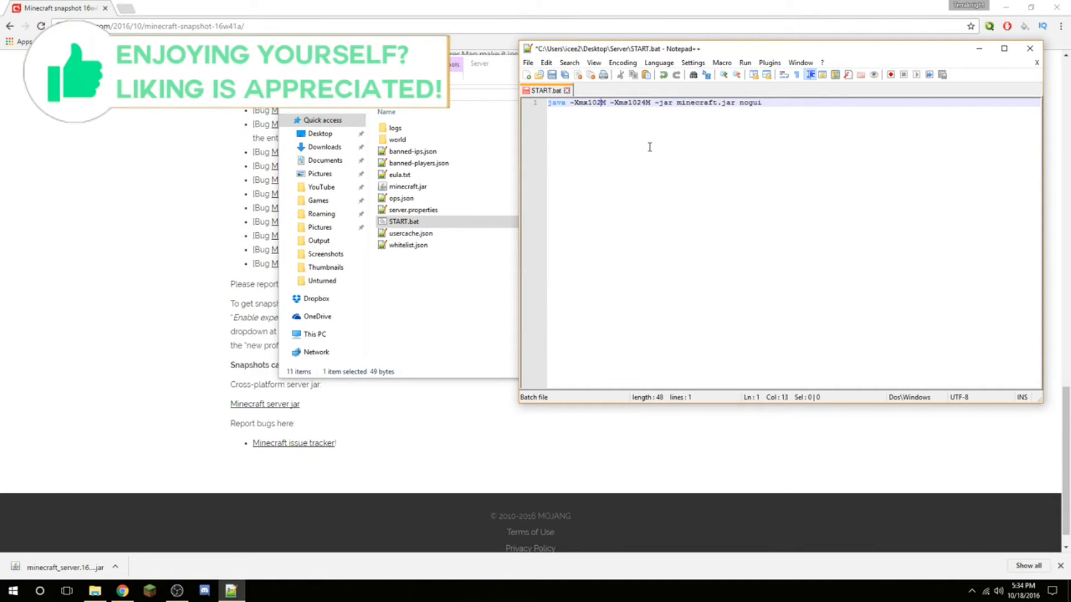
{"action": "key", "text": "Backspace"}
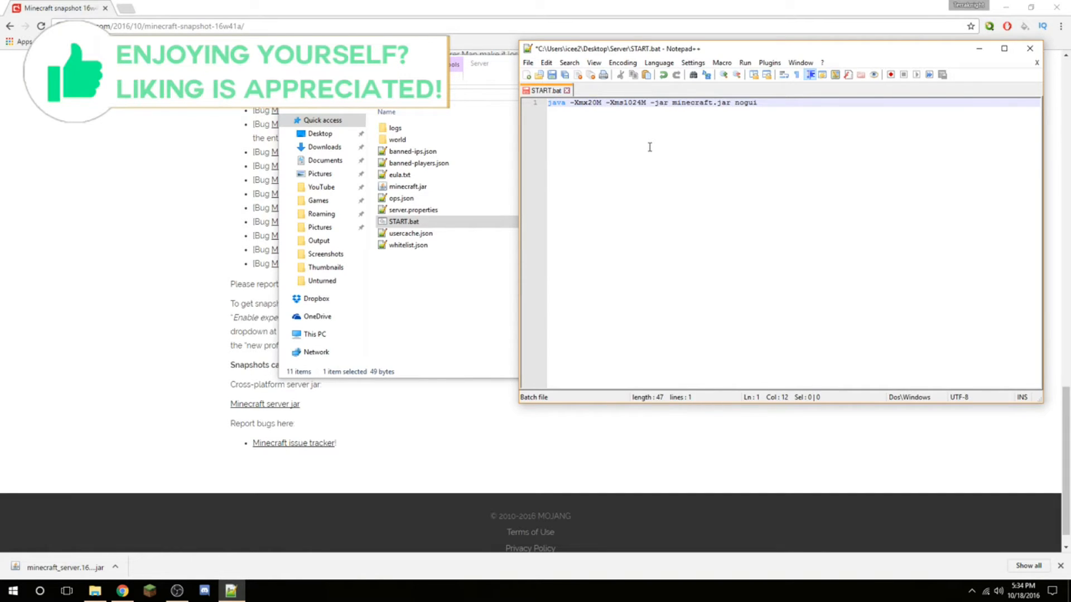
{"action": "type", "text": "48"}
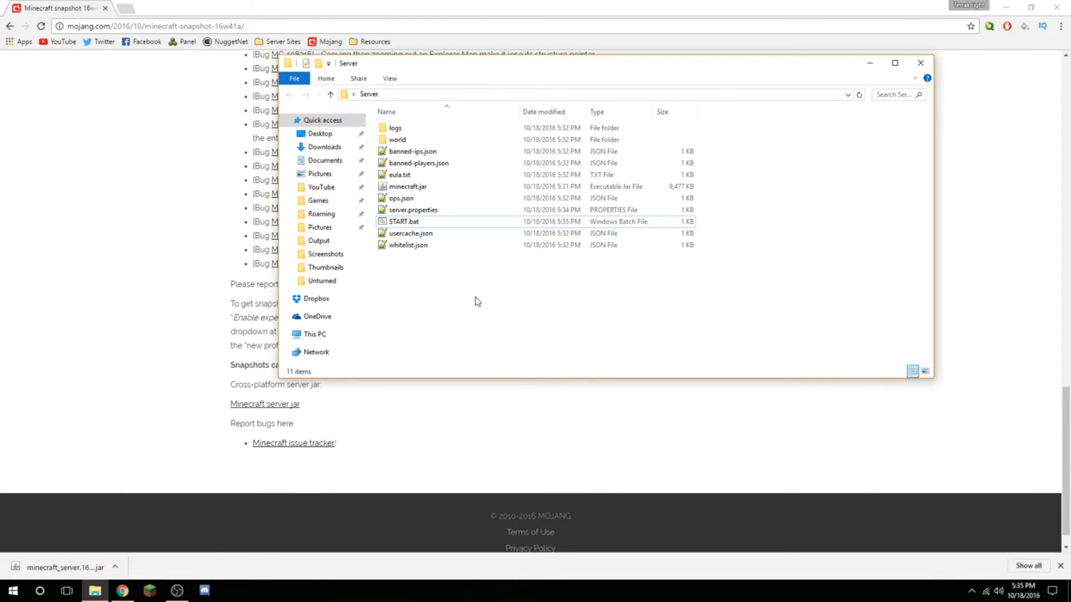
{"action": "mouse_move", "coordinate": [462, 324]}
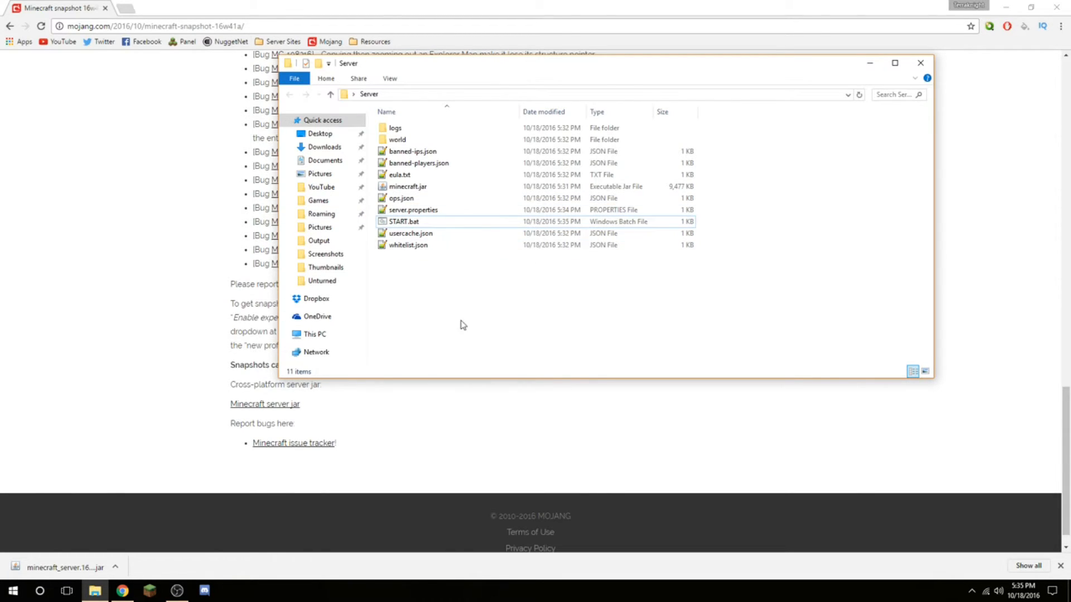
{"action": "mouse_move", "coordinate": [710, 164]}
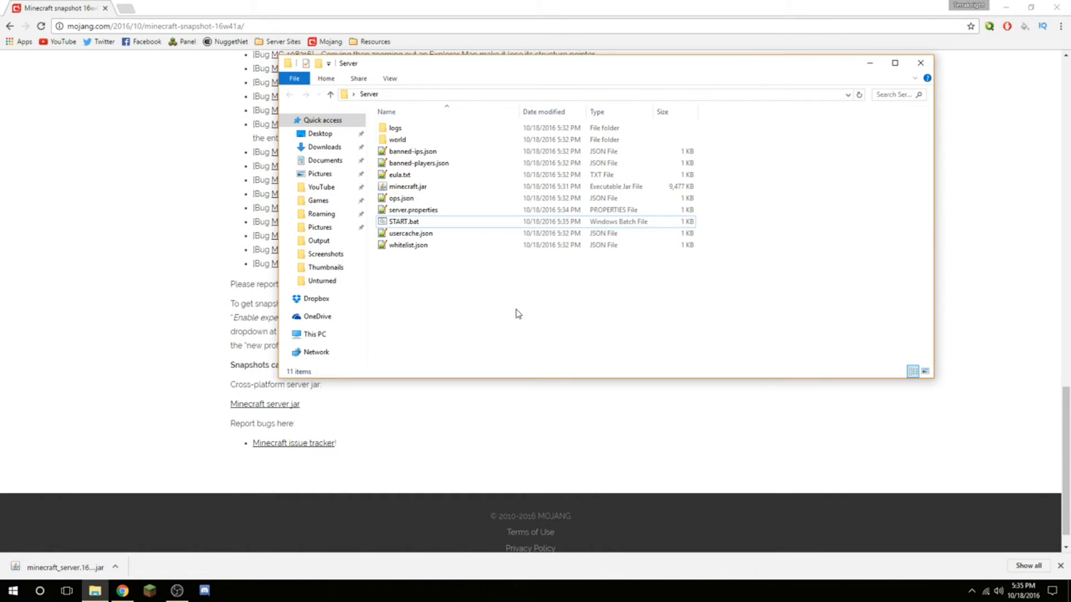
{"action": "mouse_move", "coordinate": [513, 306]}
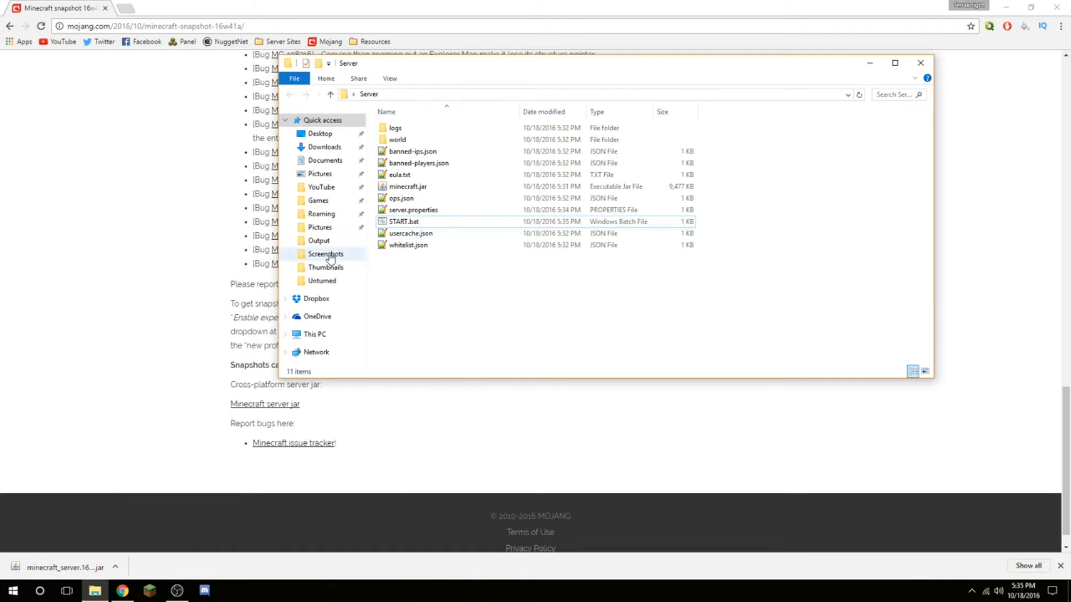
{"action": "mouse_move", "coordinate": [441, 332]}
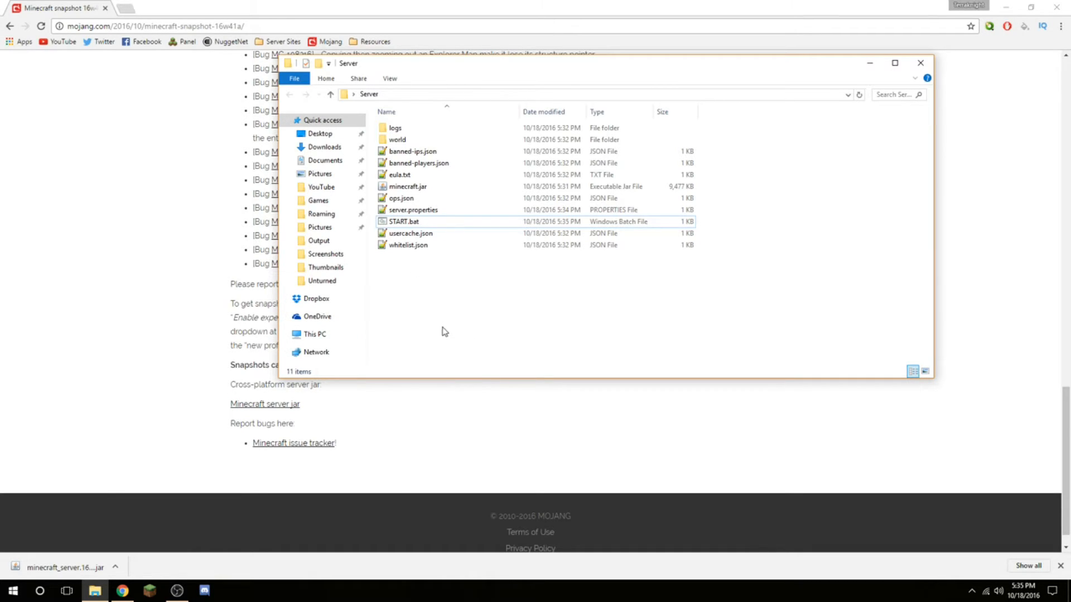
{"action": "mouse_move", "coordinate": [896, 62]}
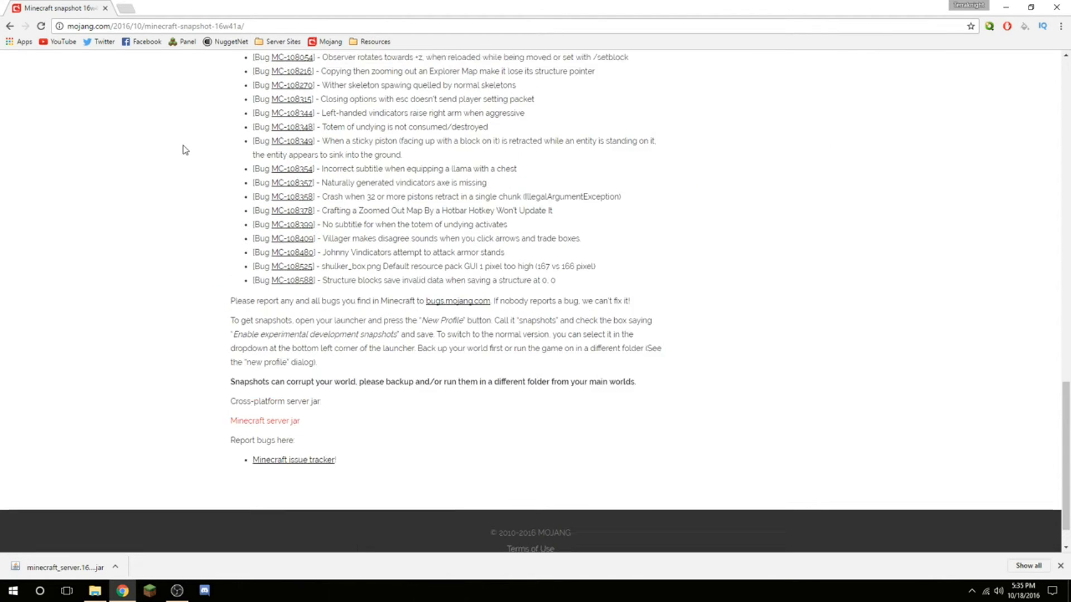
Go to minecraft.net and open its download page
{"action": "scroll", "scroll_direction": "up", "scroll_amount": 3}
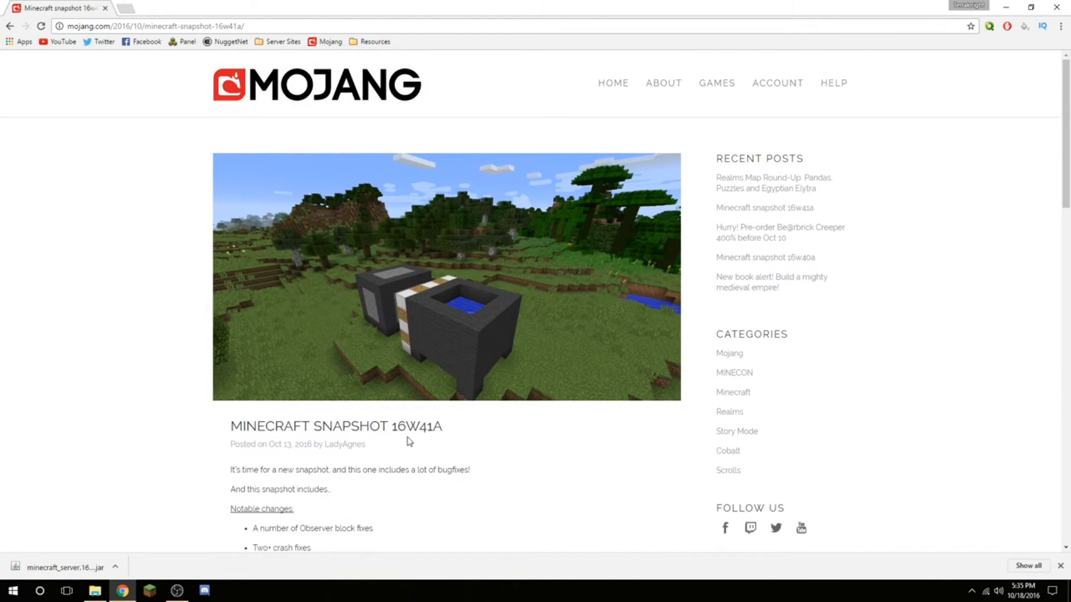
{"action": "mouse_move", "coordinate": [306, 412]}
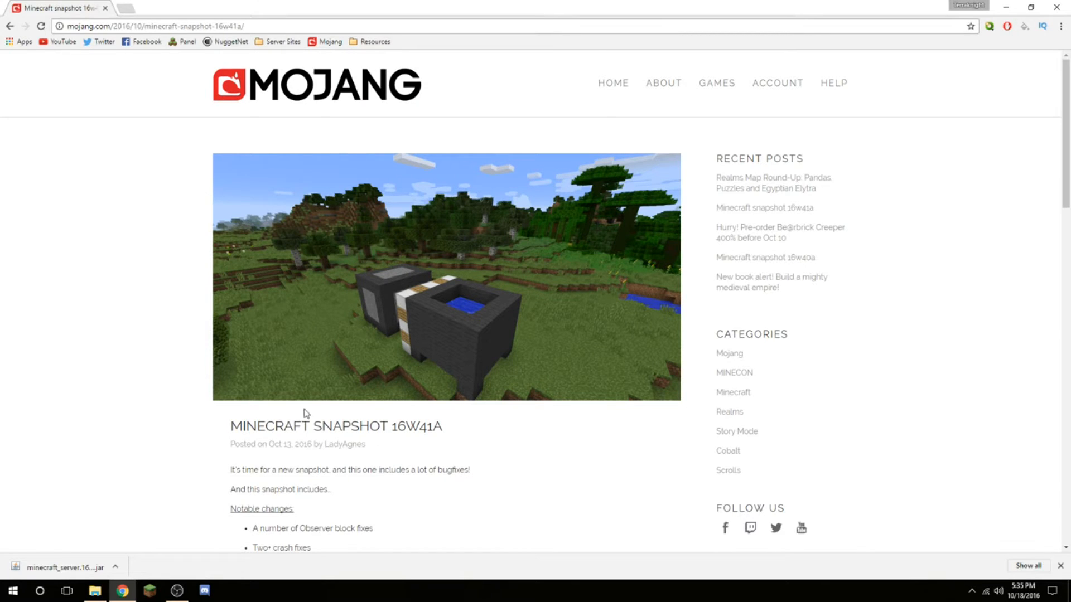
{"action": "scroll", "scroll_direction": "down", "scroll_amount": 3}
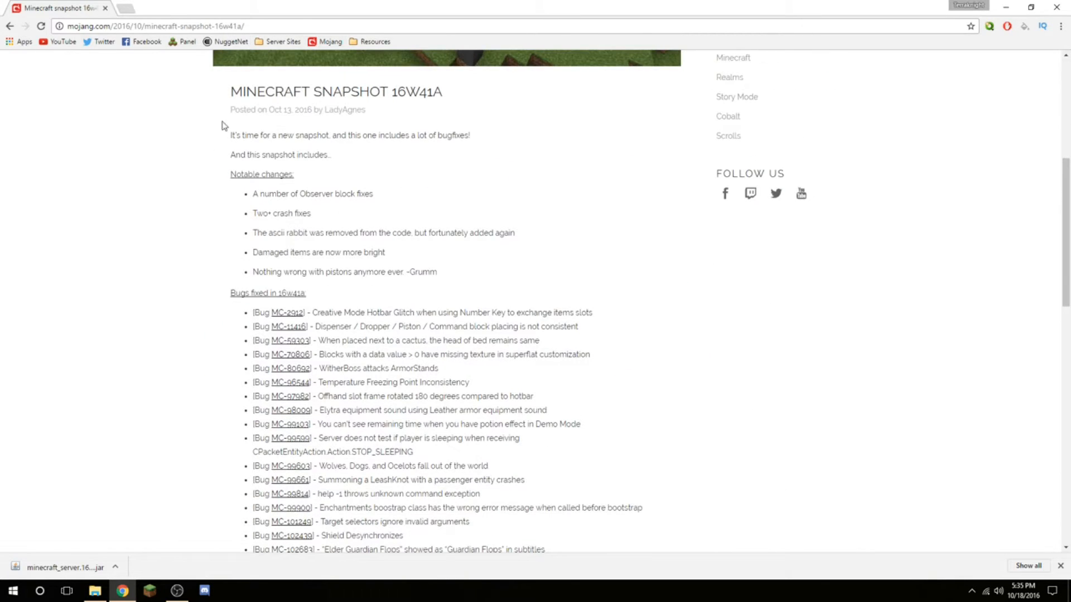
{"action": "scroll", "scroll_direction": "up", "scroll_amount": 3}
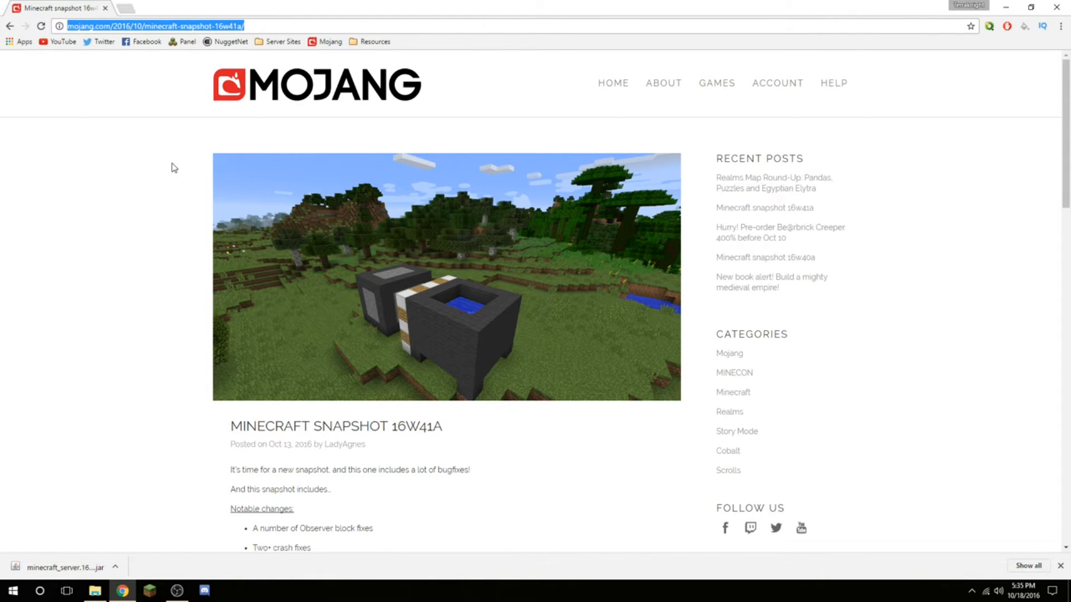
{"action": "type", "text": "minecraft.net/en/"}
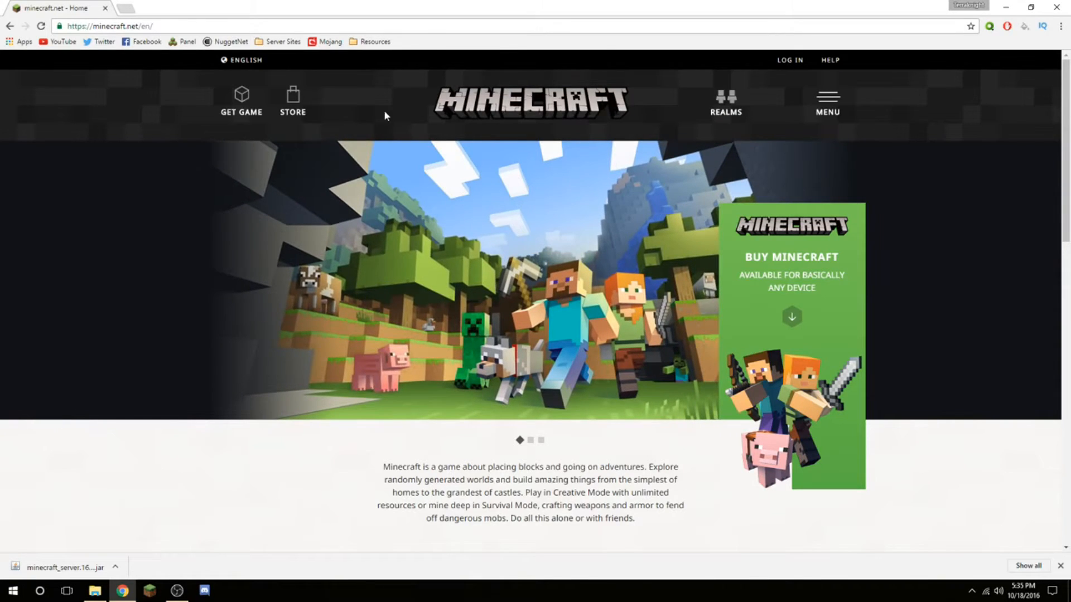
{"action": "scroll", "scroll_direction": "down", "scroll_amount": 3}
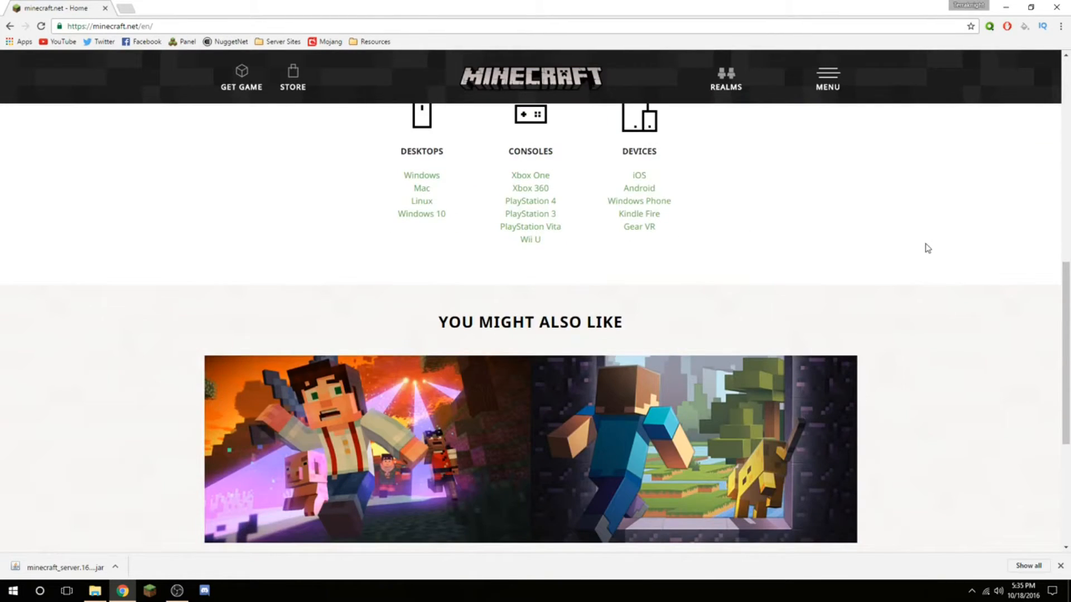
{"action": "scroll", "scroll_direction": "up", "scroll_amount": 3}
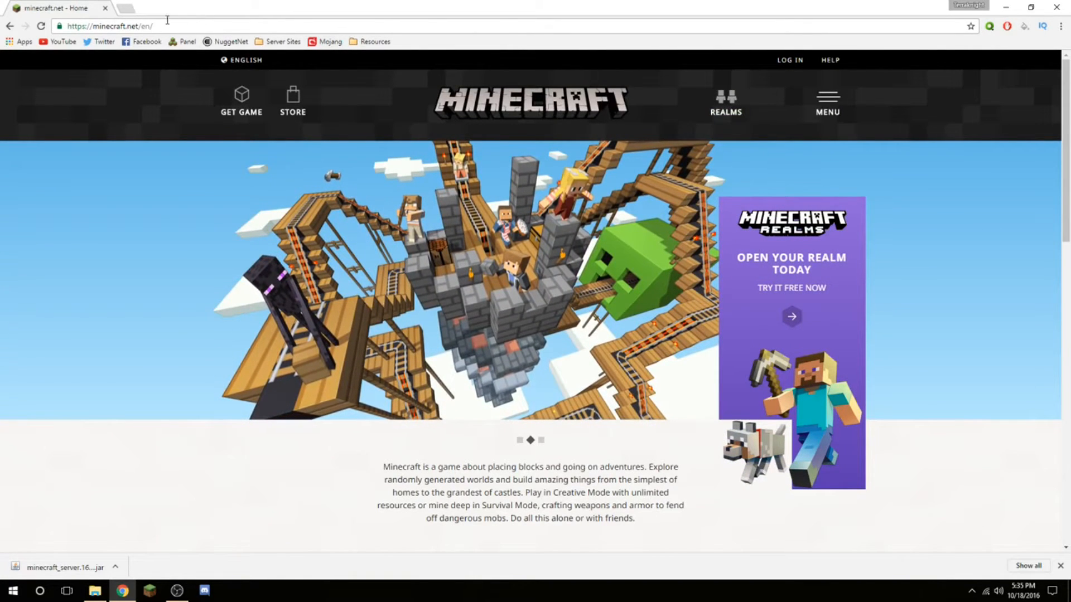
{"action": "left_click", "coordinate": [137, 25]}
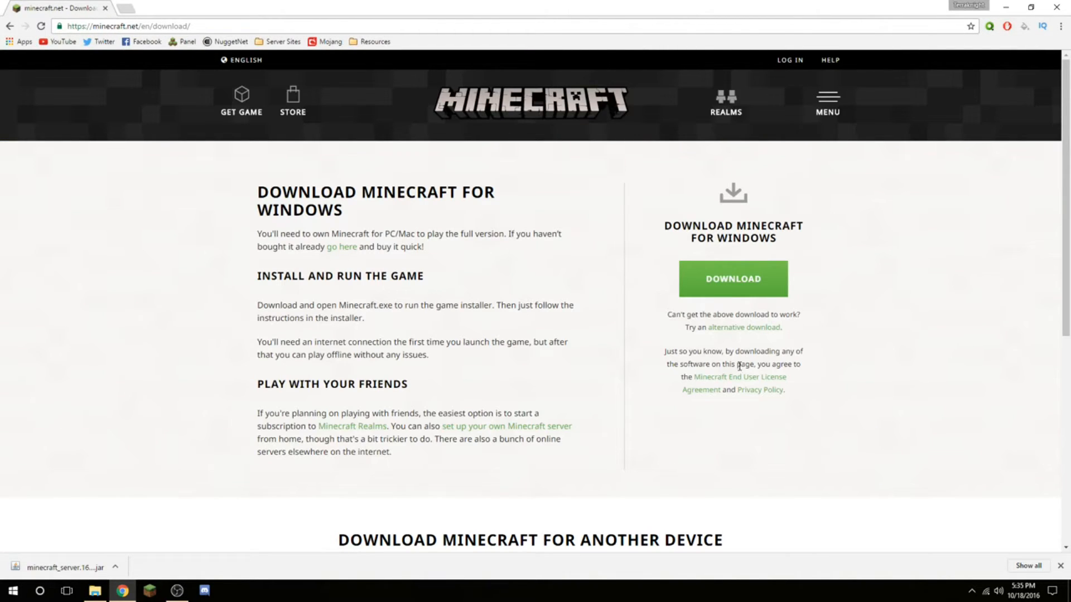
{"action": "mouse_move", "coordinate": [656, 282]}
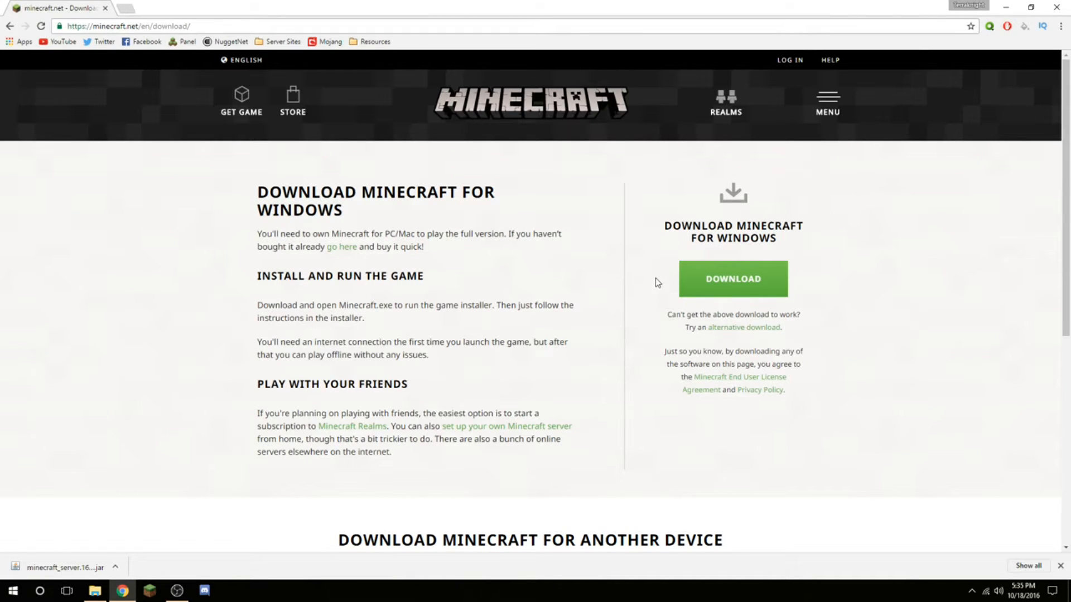
{"action": "mouse_move", "coordinate": [566, 332]}
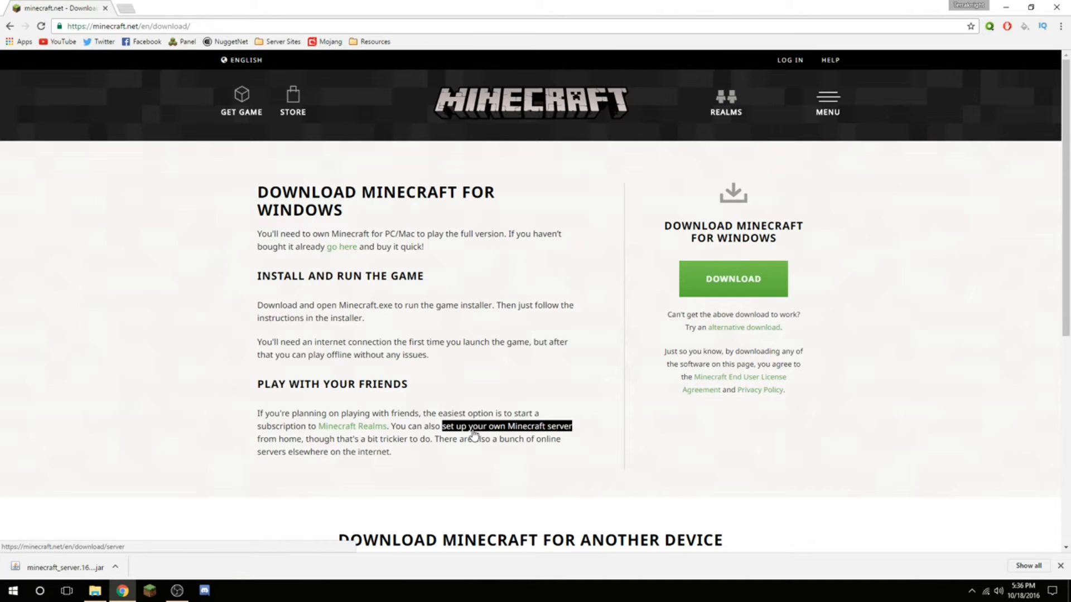
Open the set-up-your-own-server page listing the server jar, then start a blank tab
{"action": "left_click", "coordinate": [506, 426]}
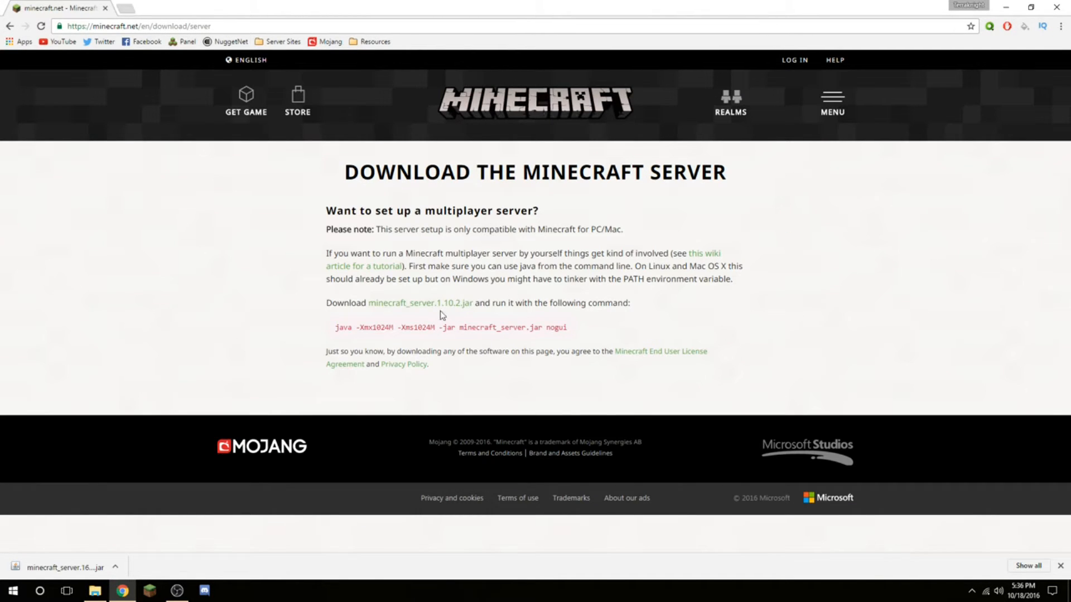
{"action": "mouse_move", "coordinate": [421, 302]}
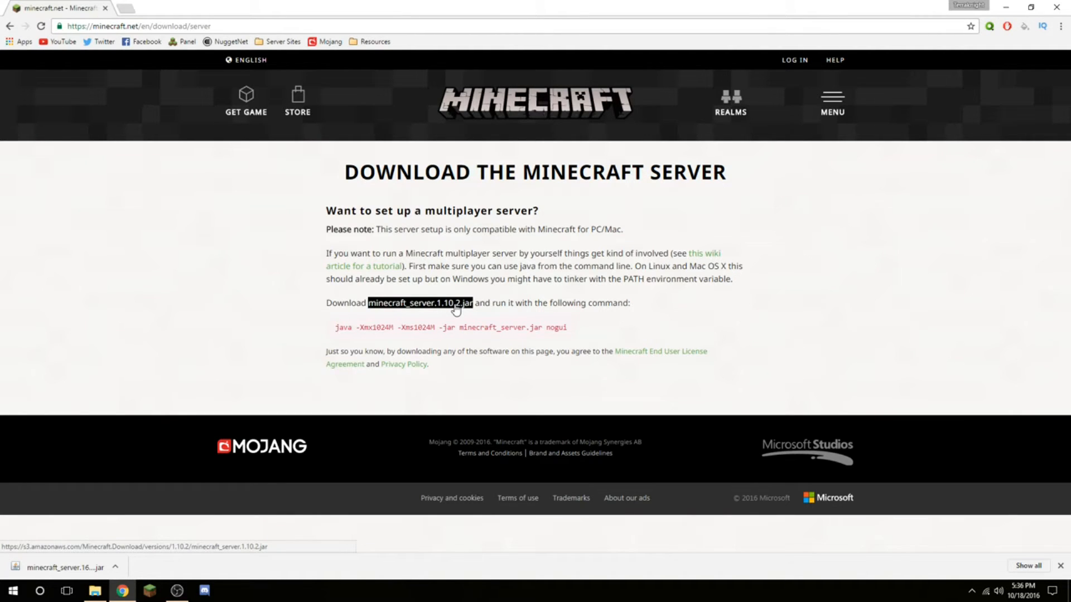
{"action": "mouse_move", "coordinate": [431, 309]}
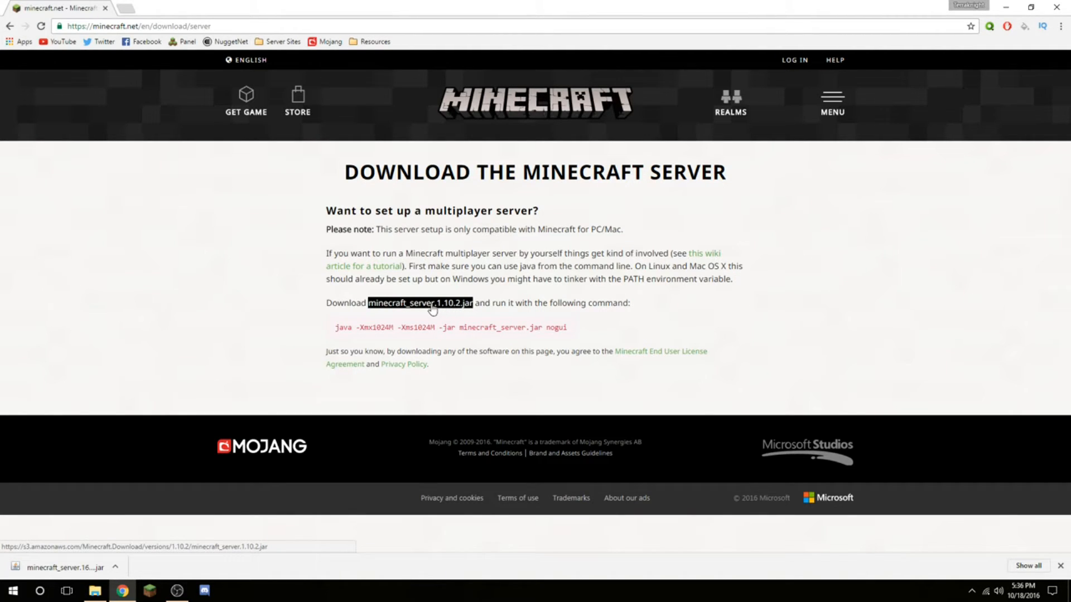
{"action": "mouse_move", "coordinate": [425, 251]}
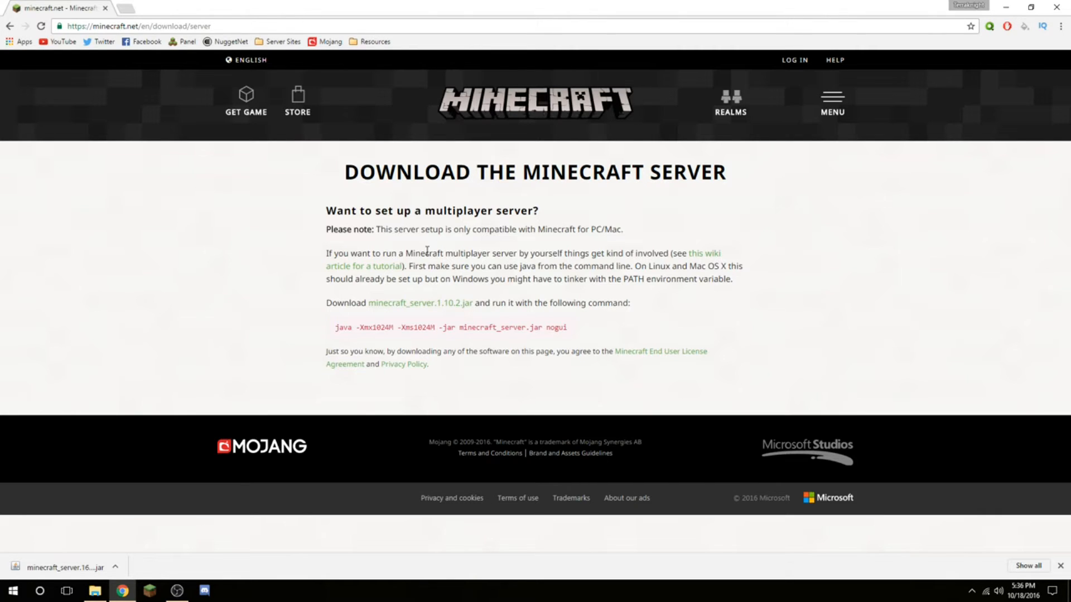
{"action": "mouse_move", "coordinate": [124, 7]}
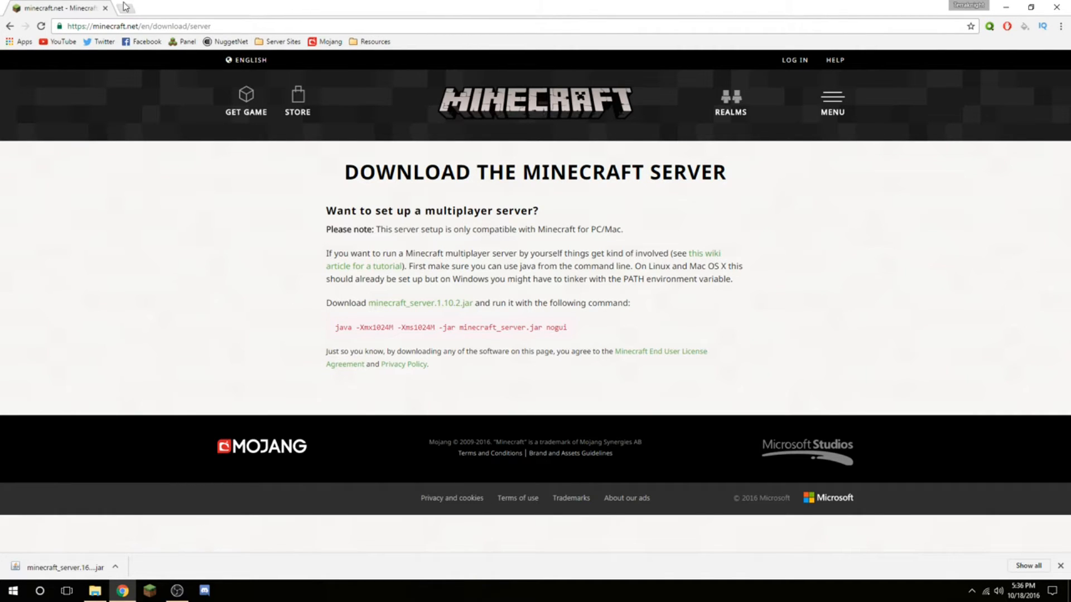
{"action": "left_click", "coordinate": [126, 8]}
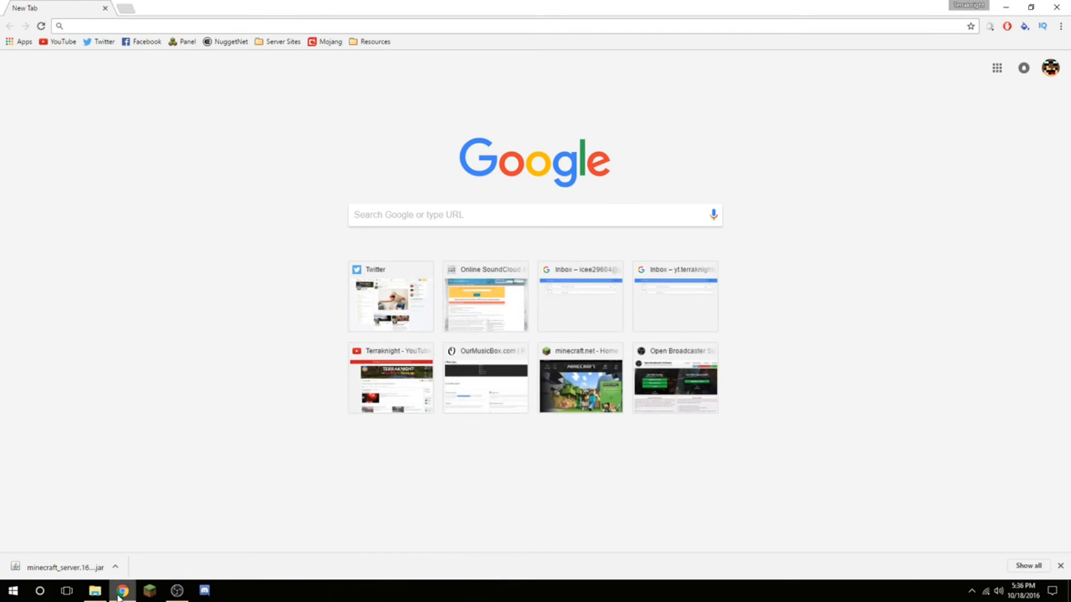
Bring up the Cortana Windows search panel from the taskbar
{"action": "left_click", "coordinate": [40, 591]}
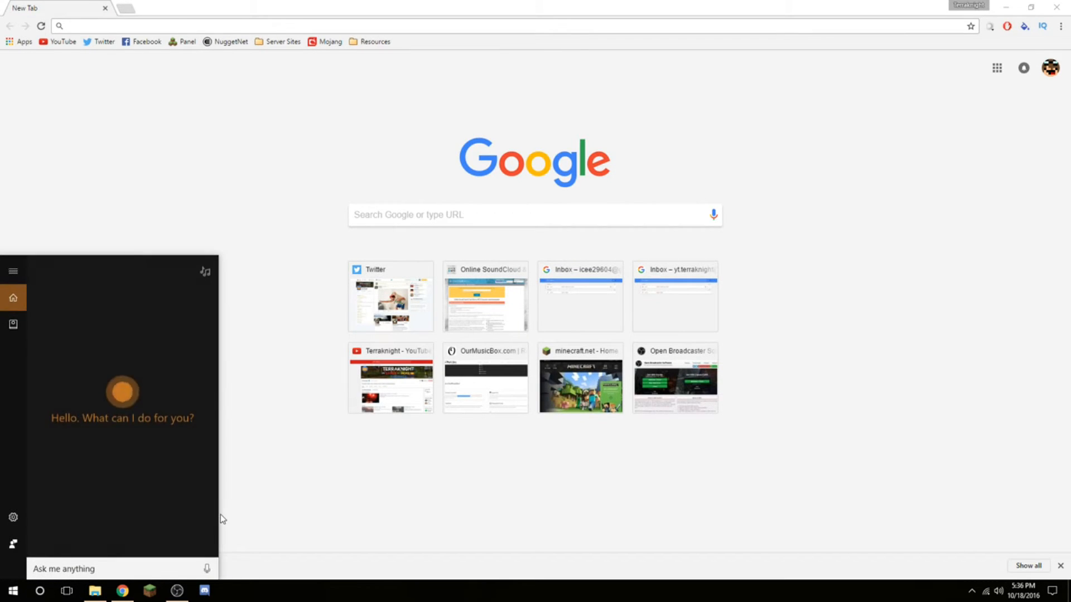
{"action": "left_click", "coordinate": [122, 568]}
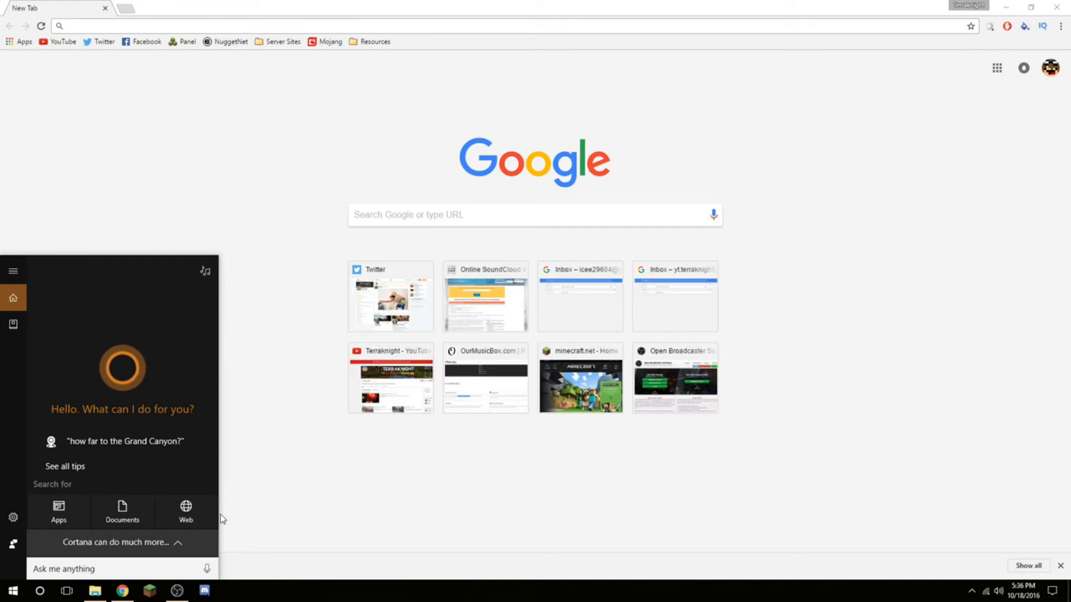
Run ipconfig in Command Prompt and scroll to the Wi-Fi adapter's IPv4 address and default gateway
{"action": "left_click", "coordinate": [229, 591]}
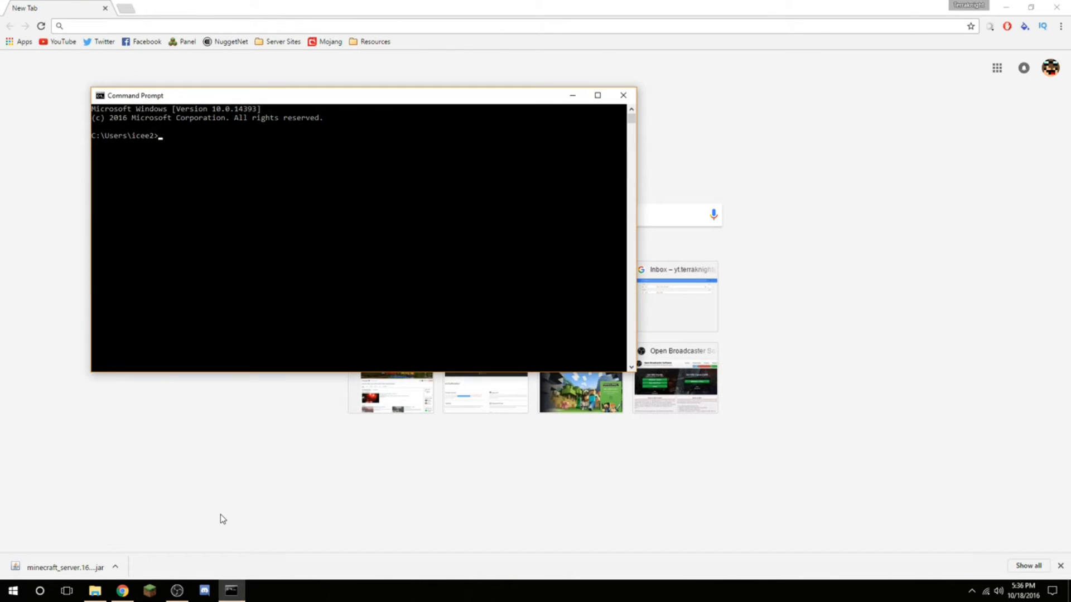
{"action": "type", "text": "ipc"}
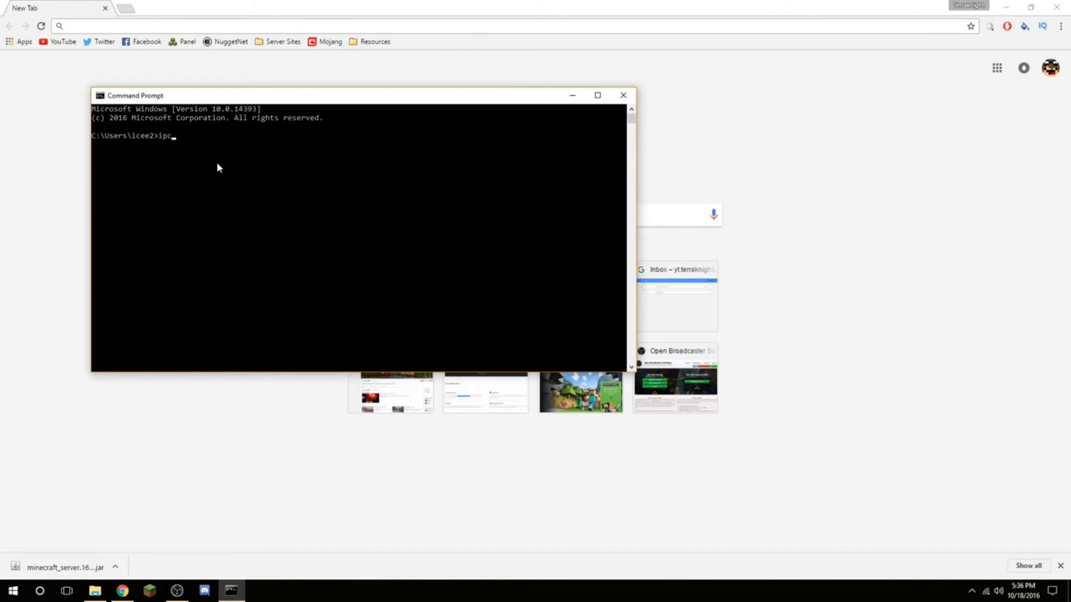
{"action": "type", "text": "onfig"}
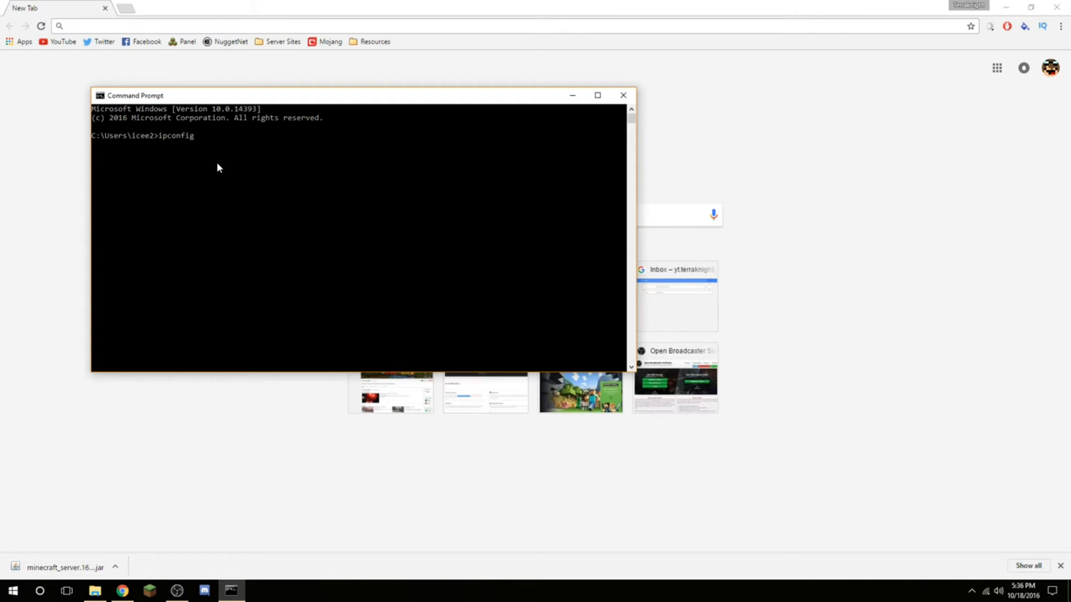
{"action": "key", "text": "Return"}
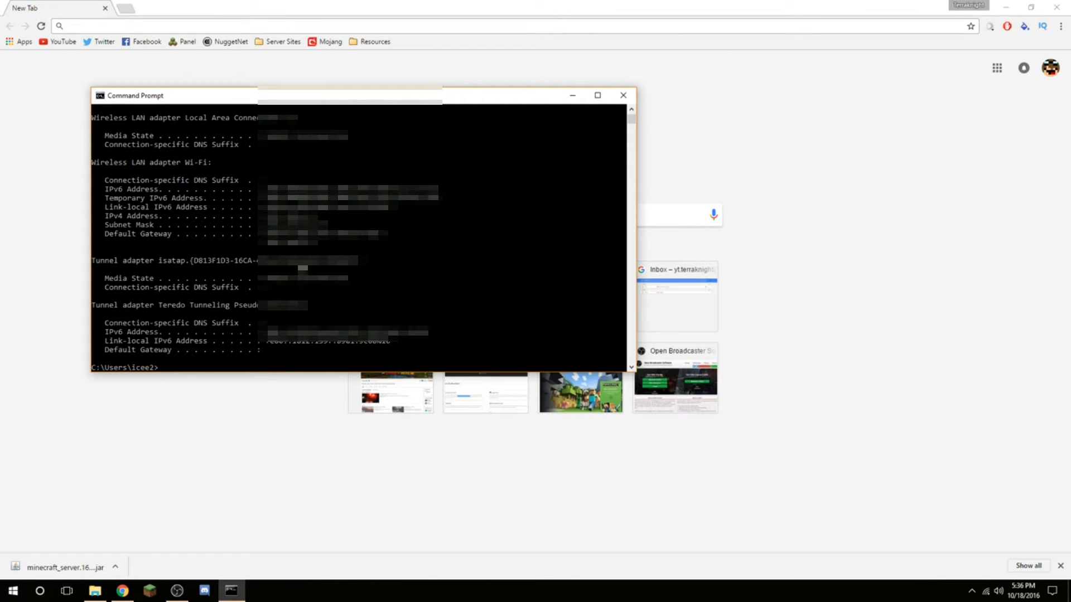
{"action": "scroll", "scroll_direction": "up", "scroll_amount": 3}
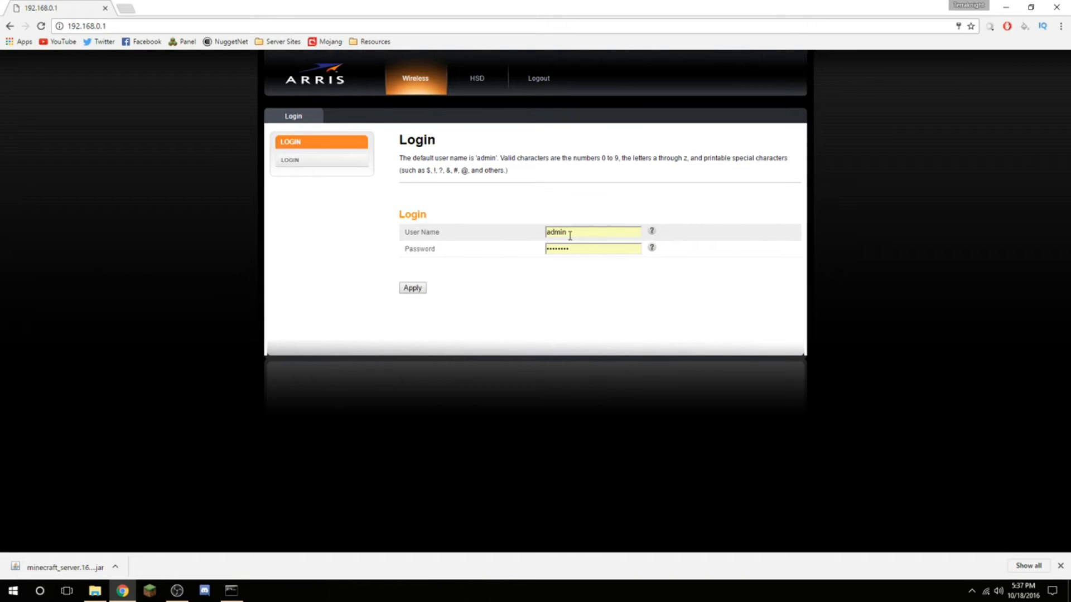
{"action": "mouse_move", "coordinate": [710, 300]}
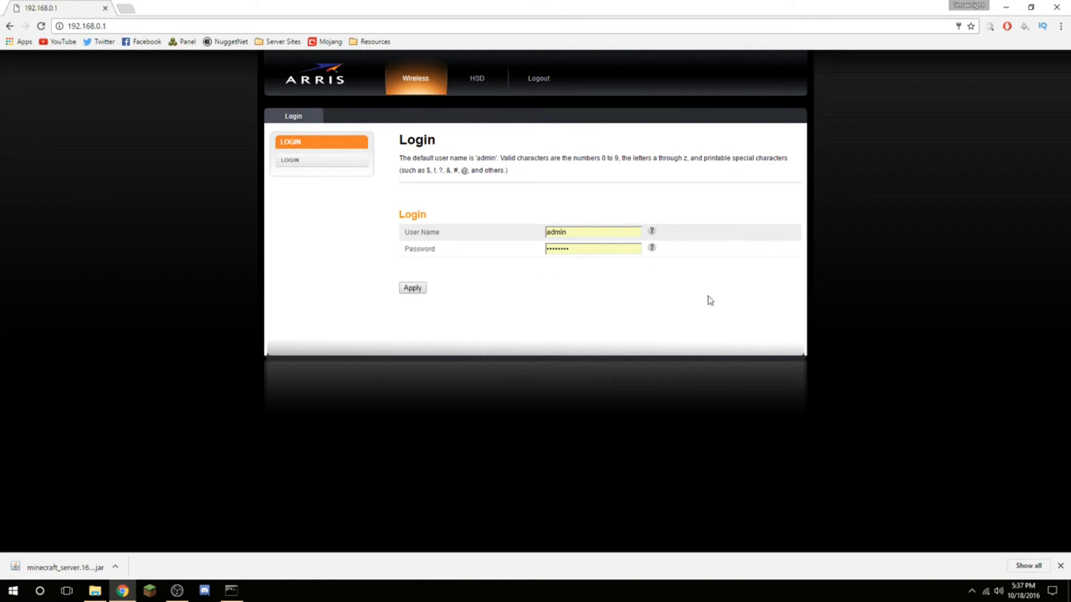
{"action": "mouse_move", "coordinate": [576, 260]}
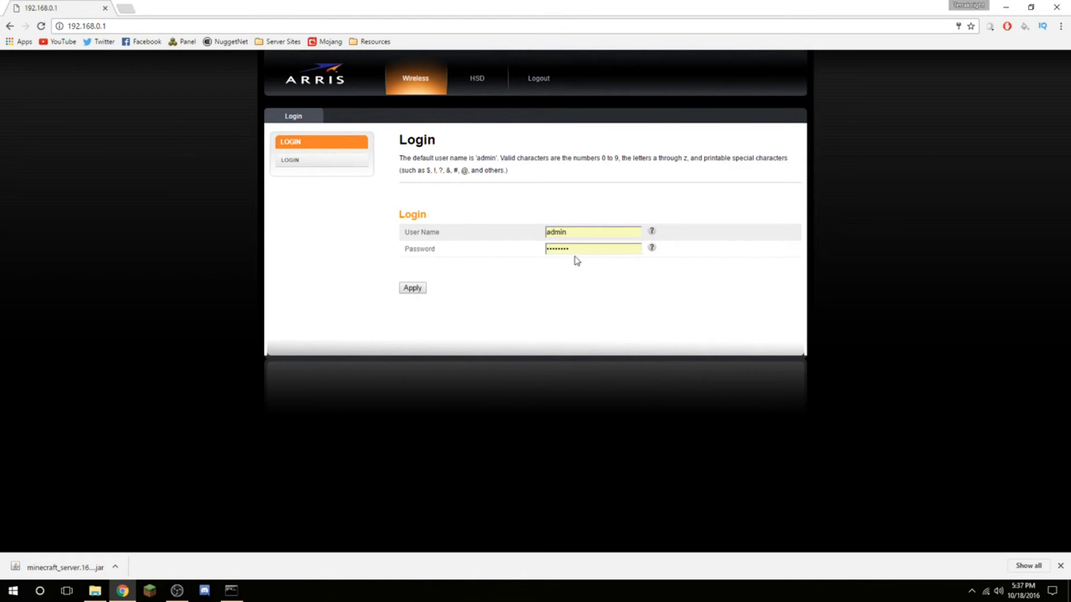
{"action": "mouse_move", "coordinate": [518, 232]}
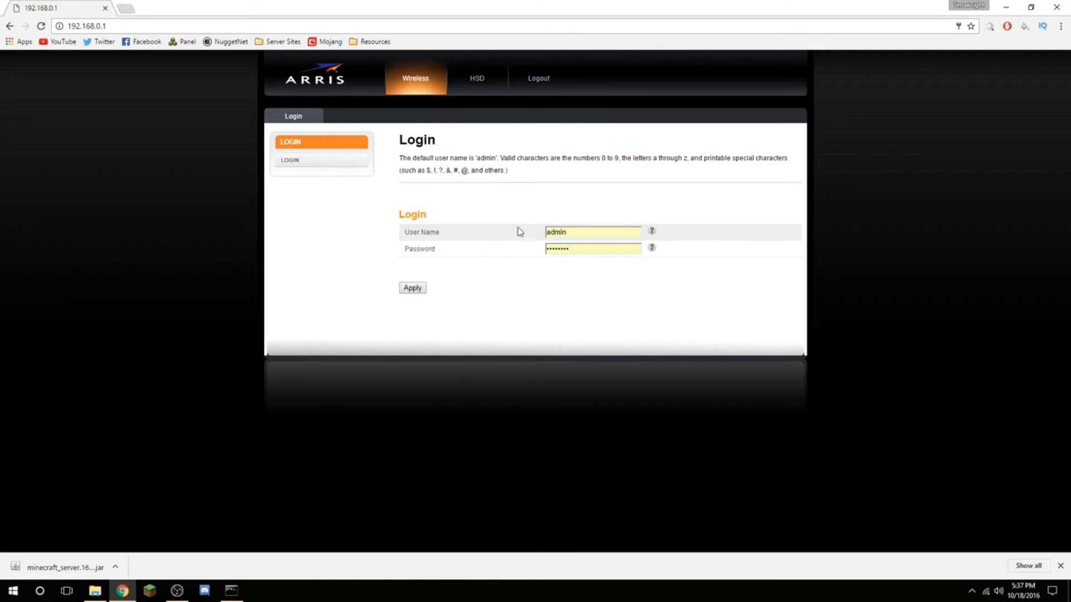
{"action": "mouse_move", "coordinate": [469, 287]}
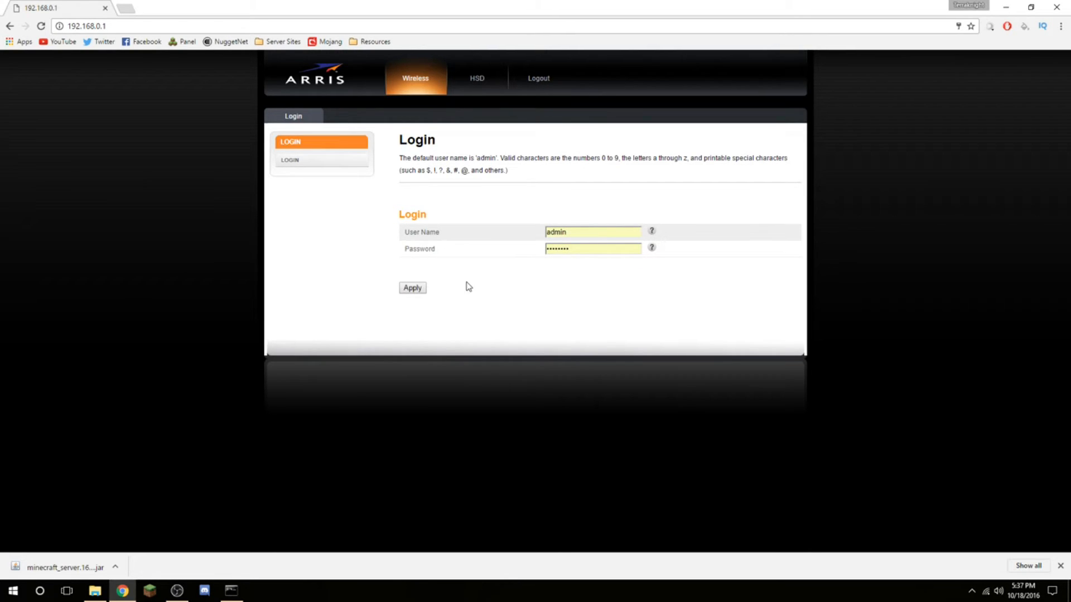
Log in to the router at 192.168.0.1 as admin and go to the Firewall page
{"action": "left_click", "coordinate": [412, 288]}
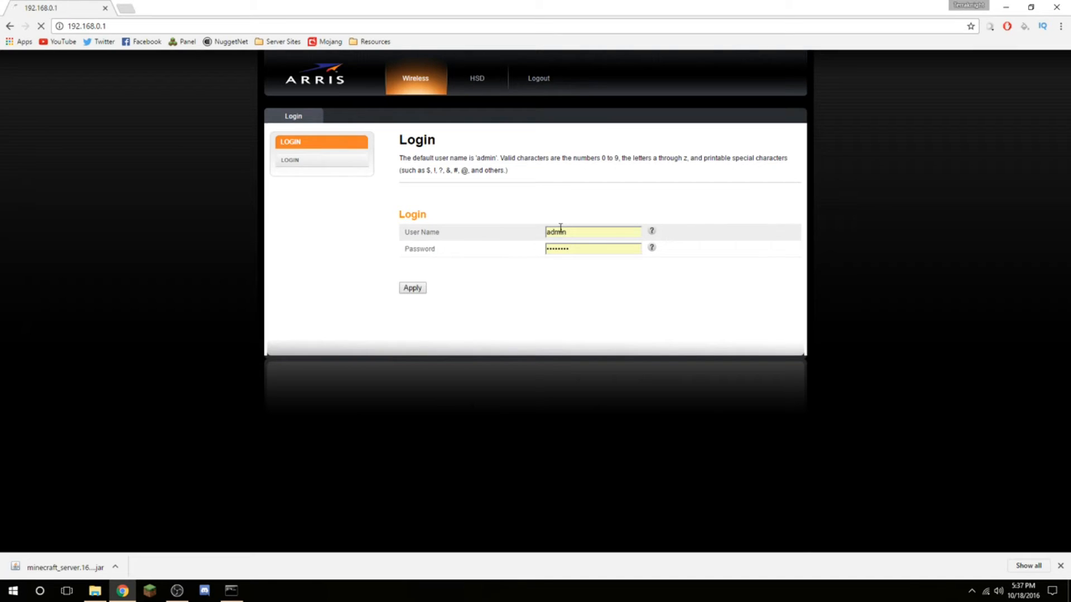
{"action": "left_click", "coordinate": [411, 287]}
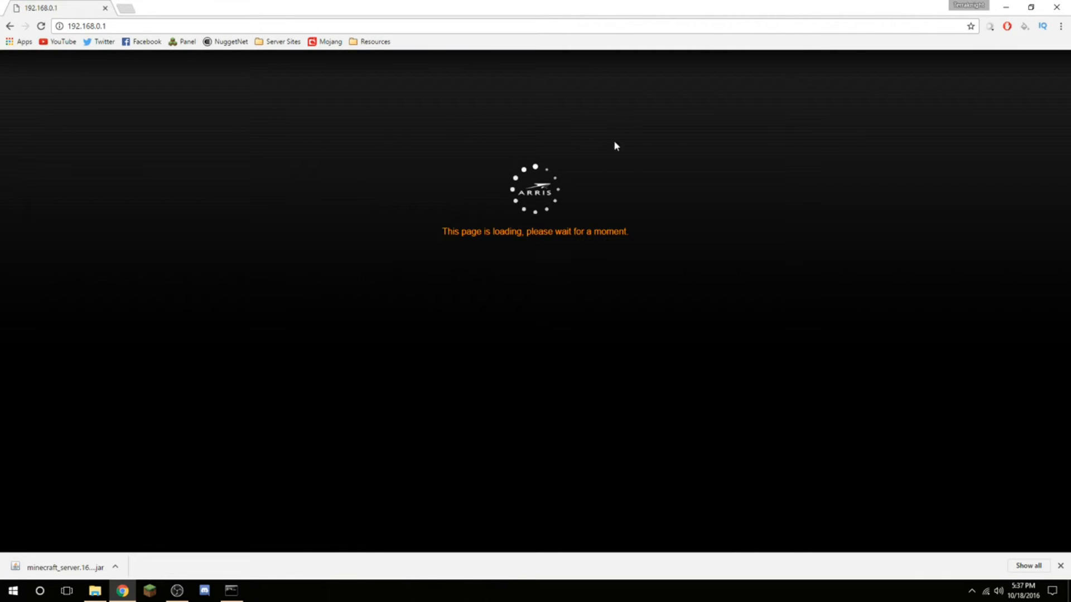
{"action": "mouse_move", "coordinate": [408, 338]}
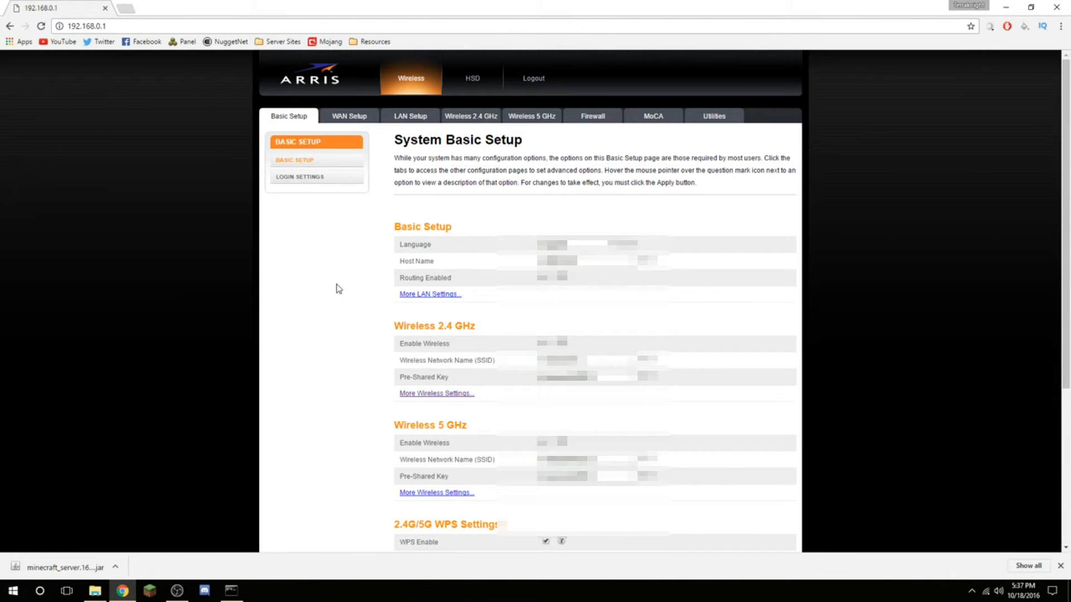
{"action": "mouse_move", "coordinate": [583, 136]}
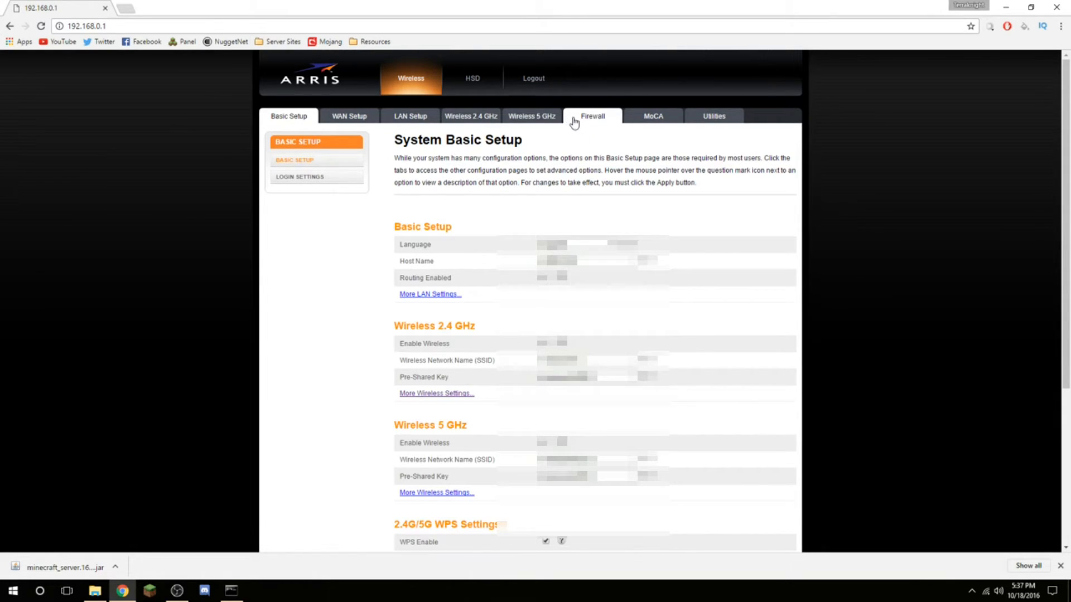
{"action": "mouse_move", "coordinate": [331, 258]}
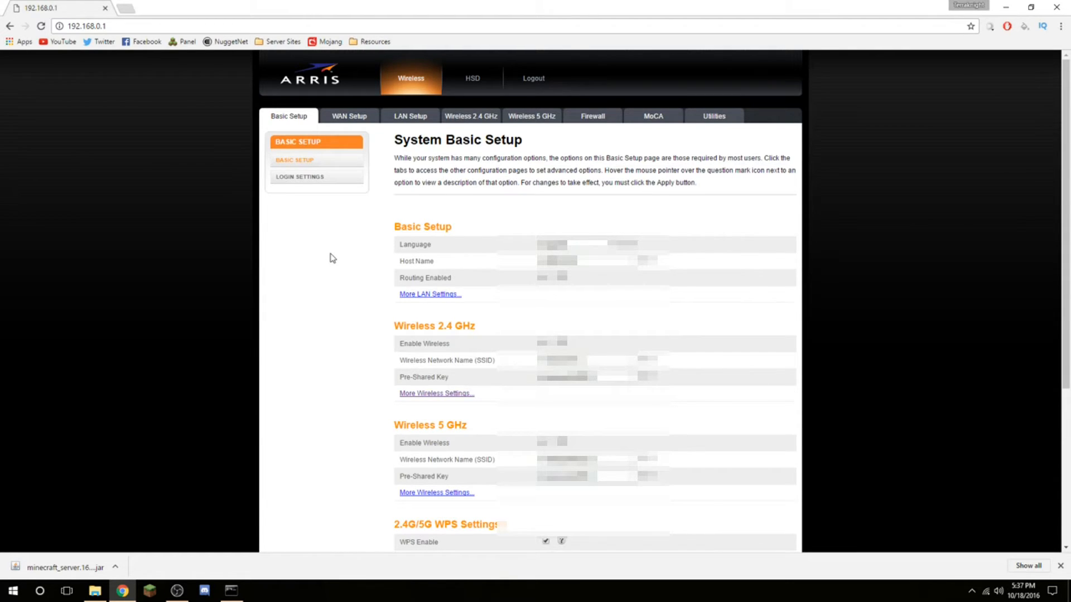
{"action": "mouse_move", "coordinate": [373, 200]}
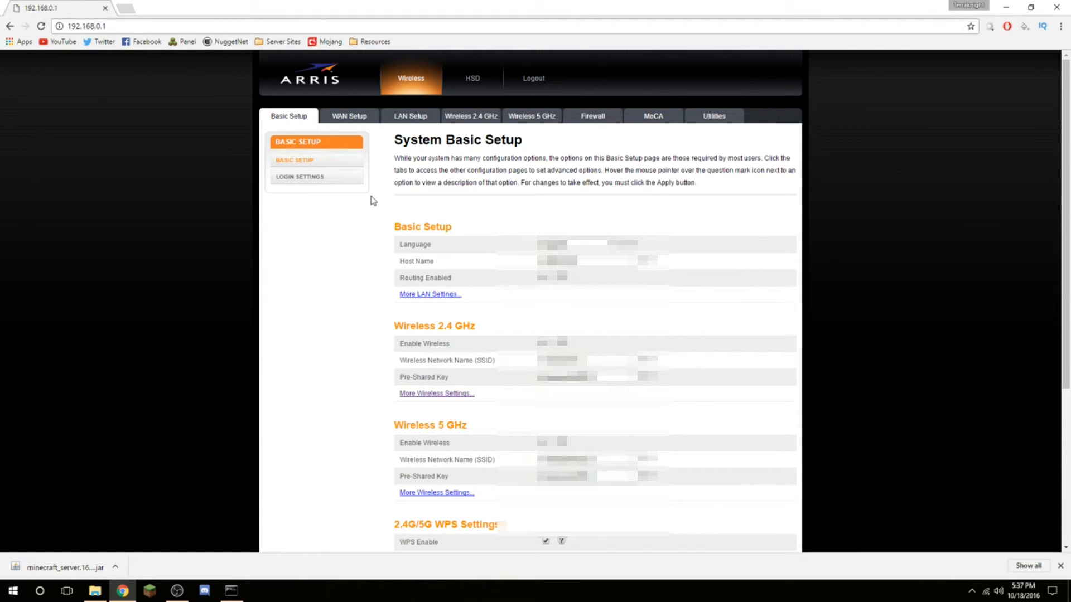
{"action": "mouse_move", "coordinate": [348, 268]}
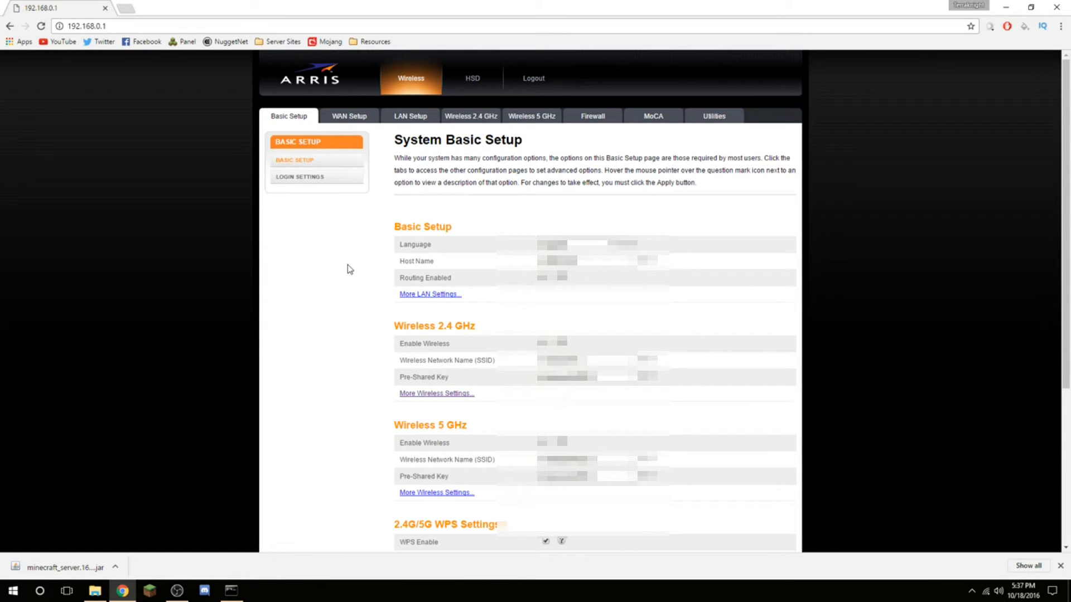
{"action": "mouse_move", "coordinate": [434, 170]}
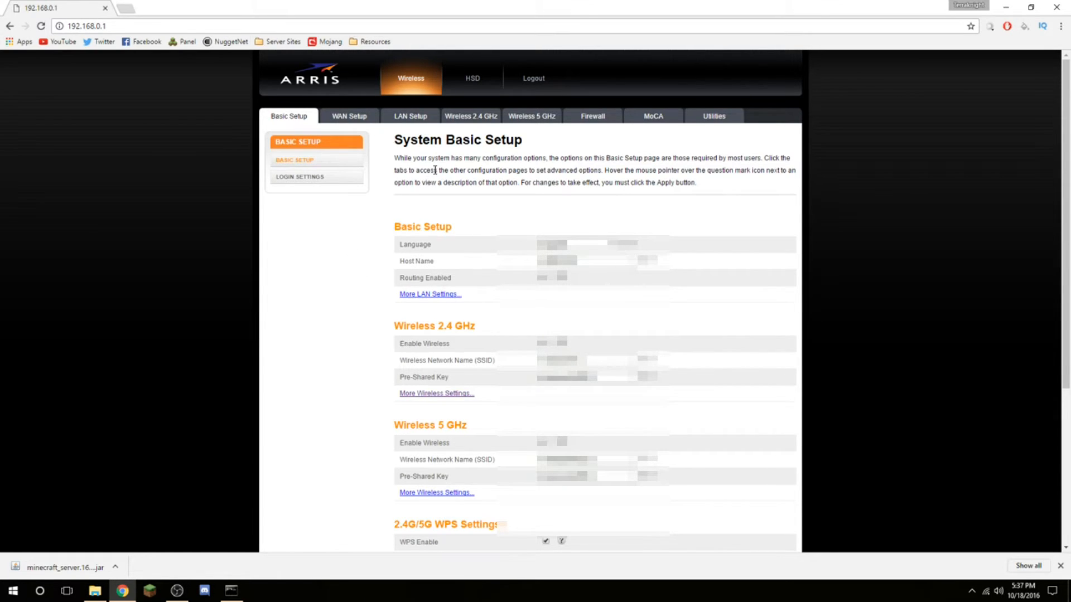
{"action": "left_click", "coordinate": [591, 115]}
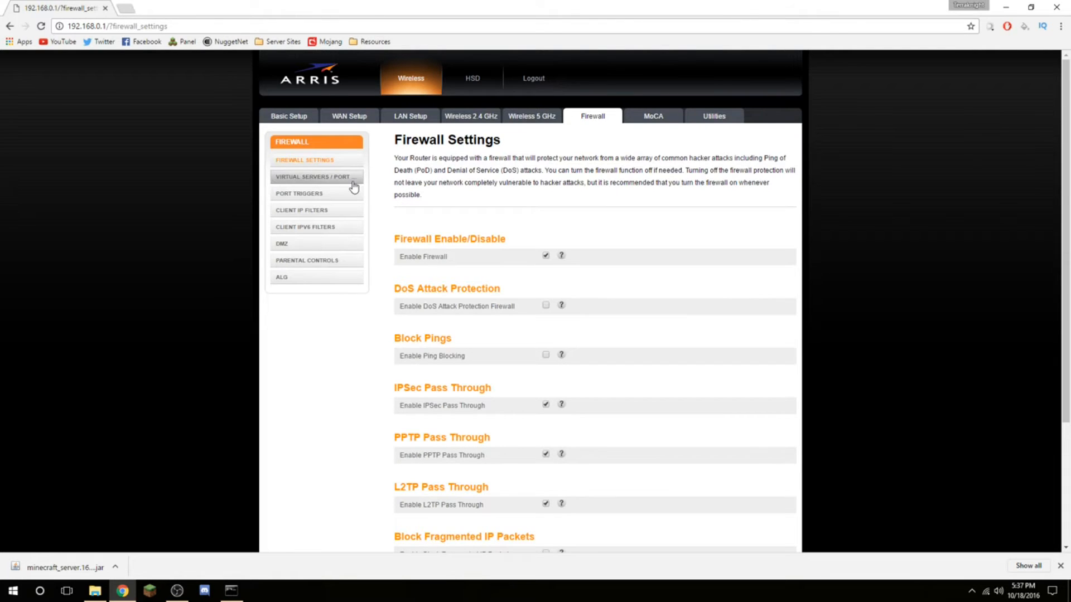
{"action": "mouse_move", "coordinate": [312, 177]}
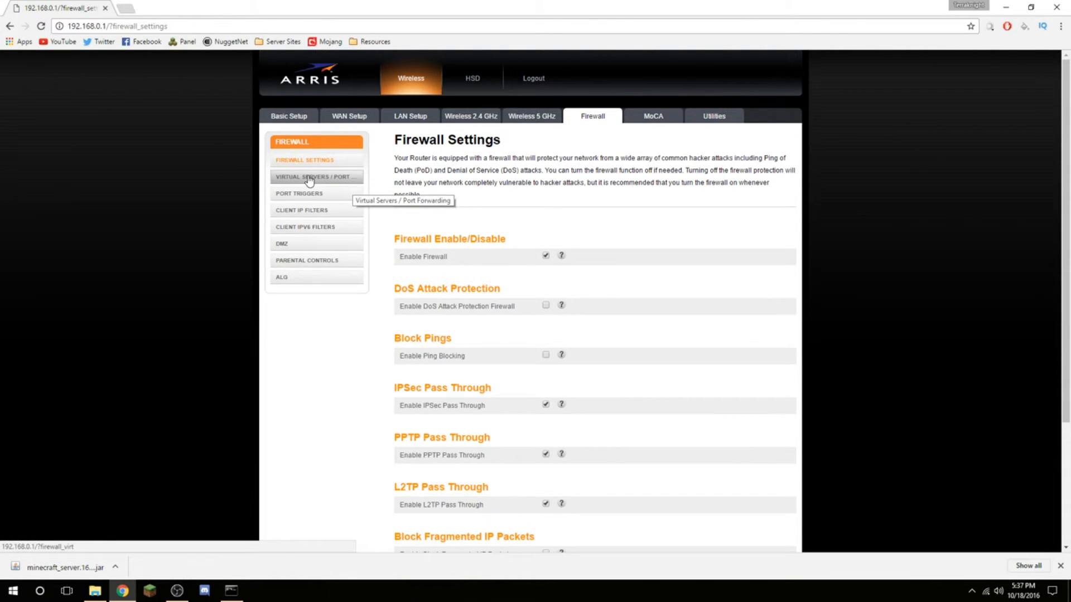
Delete the old Minecraft port-forwarding rule and start a blank Add Virtual Server form
{"action": "left_click", "coordinate": [315, 178]}
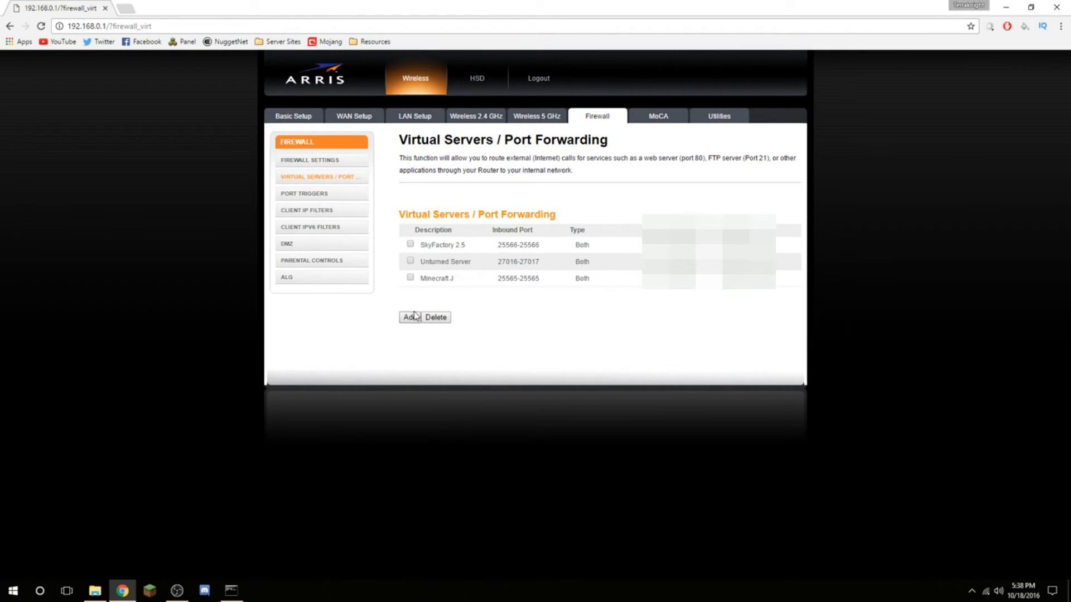
{"action": "left_click", "coordinate": [411, 278]}
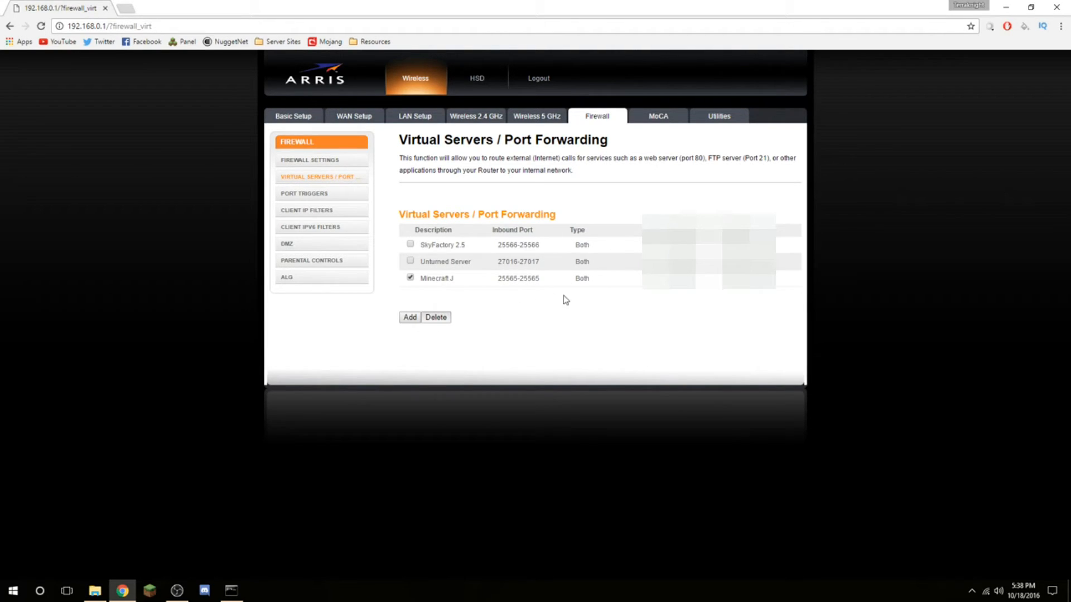
{"action": "left_click", "coordinate": [435, 317]}
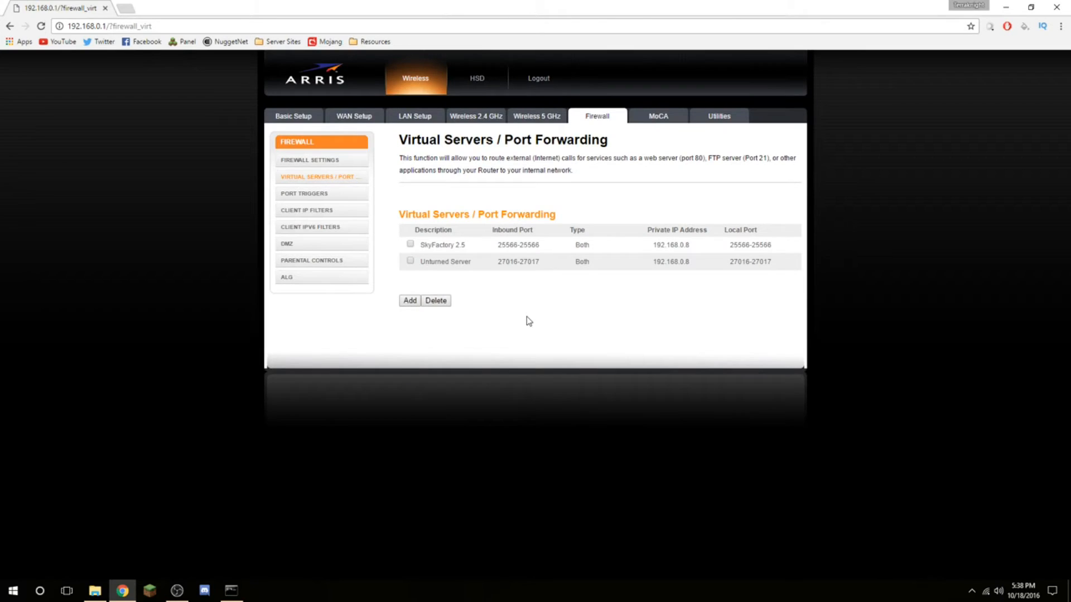
{"action": "left_click", "coordinate": [410, 300]}
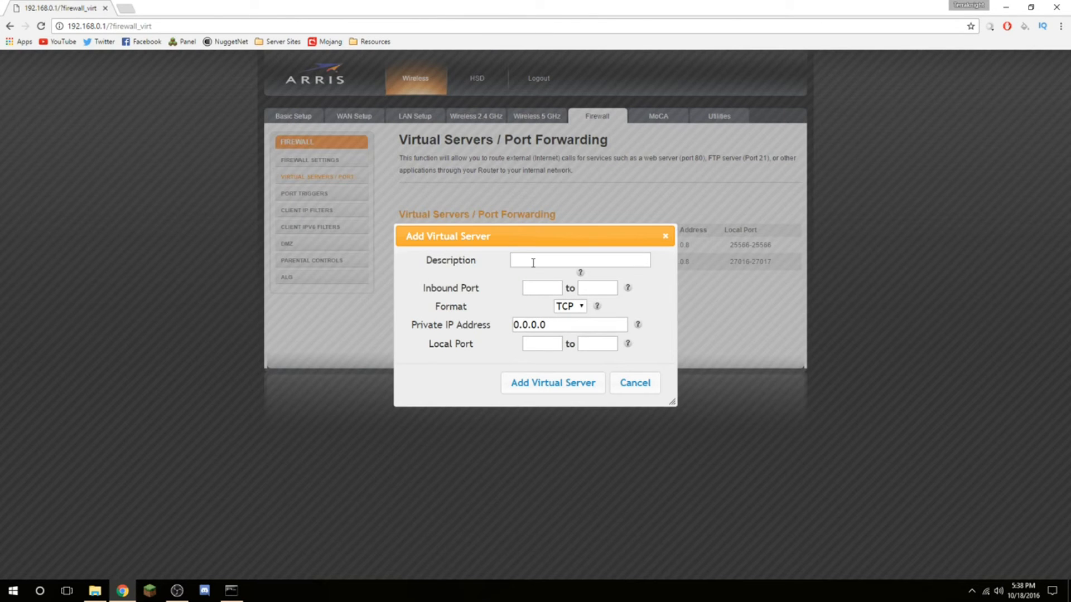
{"action": "mouse_move", "coordinate": [499, 287]}
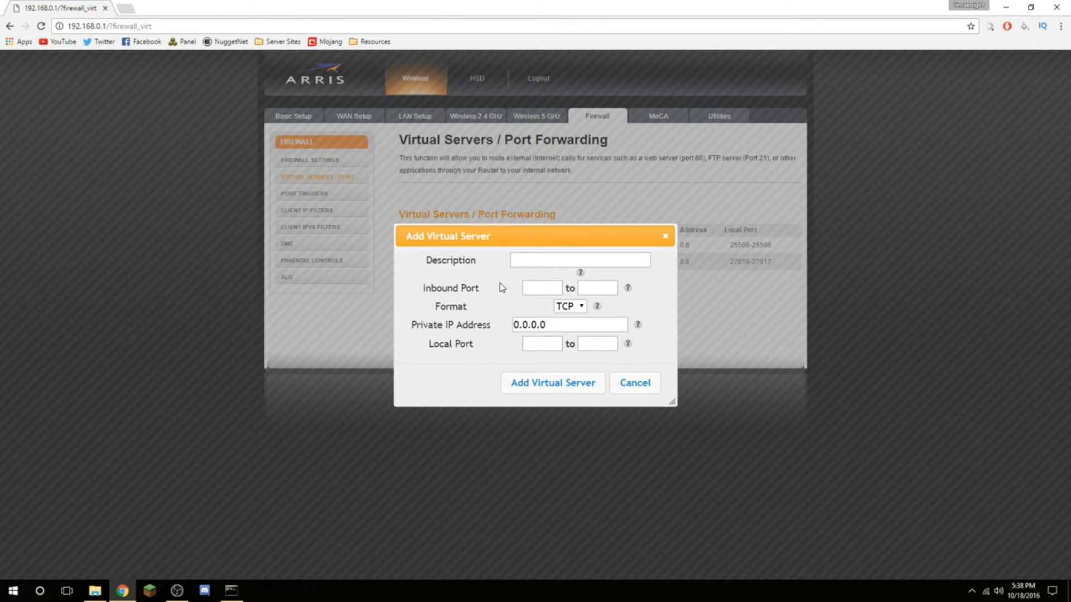
{"action": "type", "text": "Min"}
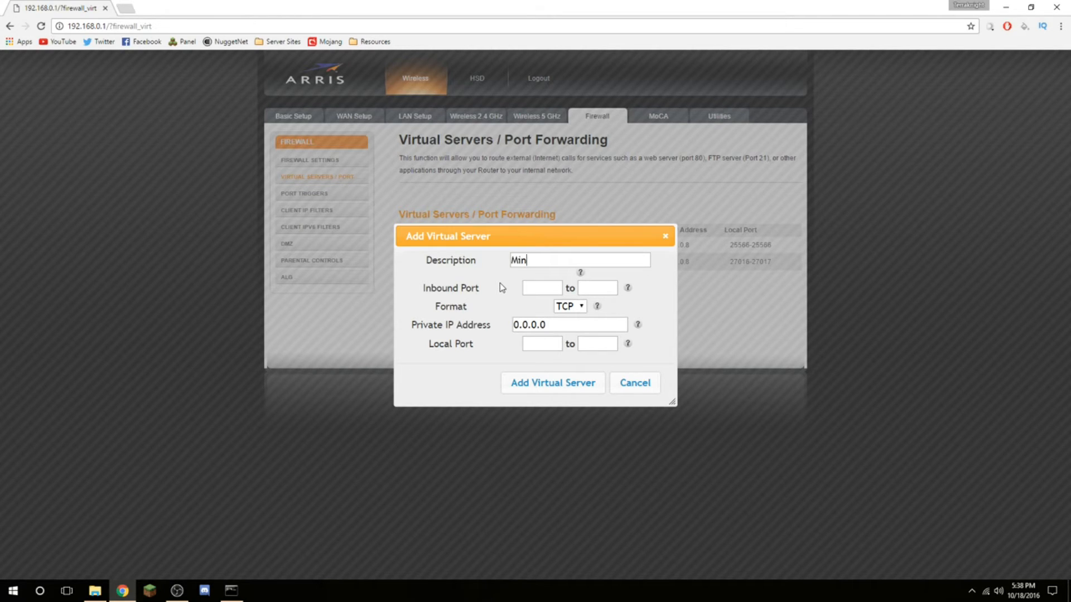
{"action": "type", "text": "ecraft"}
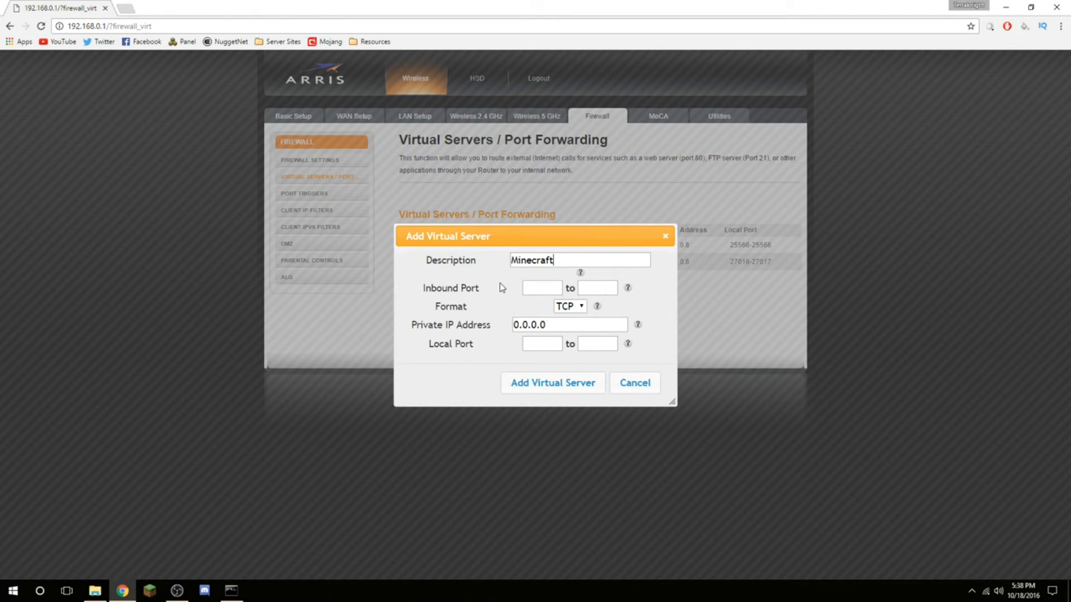
{"action": "mouse_move", "coordinate": [542, 288]}
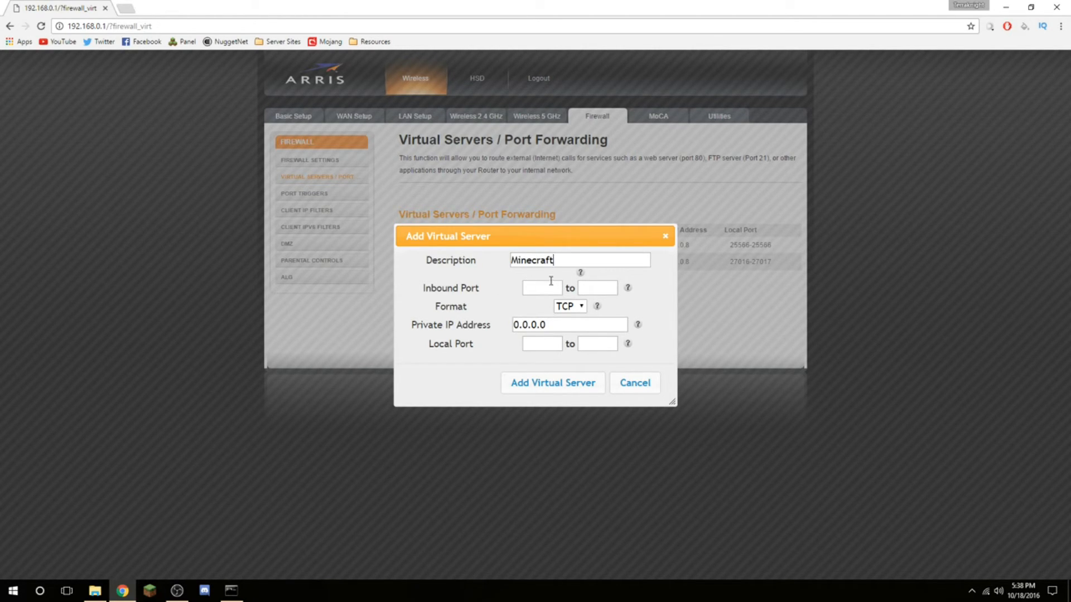
{"action": "mouse_move", "coordinate": [495, 324]}
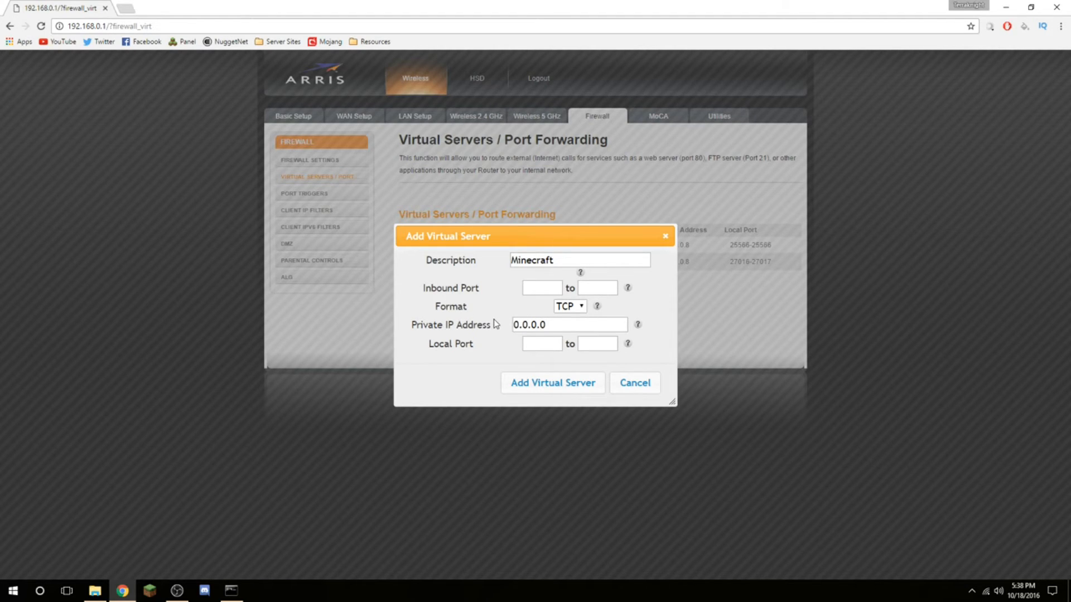
{"action": "type", "text": "25565"}
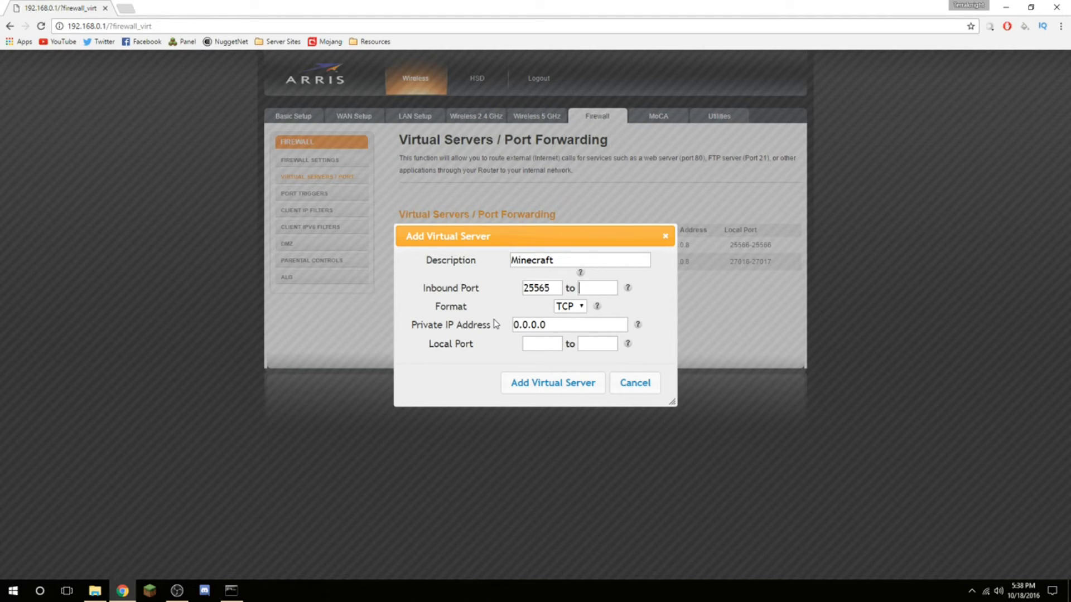
{"action": "type", "text": "25565"}
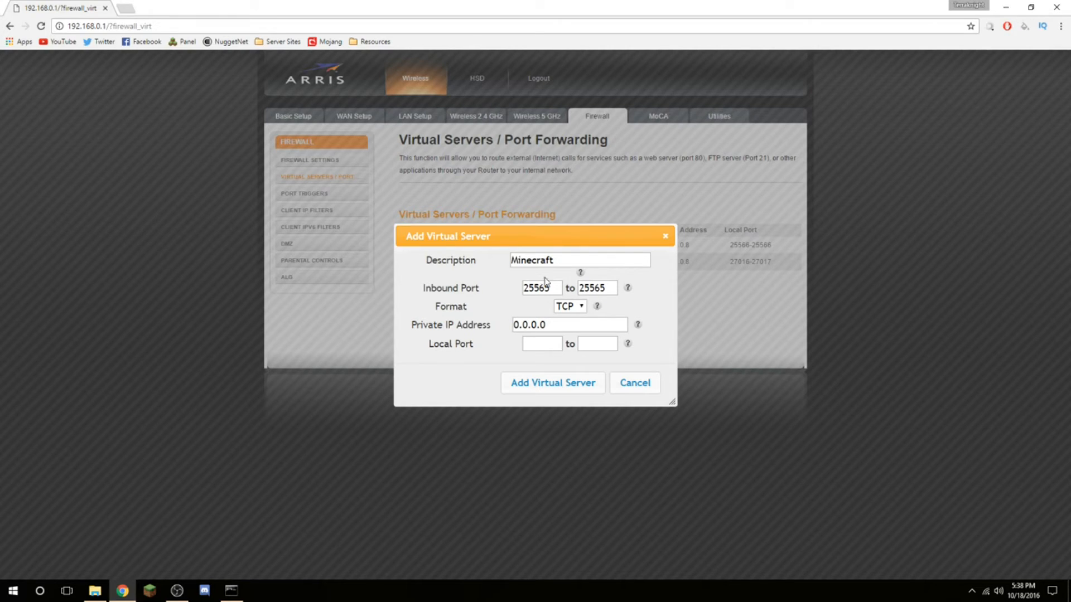
{"action": "mouse_move", "coordinate": [560, 290]}
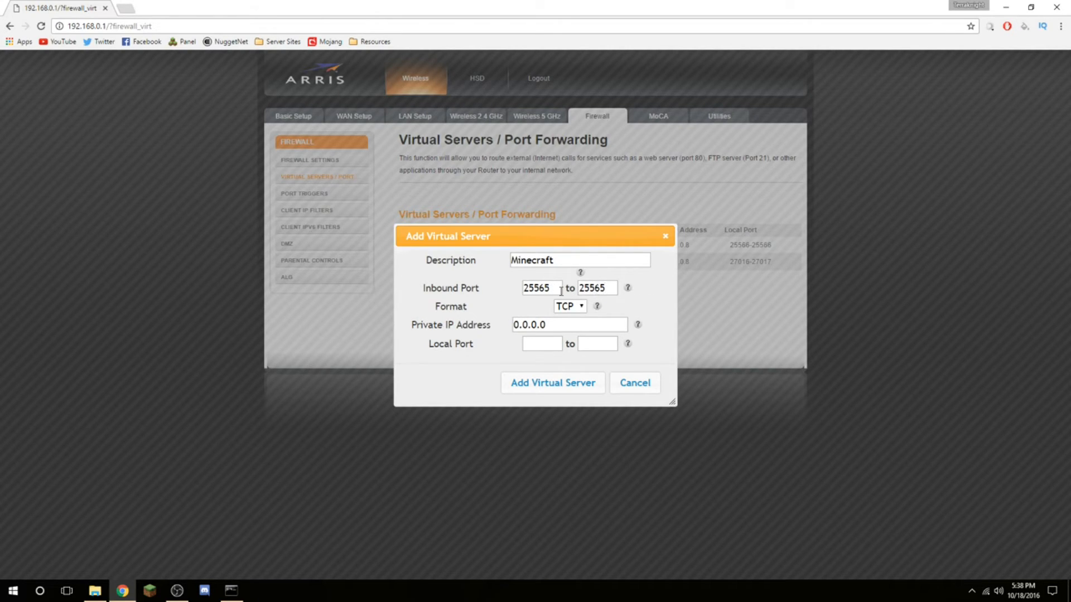
{"action": "mouse_move", "coordinate": [550, 361]}
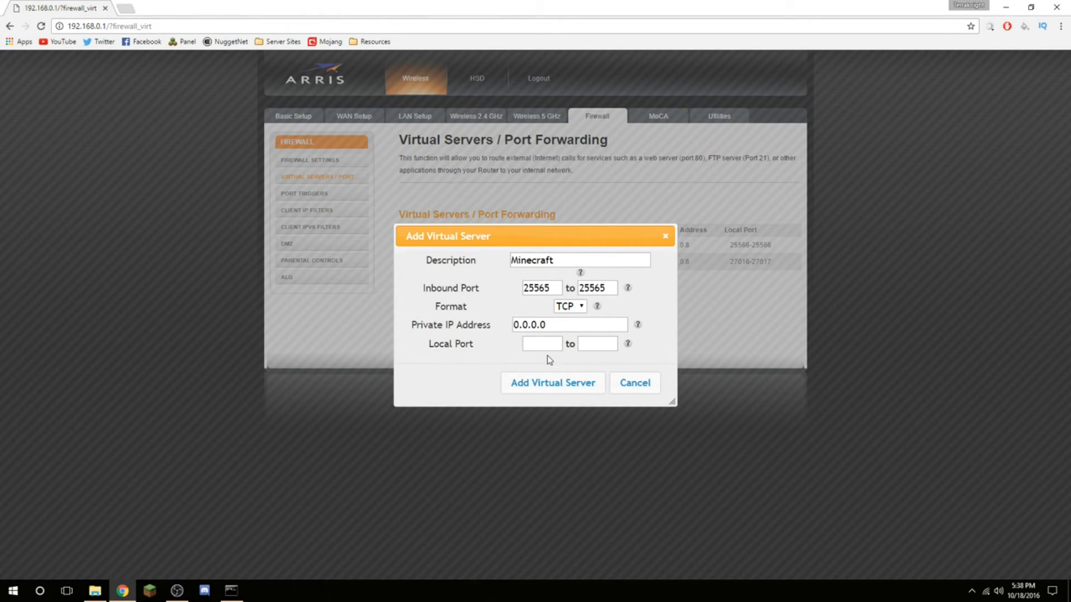
{"action": "mouse_move", "coordinate": [458, 342]}
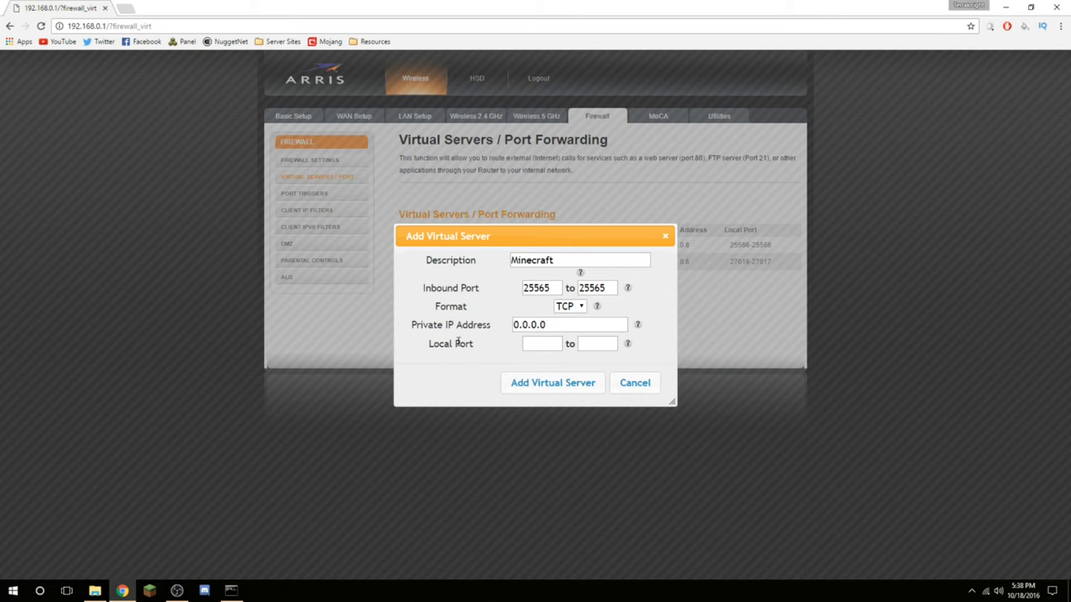
{"action": "left_click", "coordinate": [541, 343]}
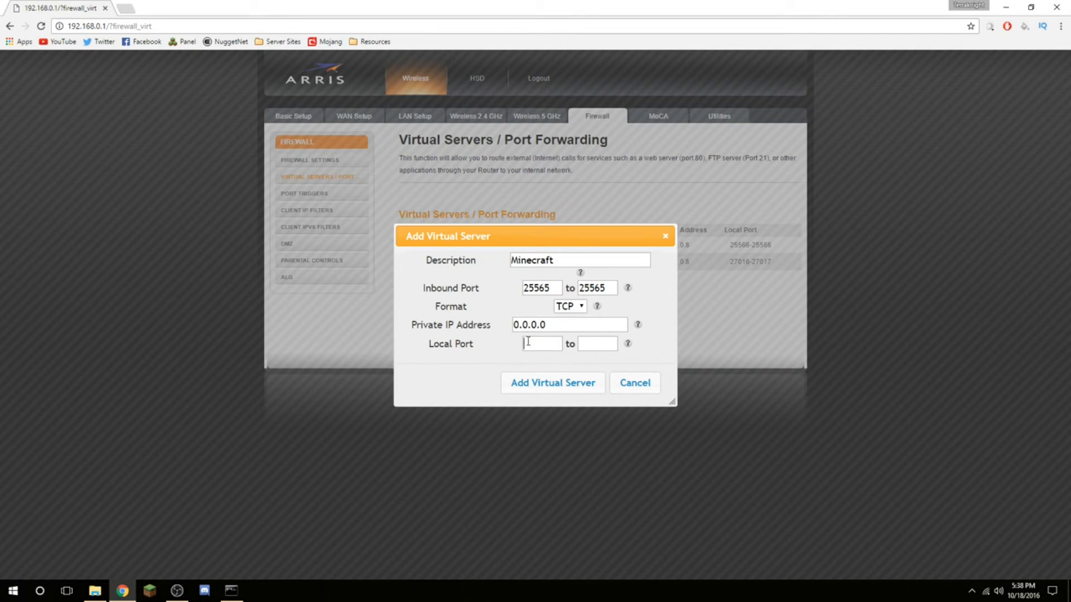
{"action": "type", "text": "25565"}
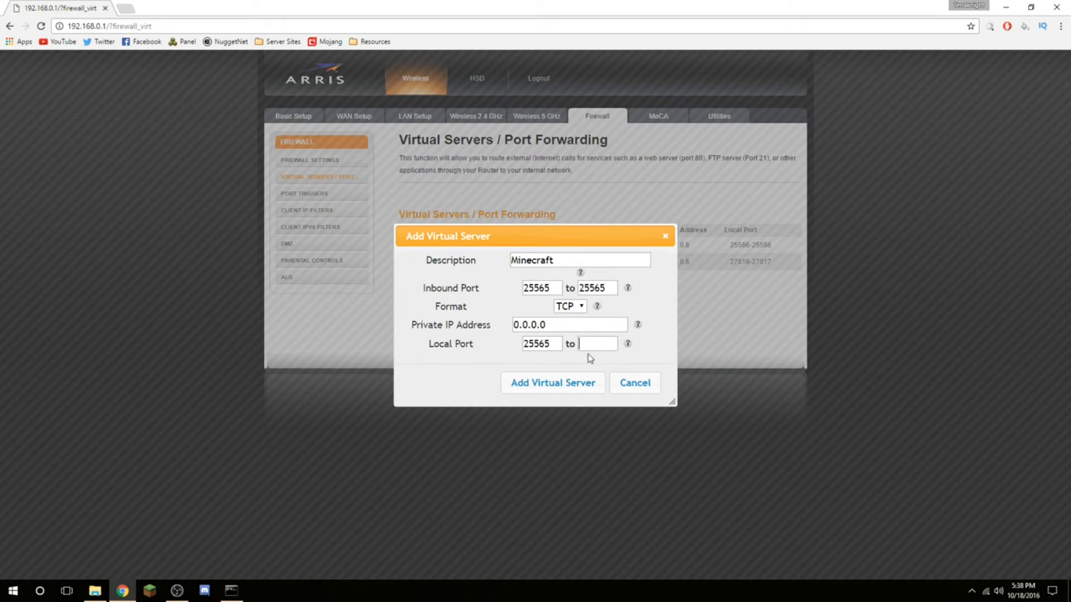
{"action": "type", "text": "25565"}
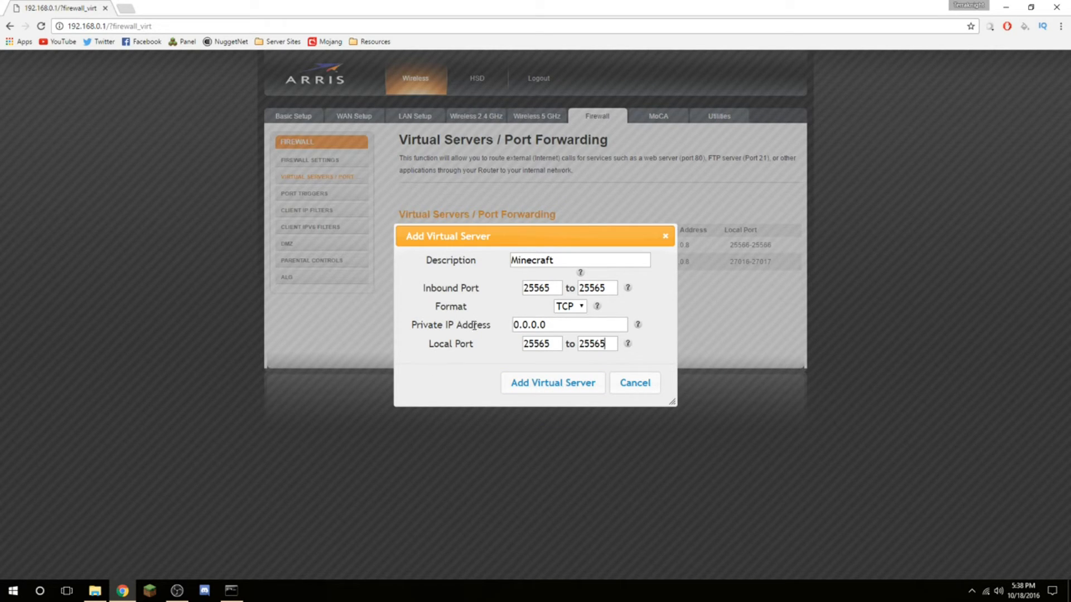
{"action": "mouse_move", "coordinate": [474, 388]}
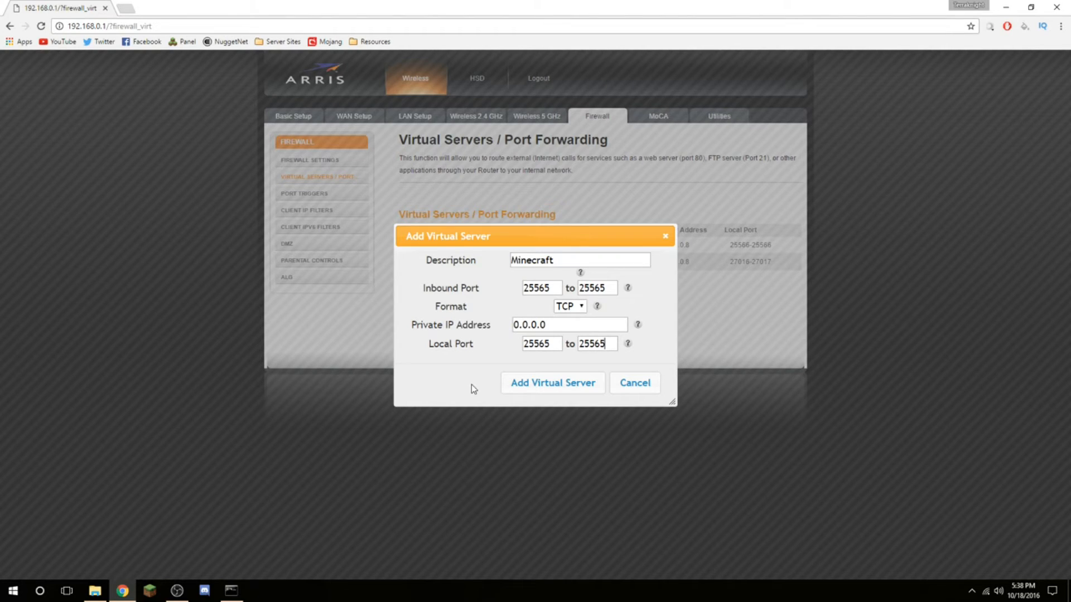
Set the rule's protocol format to Both (TCP and UDP)
{"action": "left_click", "coordinate": [569, 306]}
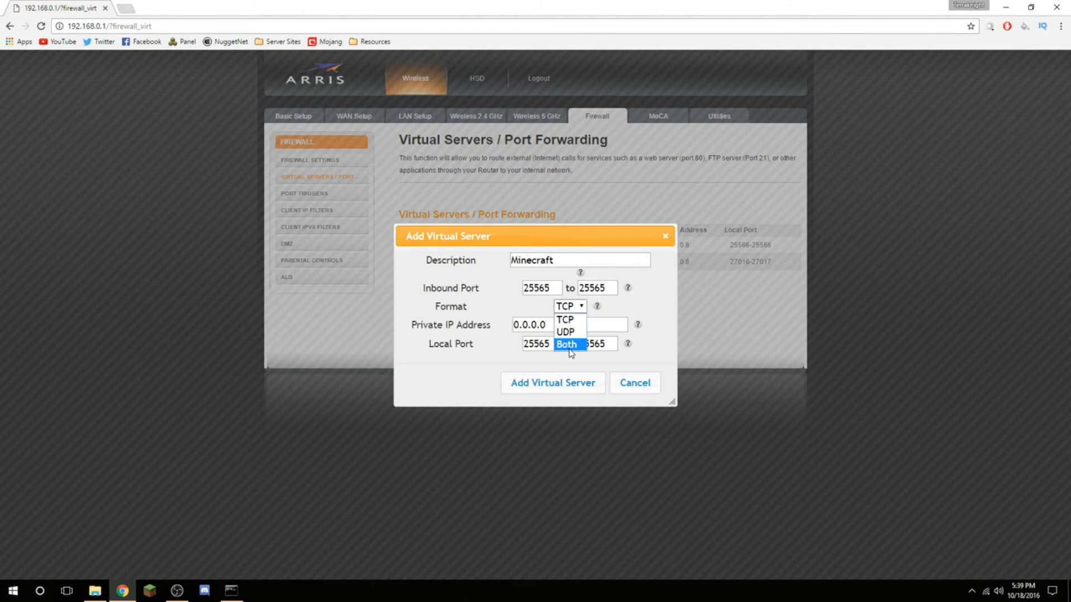
{"action": "left_click", "coordinate": [566, 344]}
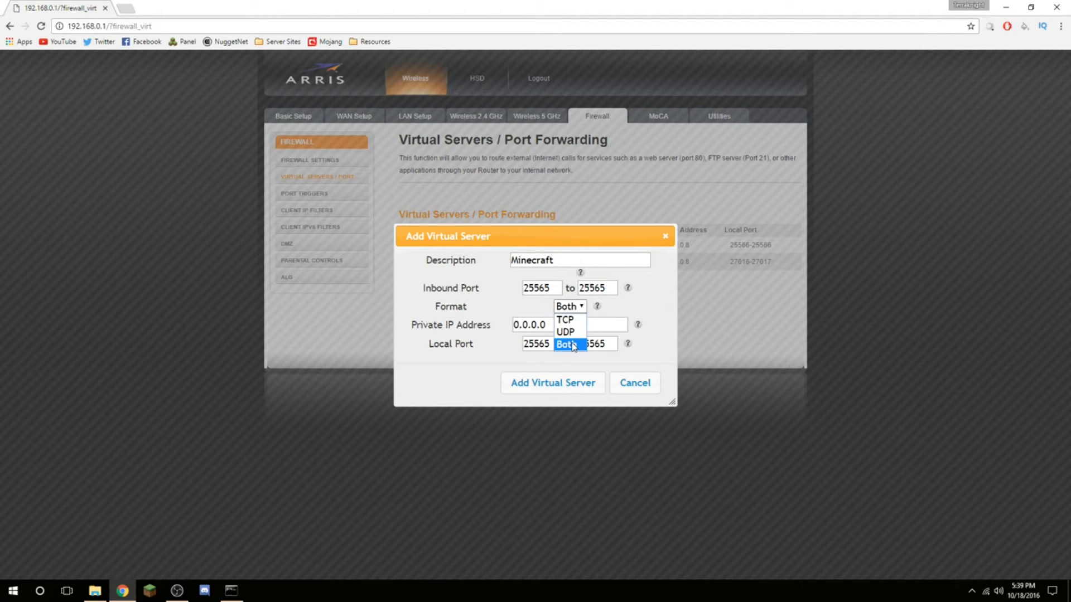
{"action": "left_click", "coordinate": [569, 344]}
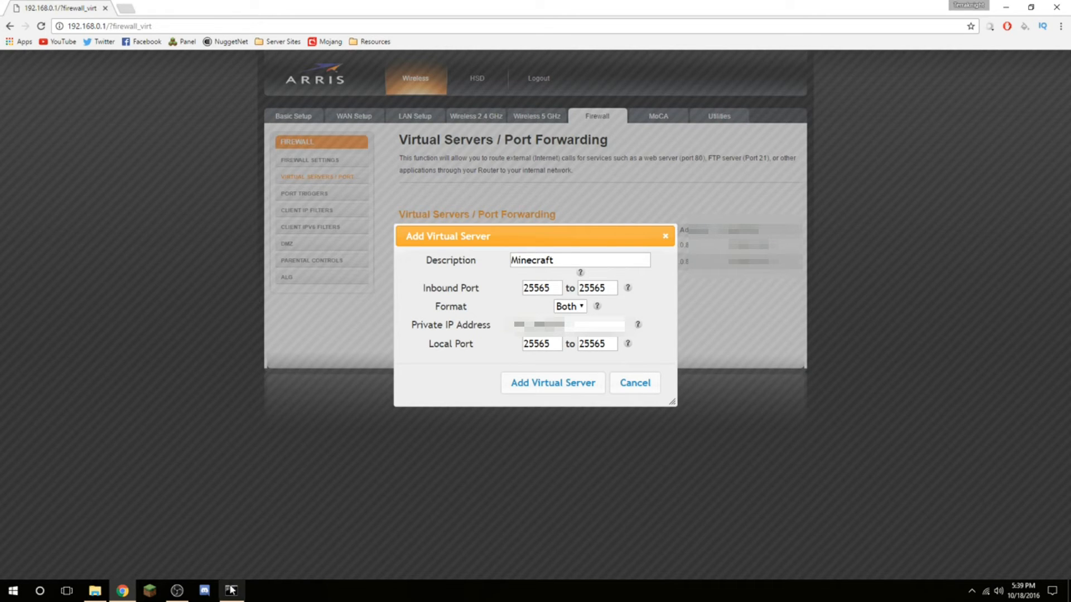
{"action": "mouse_move", "coordinate": [466, 389]}
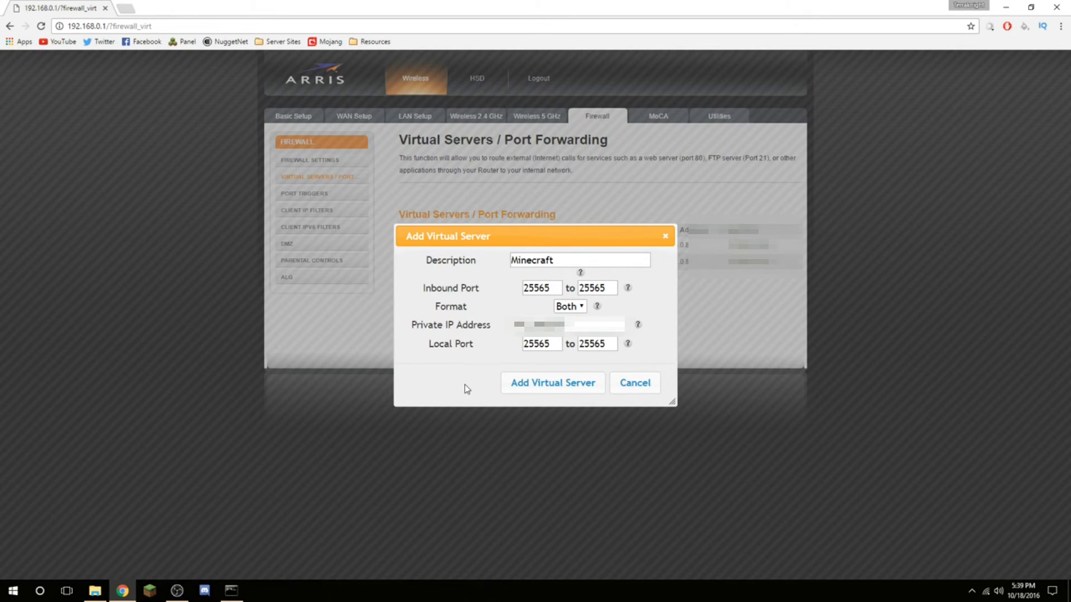
{"action": "mouse_move", "coordinate": [552, 383]}
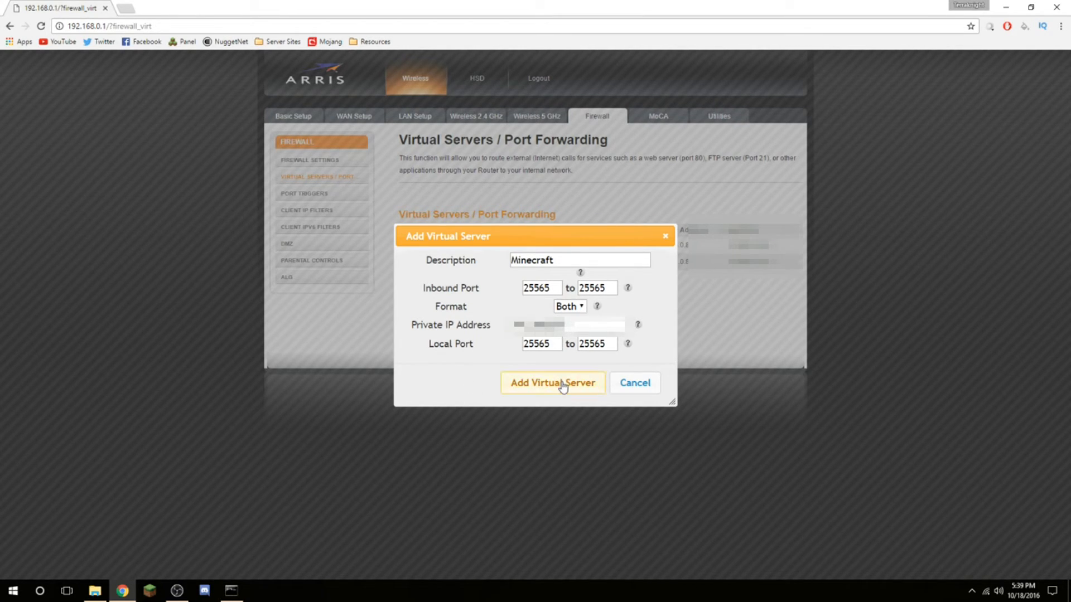
{"action": "mouse_move", "coordinate": [437, 438]}
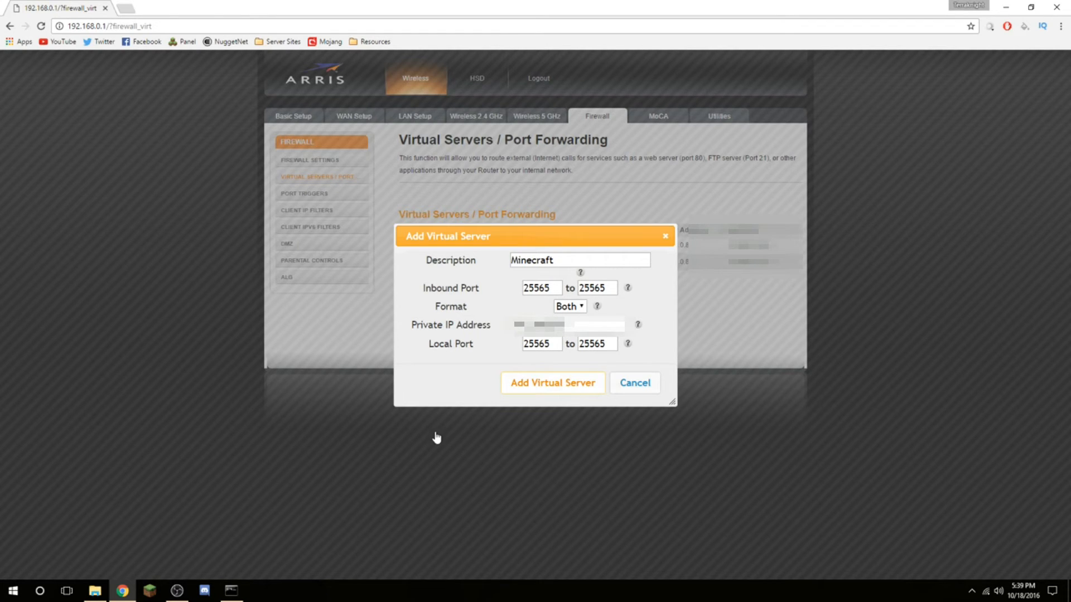
{"action": "mouse_move", "coordinate": [573, 512]}
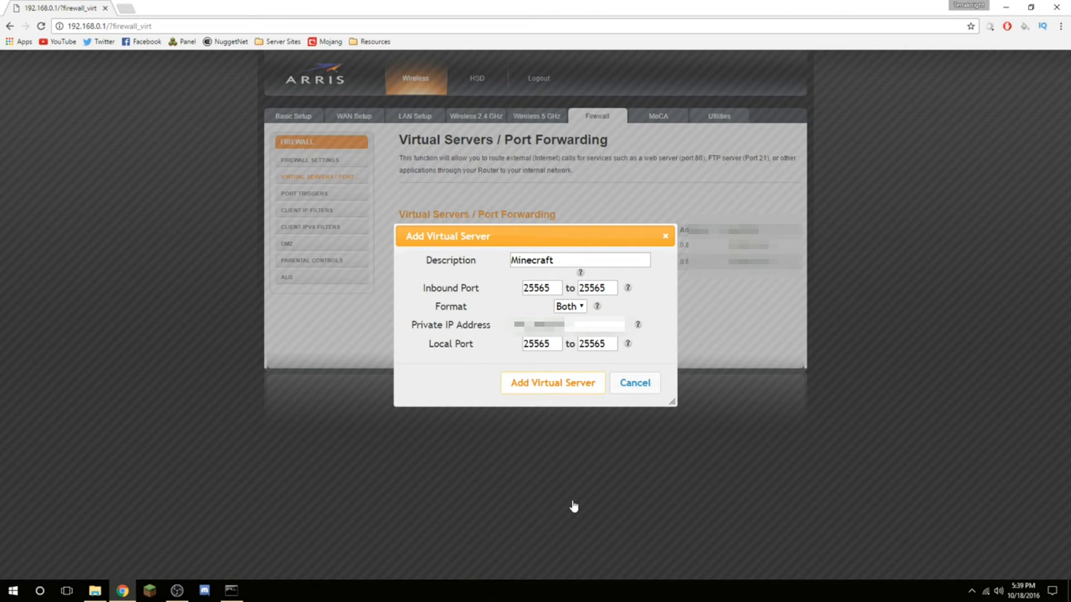
Save the Minecraft 25565 rule to the router's forwarding table and close the leftover Command Prompt
{"action": "left_click", "coordinate": [552, 383]}
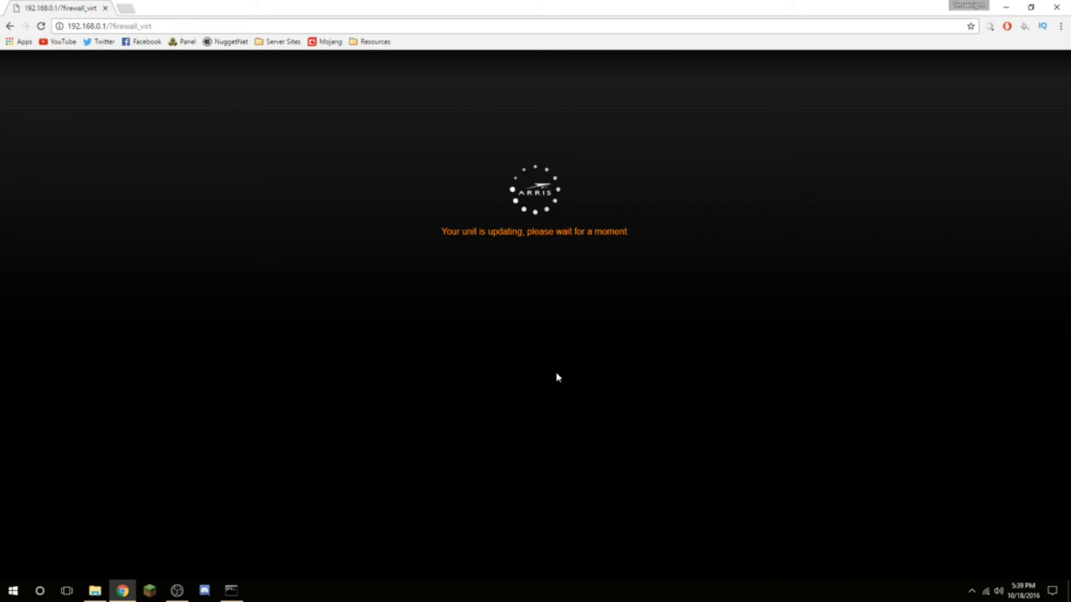
{"action": "mouse_move", "coordinate": [341, 496]}
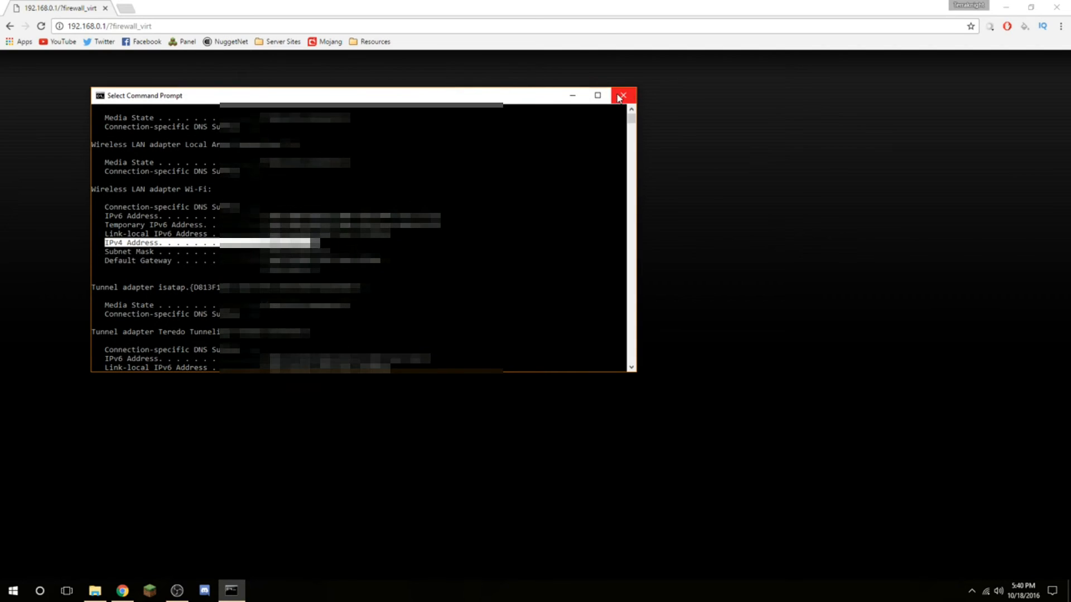
{"action": "left_click", "coordinate": [621, 95]}
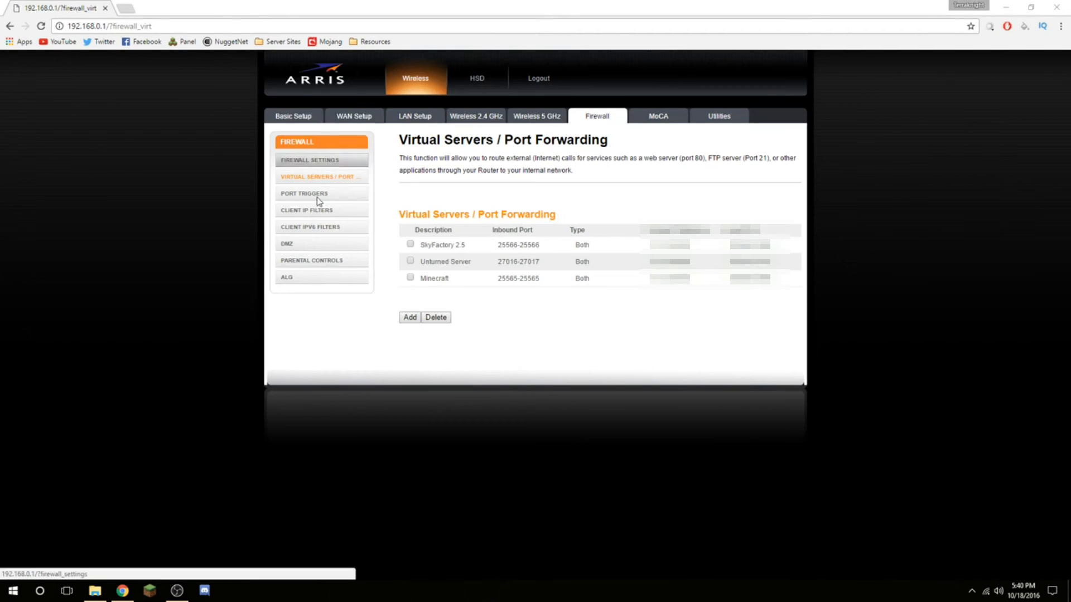
{"action": "left_click", "coordinate": [109, 25]}
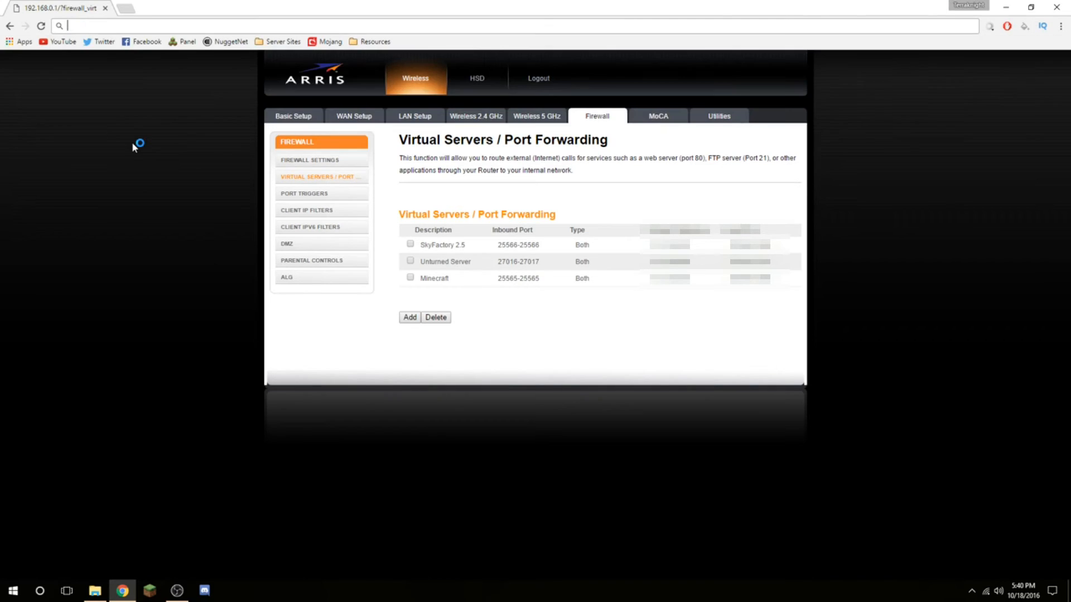
{"action": "type", "text": "ipchicken.com"}
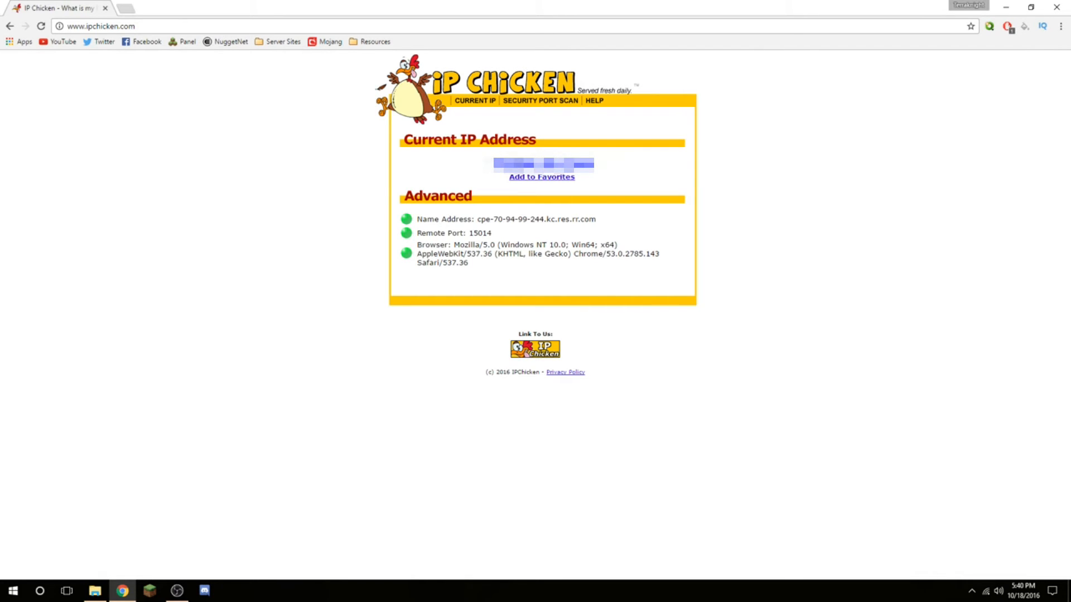
{"action": "mouse_move", "coordinate": [267, 257]}
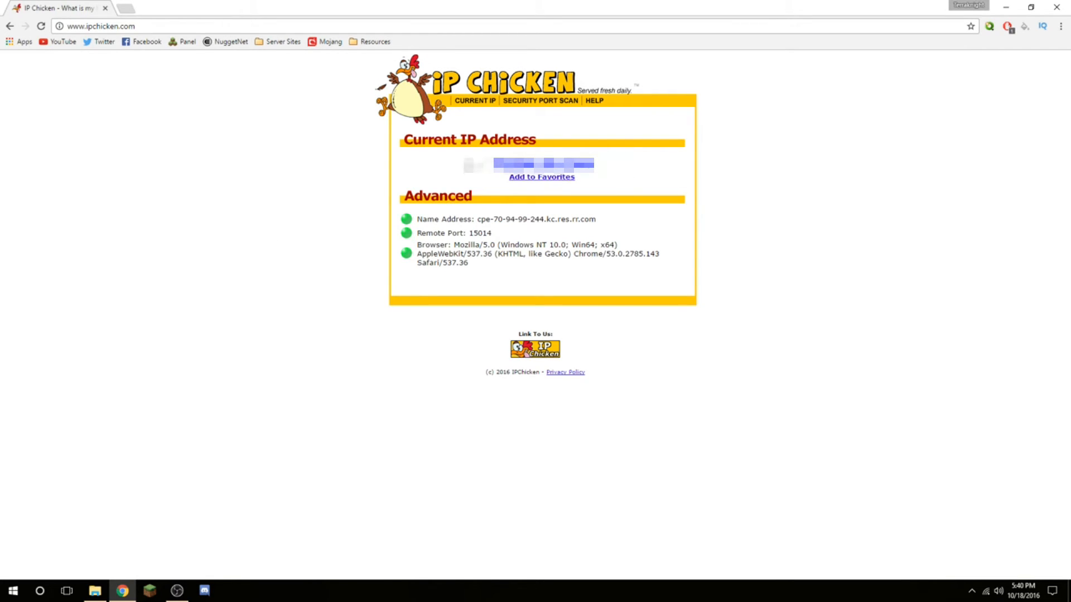
{"action": "mouse_move", "coordinate": [306, 236]}
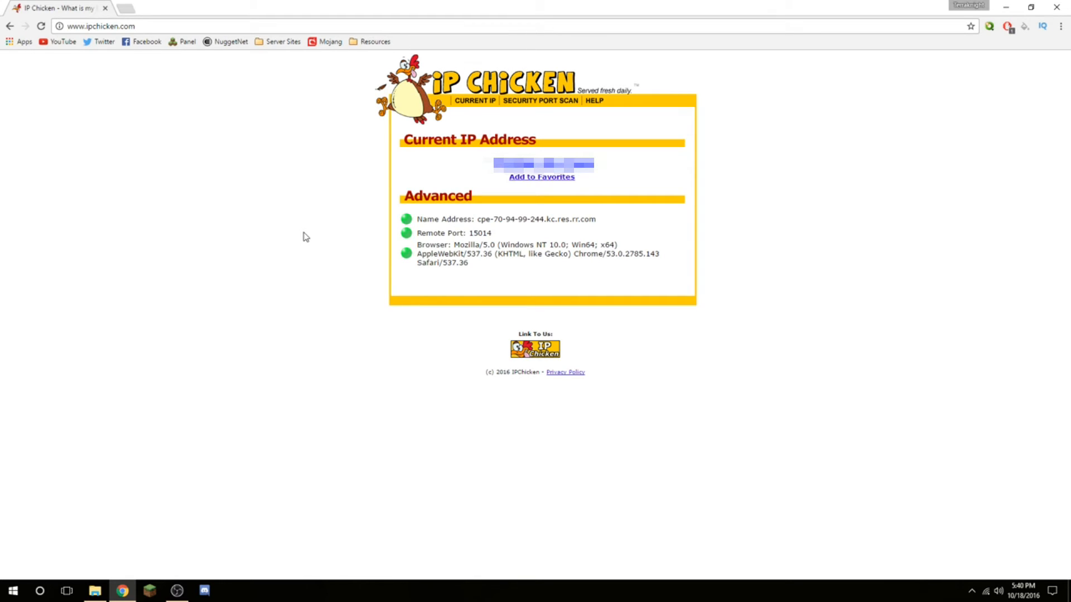
{"action": "mouse_move", "coordinate": [327, 207]}
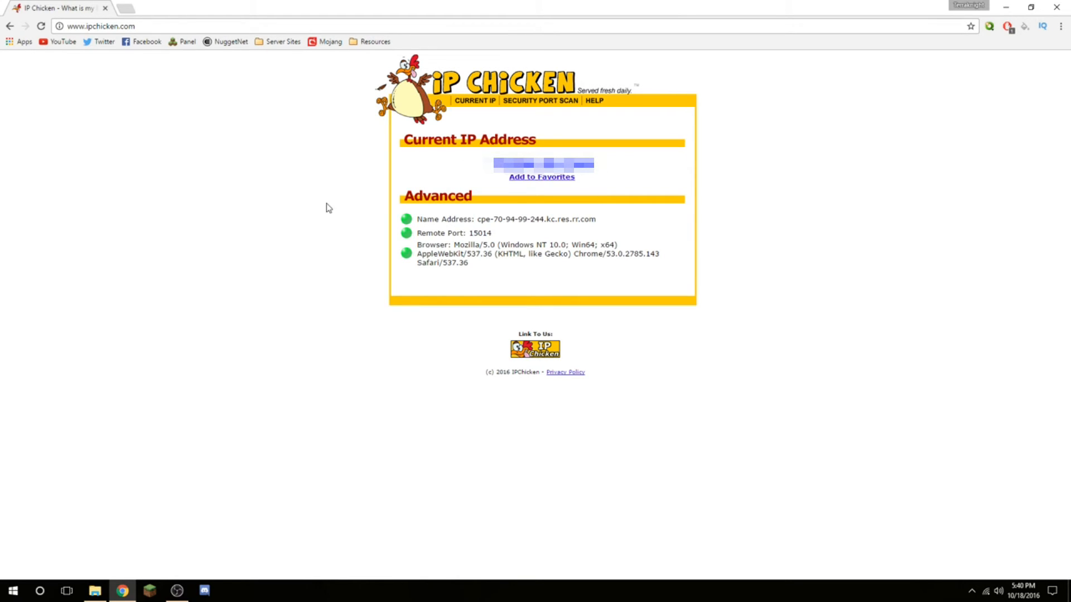
{"action": "mouse_move", "coordinate": [912, 11]}
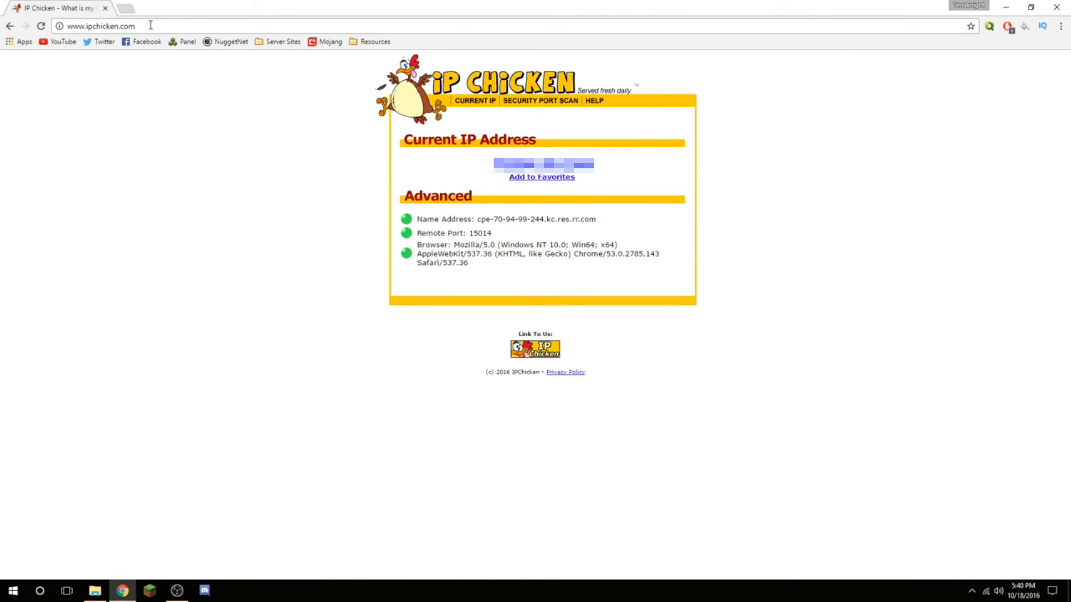
{"action": "mouse_move", "coordinate": [881, 264]}
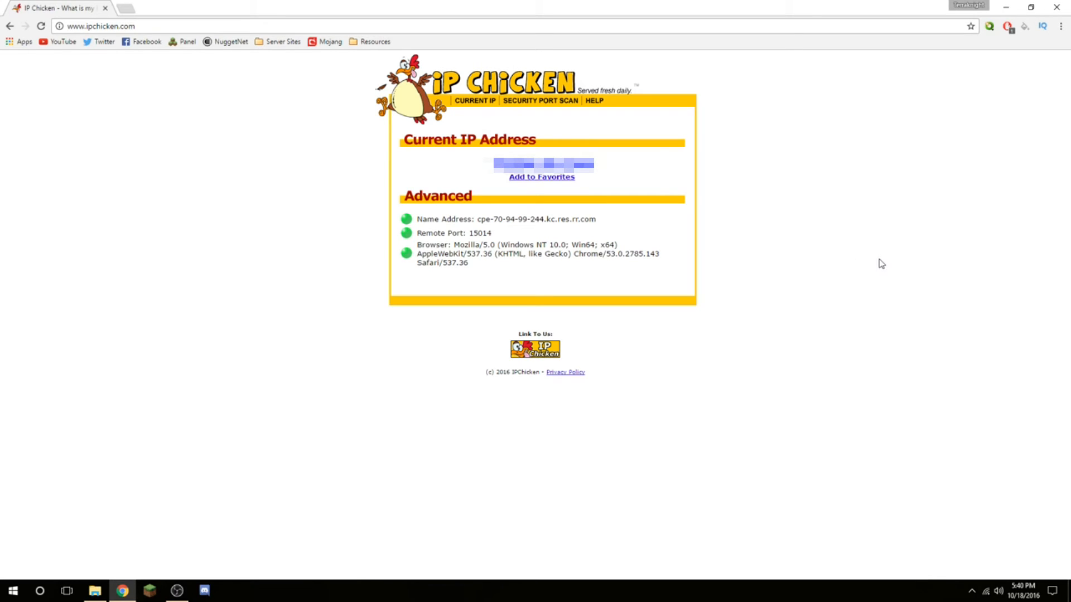
{"action": "mouse_move", "coordinate": [199, 69]}
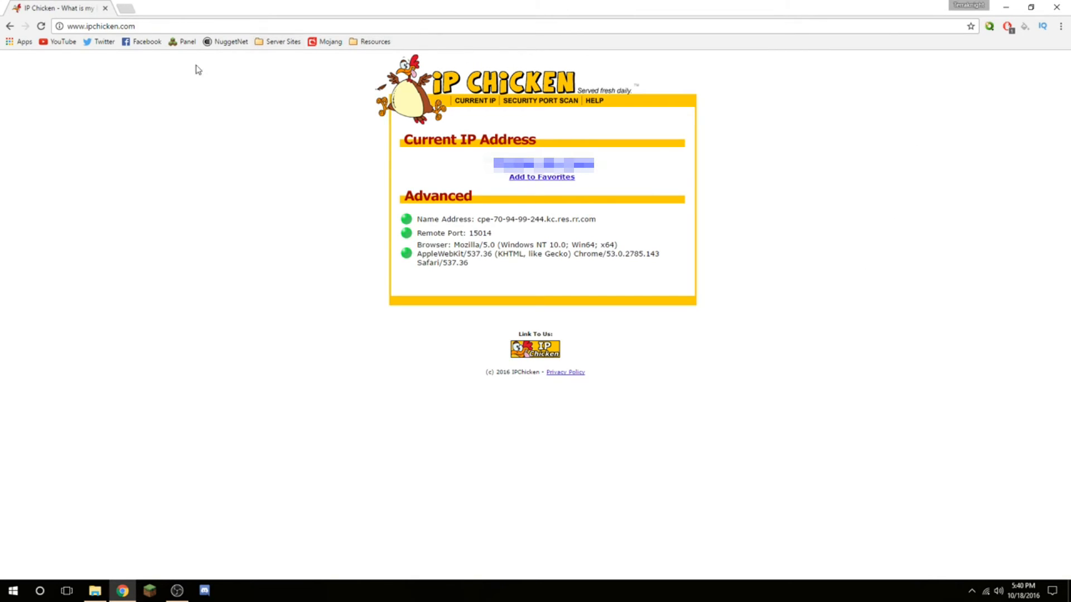
{"action": "left_click", "coordinate": [101, 25]}
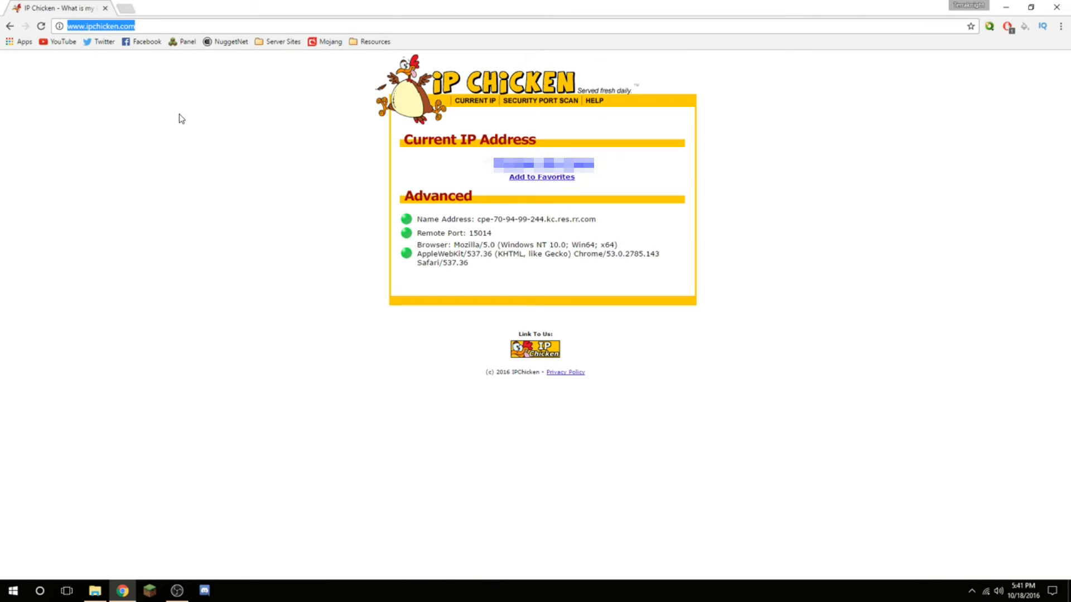
{"action": "type", "text": "no-ip"}
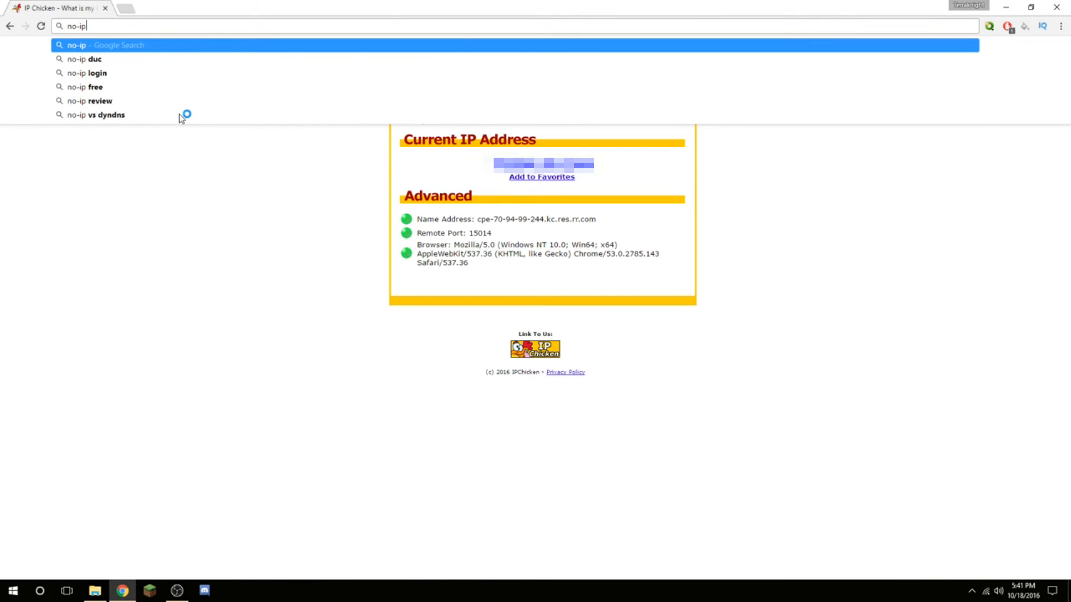
{"action": "type", "text": ".org"}
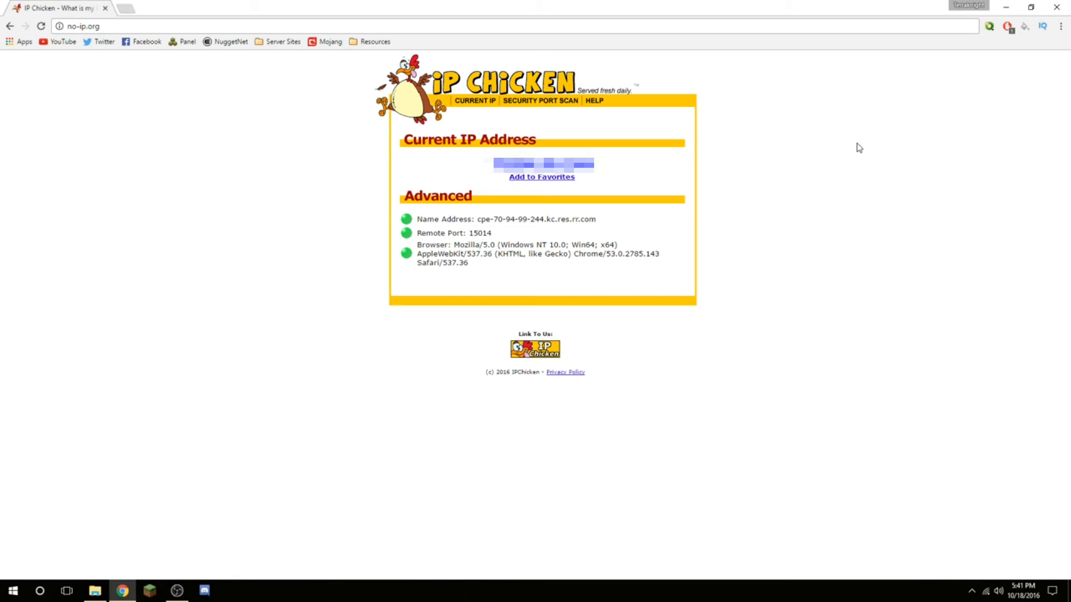
{"action": "mouse_move", "coordinate": [888, 184]}
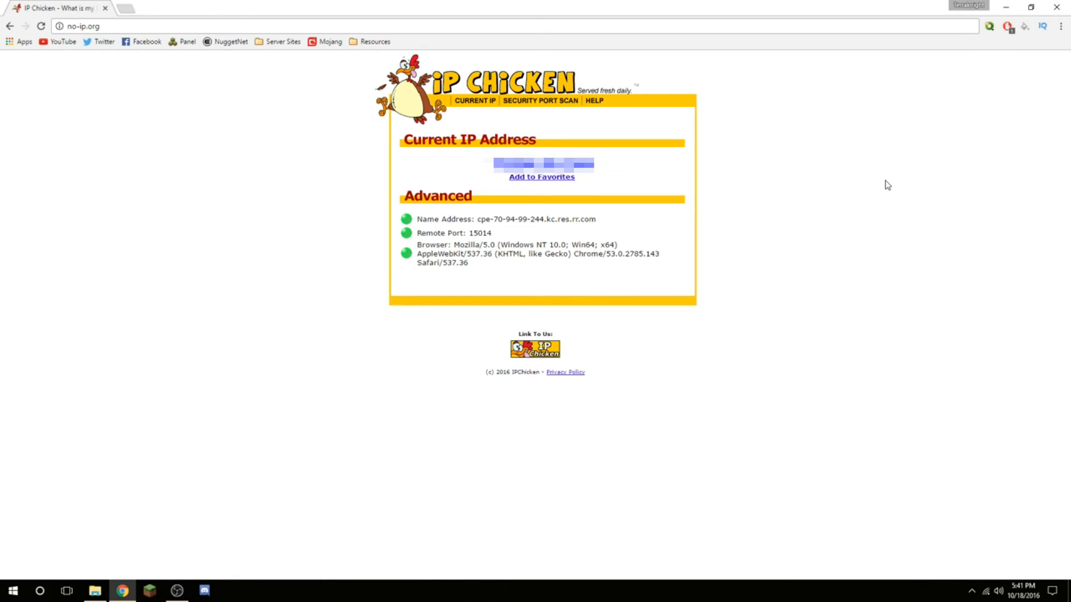
{"action": "mouse_move", "coordinate": [1039, 124]}
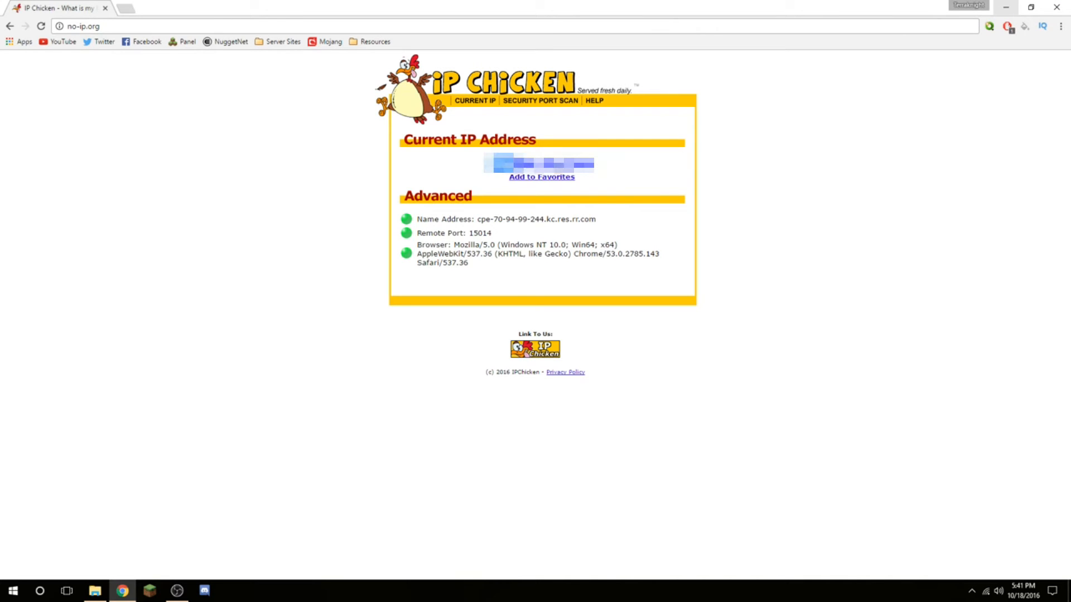
Reach the desktop, reopen the Server folder and start Minecraft from the launcher's Play button
{"action": "left_click", "coordinate": [1005, 8]}
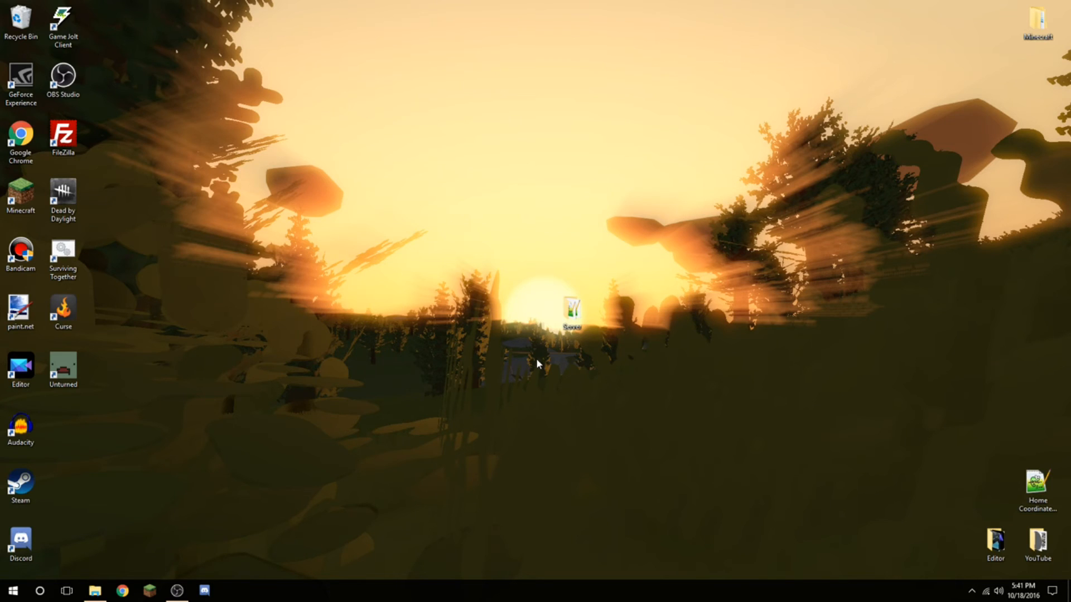
{"action": "mouse_move", "coordinate": [591, 357]}
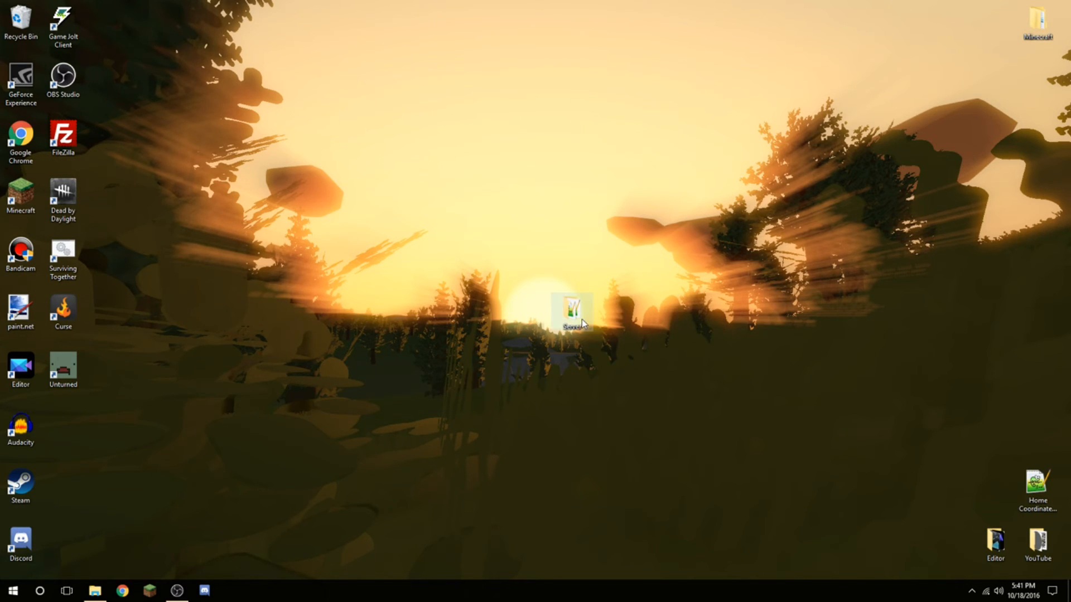
{"action": "double_click", "coordinate": [574, 311]}
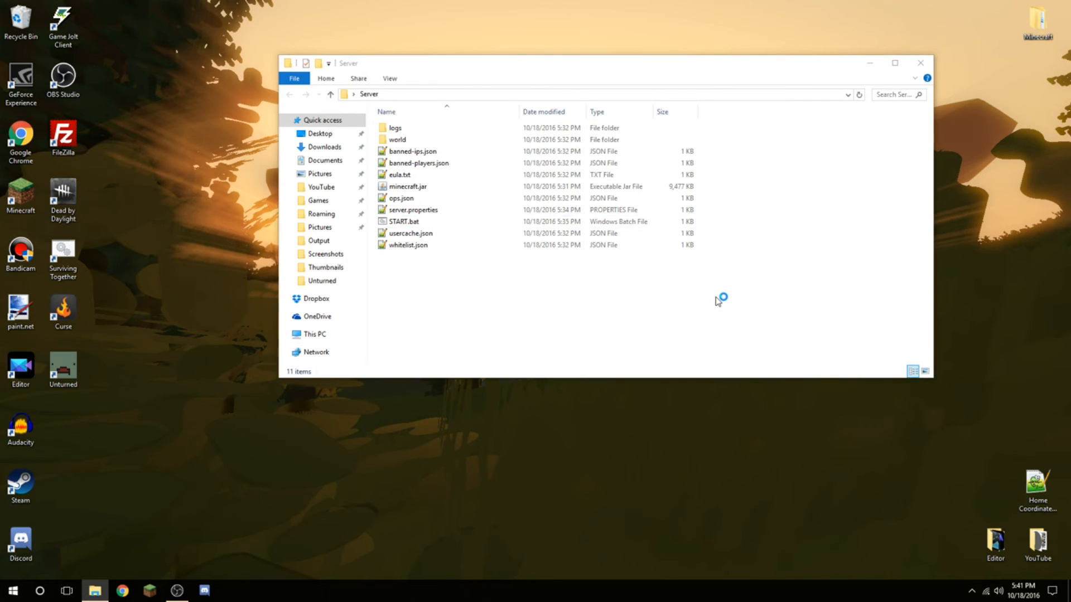
{"action": "left_click", "coordinate": [398, 139]}
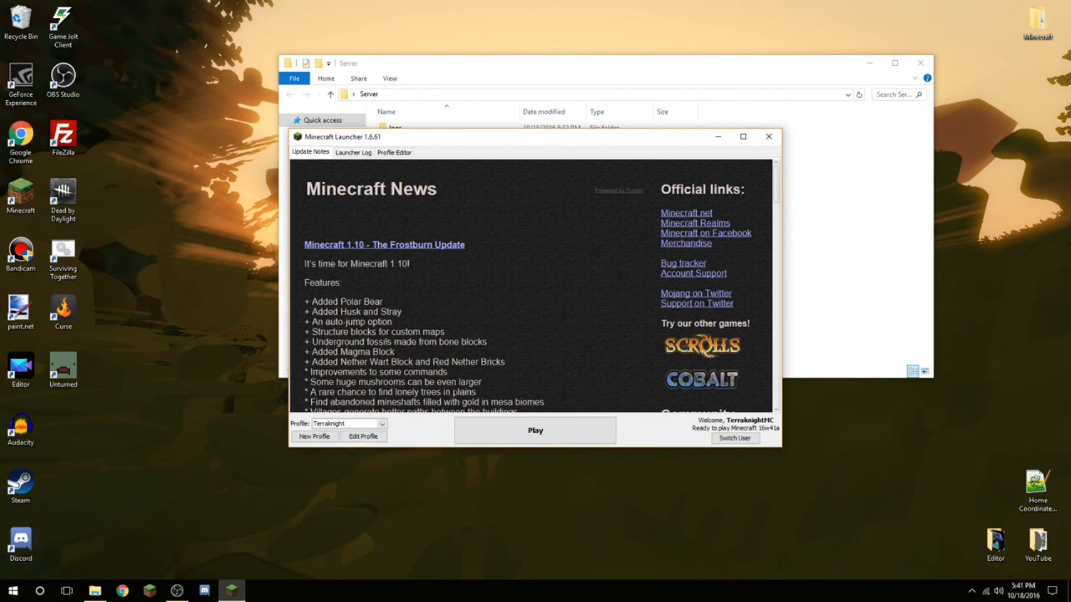
{"action": "mouse_move", "coordinate": [686, 424]}
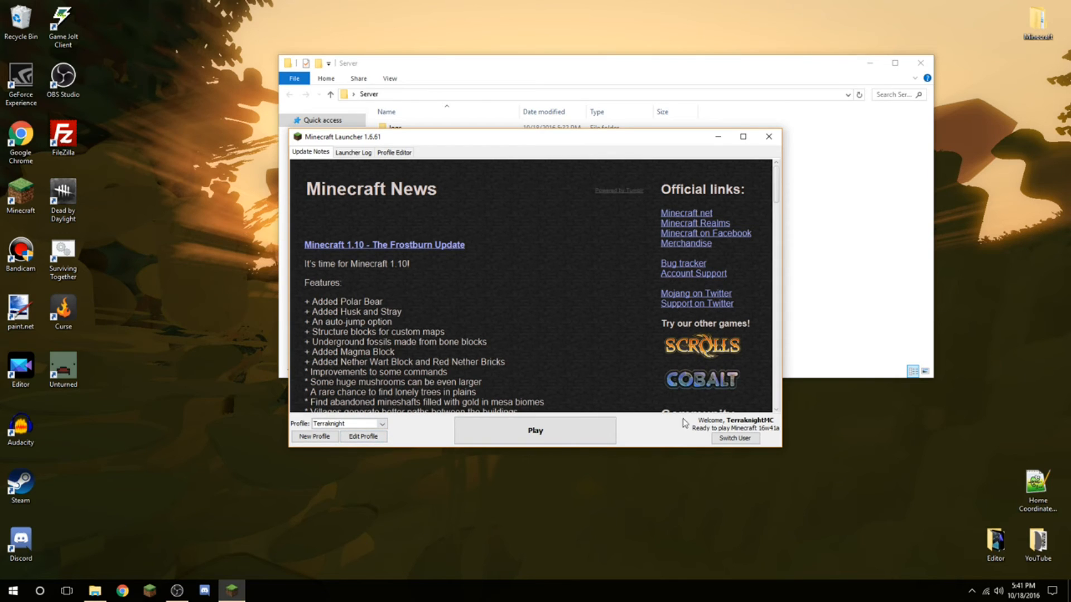
{"action": "left_click", "coordinate": [534, 431]}
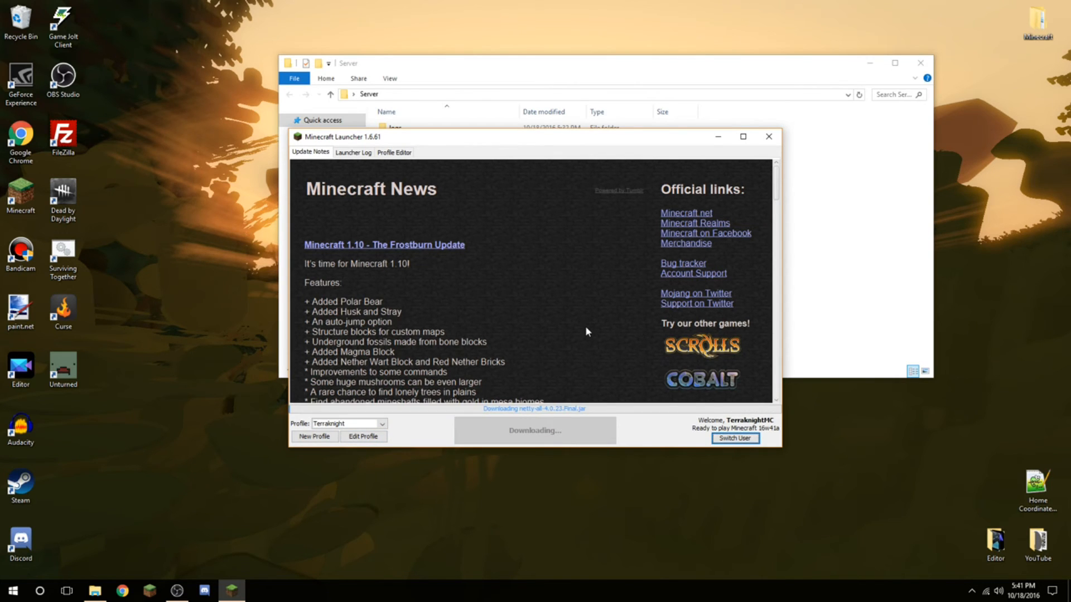
Launch the server console by running START.bat from the Server folder
{"action": "left_click", "coordinate": [768, 136]}
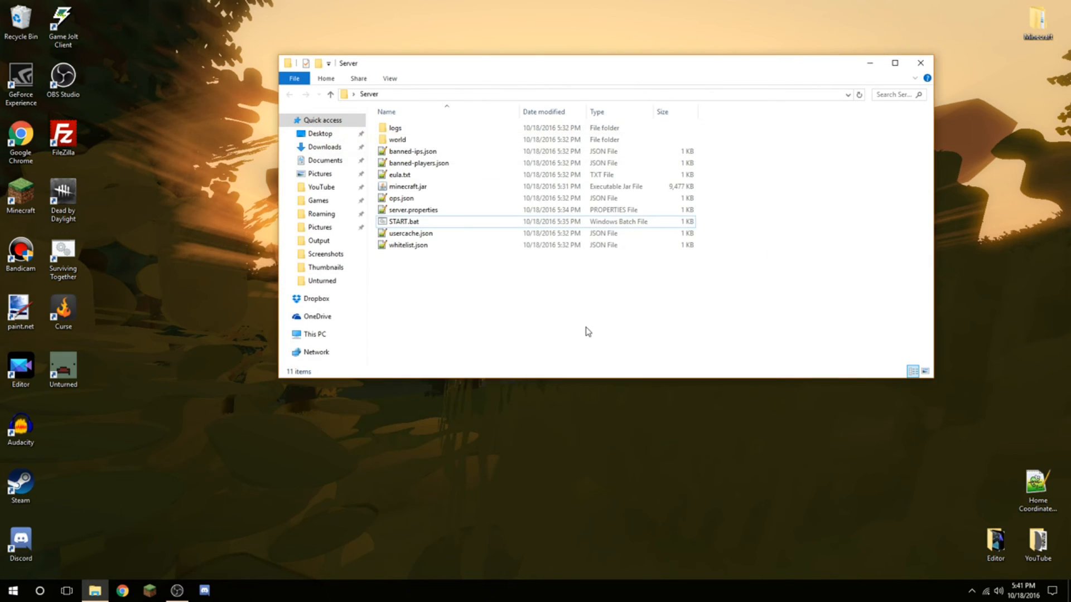
{"action": "left_click", "coordinate": [408, 186]}
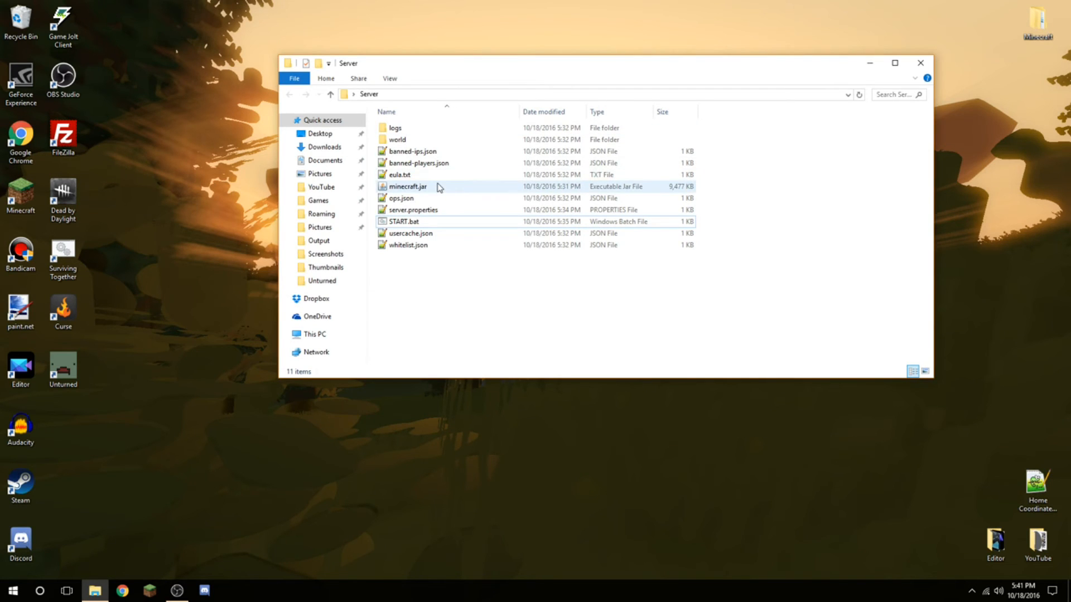
{"action": "double_click", "coordinate": [407, 187]}
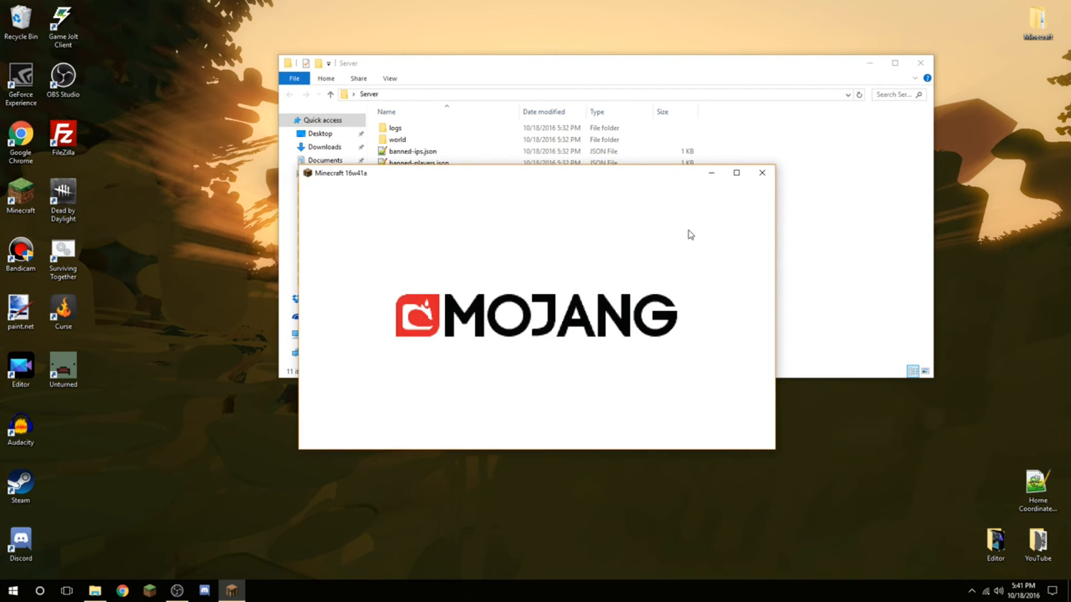
{"action": "mouse_move", "coordinate": [849, 262]}
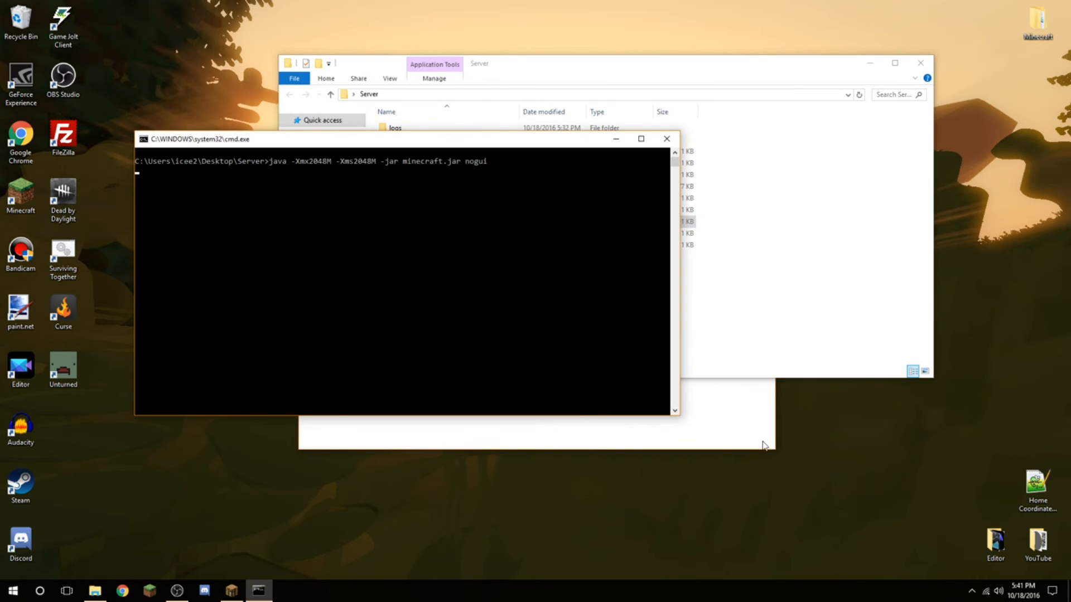
{"action": "mouse_move", "coordinate": [846, 87]}
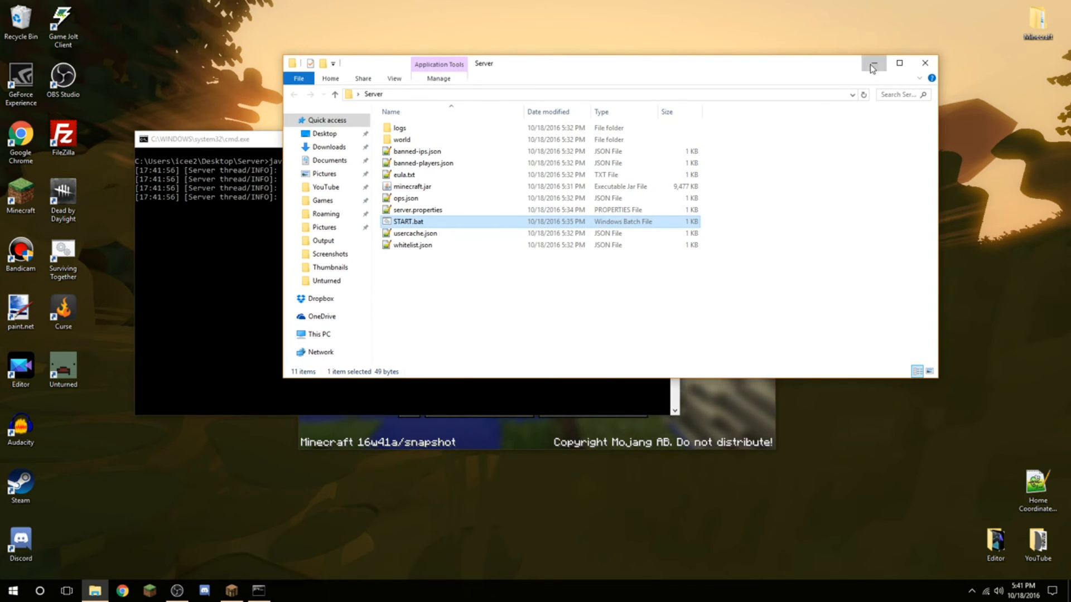
Go to Multiplayer, Direct Connect and confirm the server console reports Done
{"action": "left_click", "coordinate": [873, 62]}
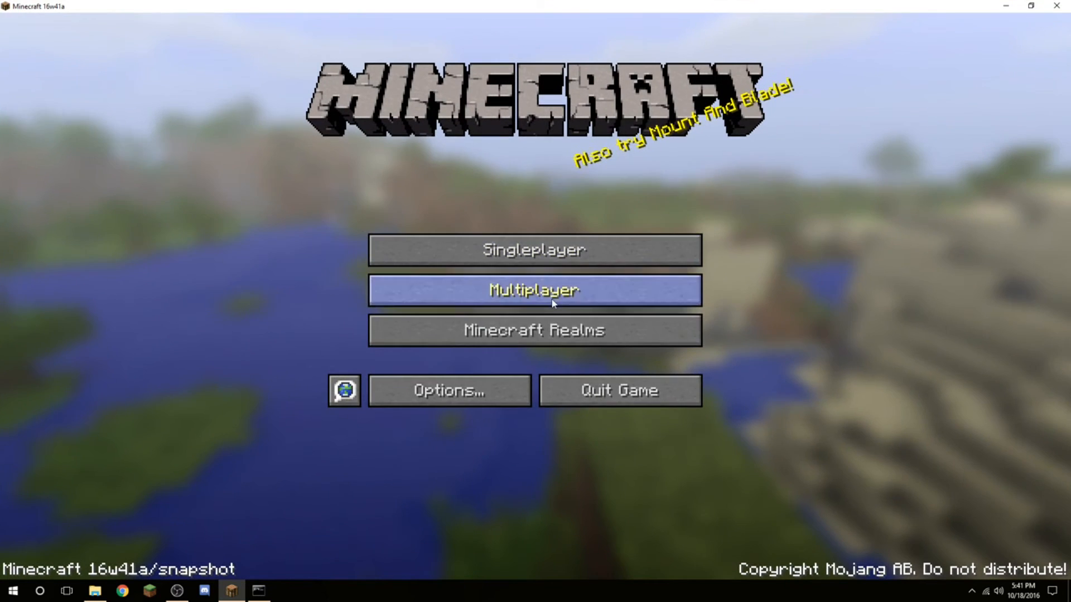
{"action": "left_click", "coordinate": [534, 290]}
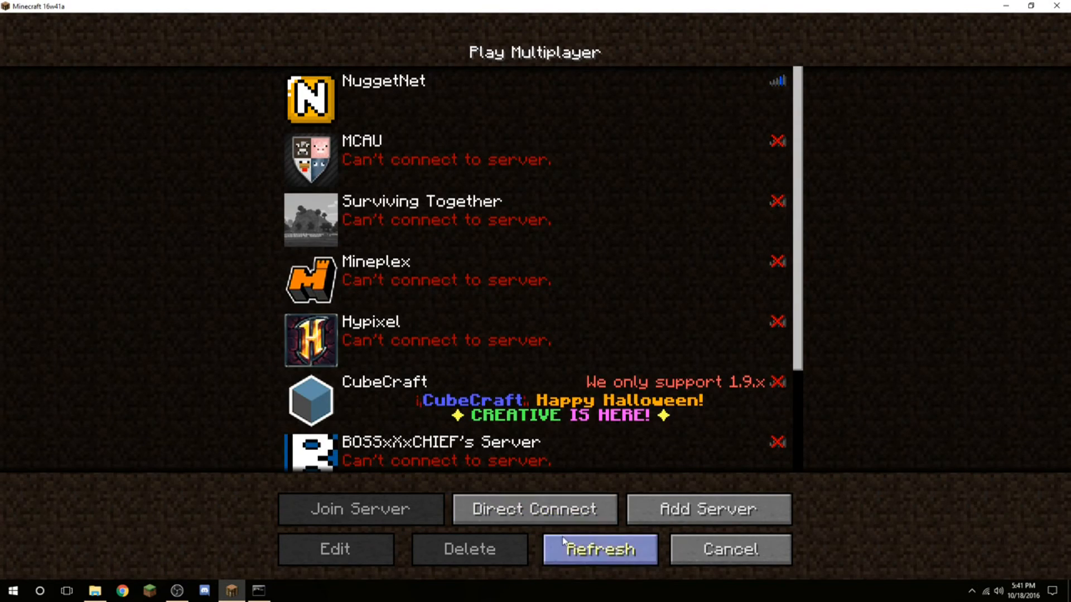
{"action": "left_click", "coordinate": [534, 508]}
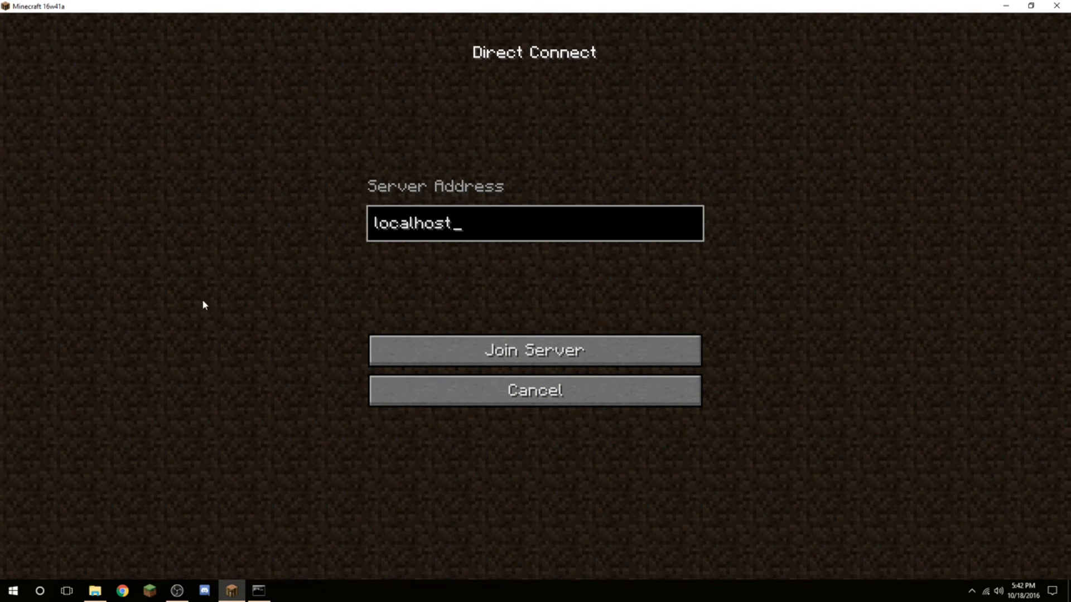
{"action": "mouse_move", "coordinate": [207, 312]}
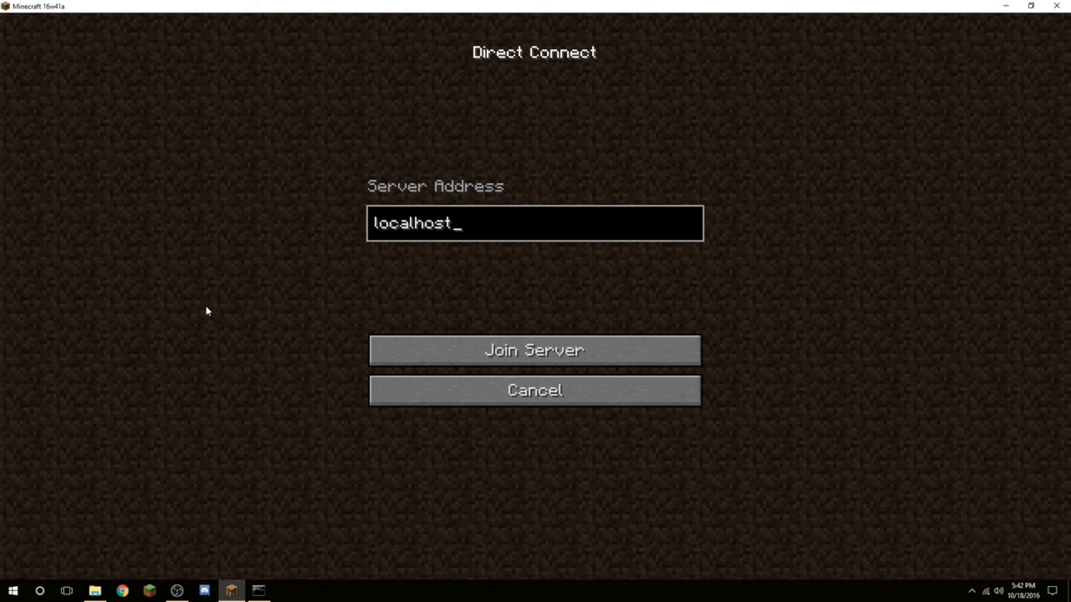
{"action": "left_click", "coordinate": [257, 592]}
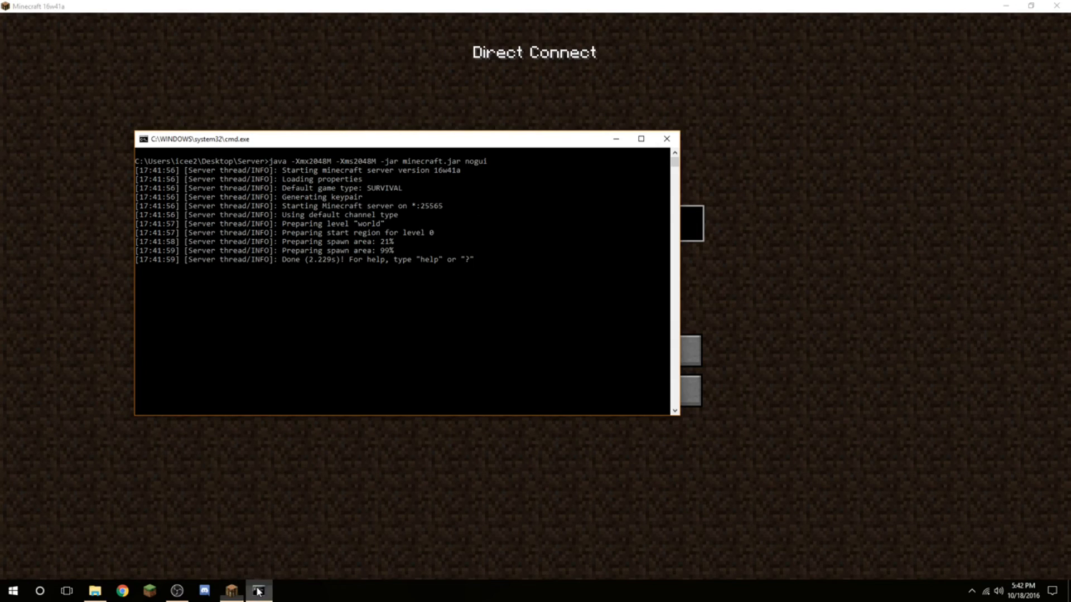
{"action": "mouse_move", "coordinate": [562, 195]}
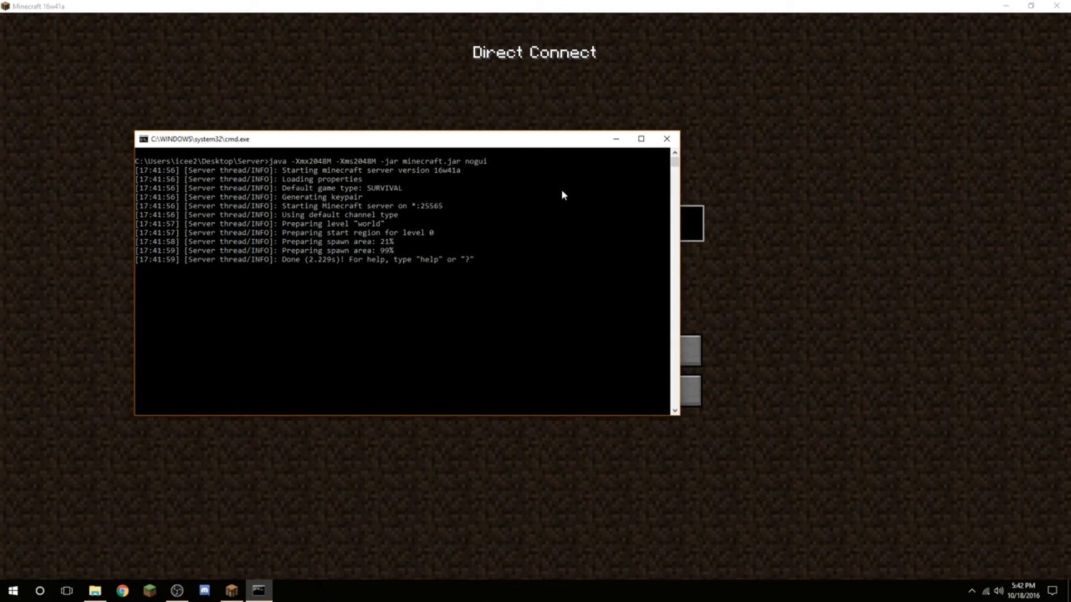
{"action": "mouse_move", "coordinate": [615, 138]}
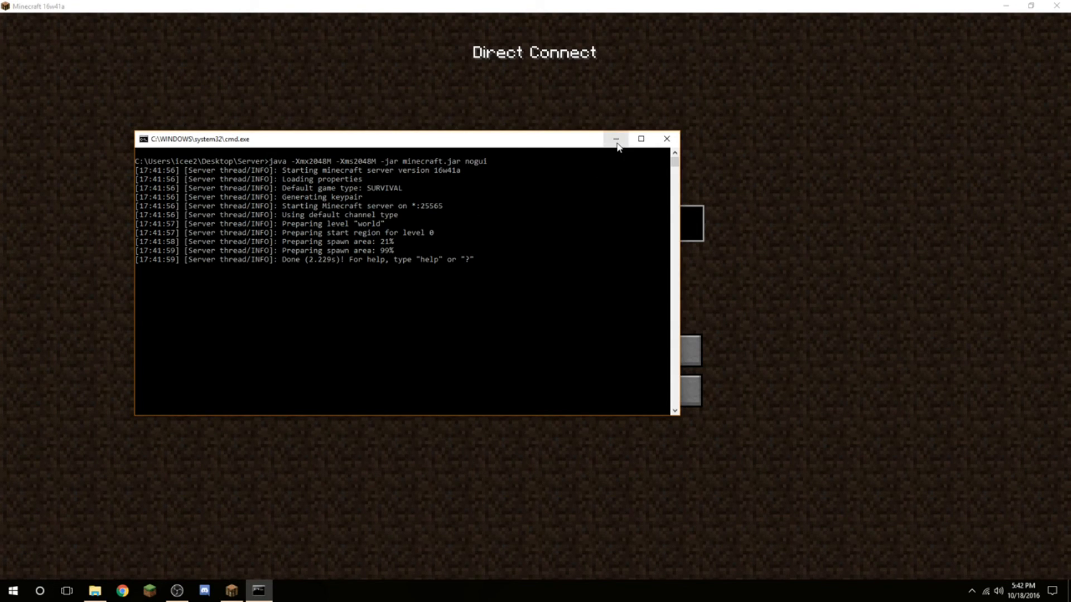
Join the server at address localhost
{"action": "left_click", "coordinate": [614, 140]}
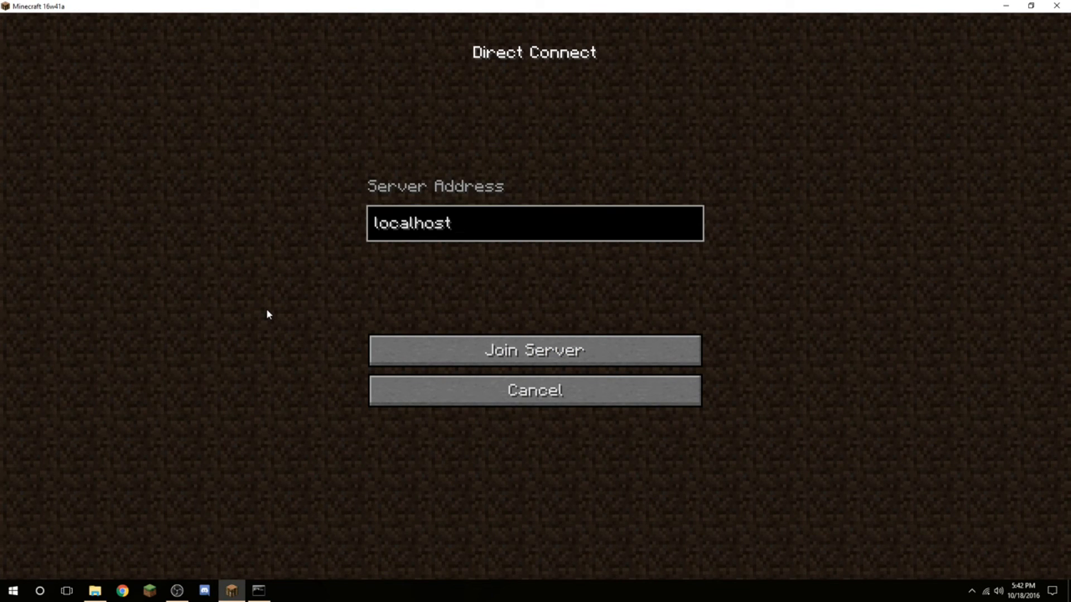
{"action": "left_click", "coordinate": [535, 223]}
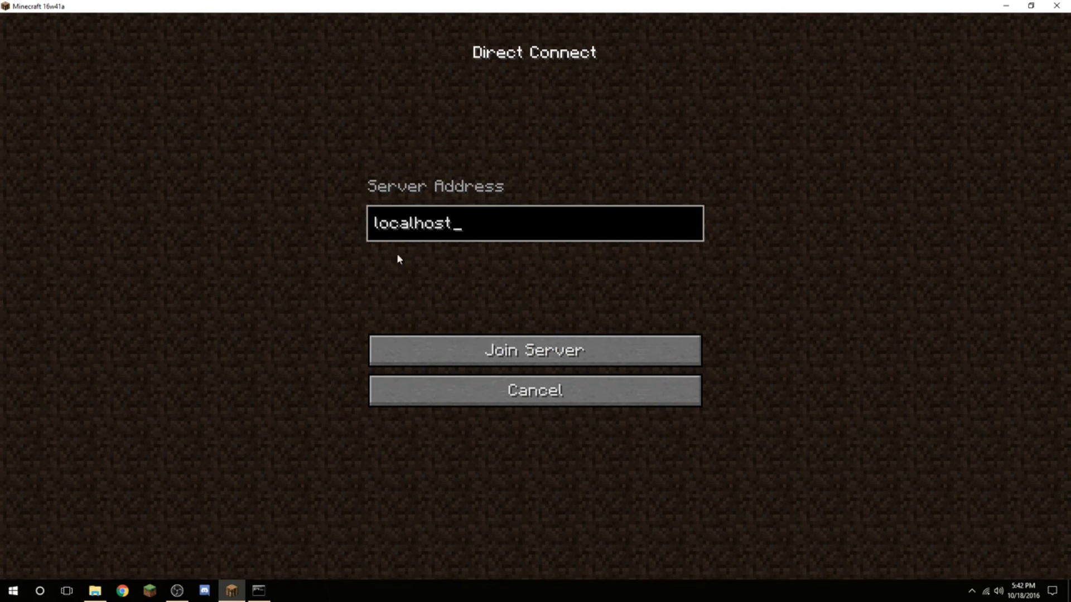
{"action": "left_click", "coordinate": [534, 350]}
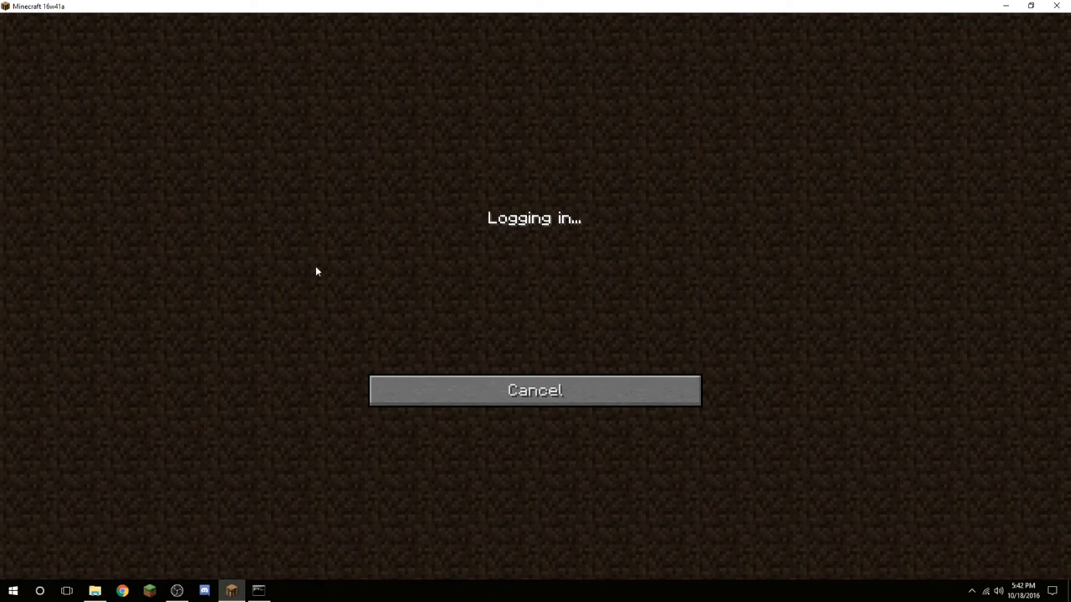
{"action": "mouse_move", "coordinate": [258, 495]}
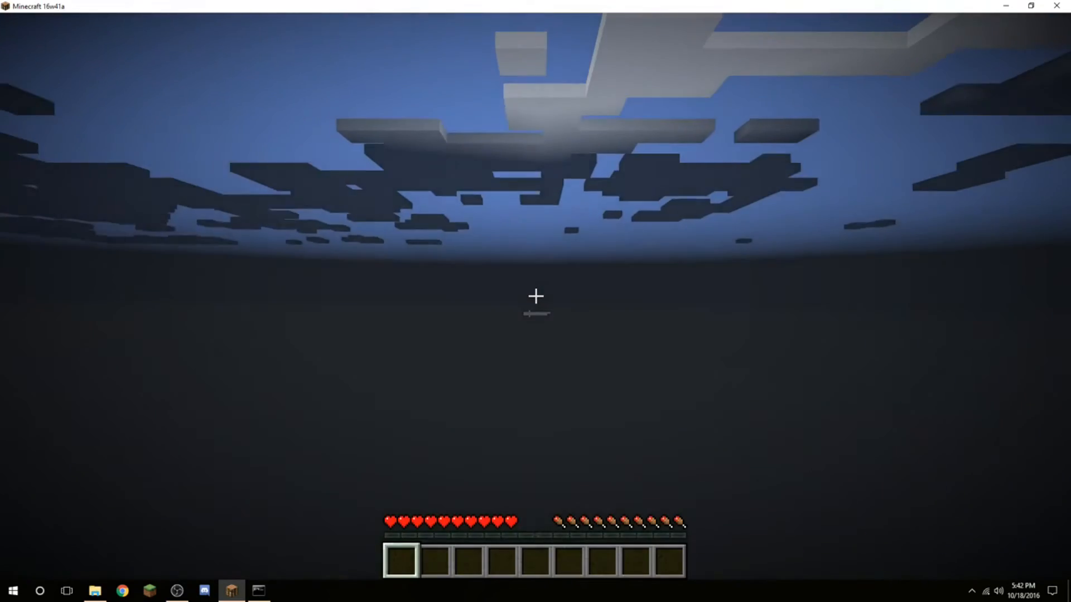
{"action": "mouse_move", "coordinate": [536, 296]}
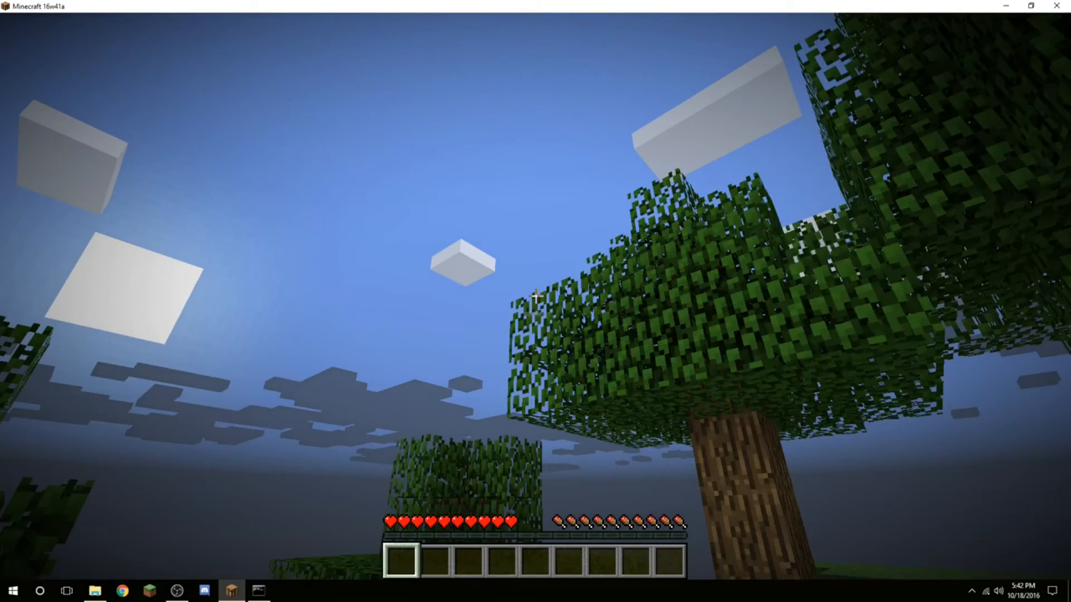
{"action": "mouse_move", "coordinate": [536, 301]}
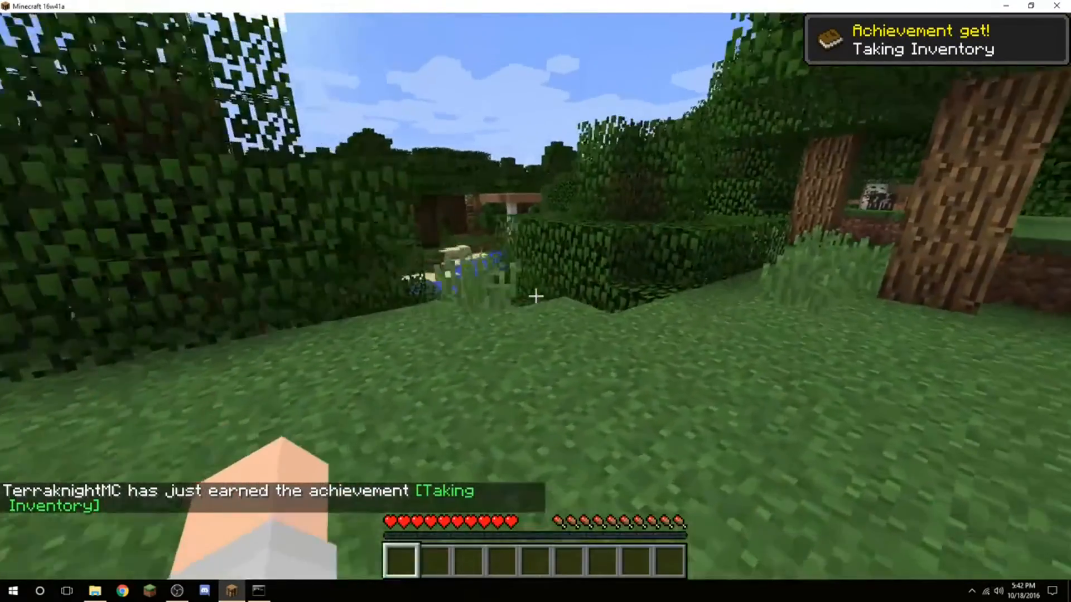
{"action": "mouse_move", "coordinate": [536, 296]}
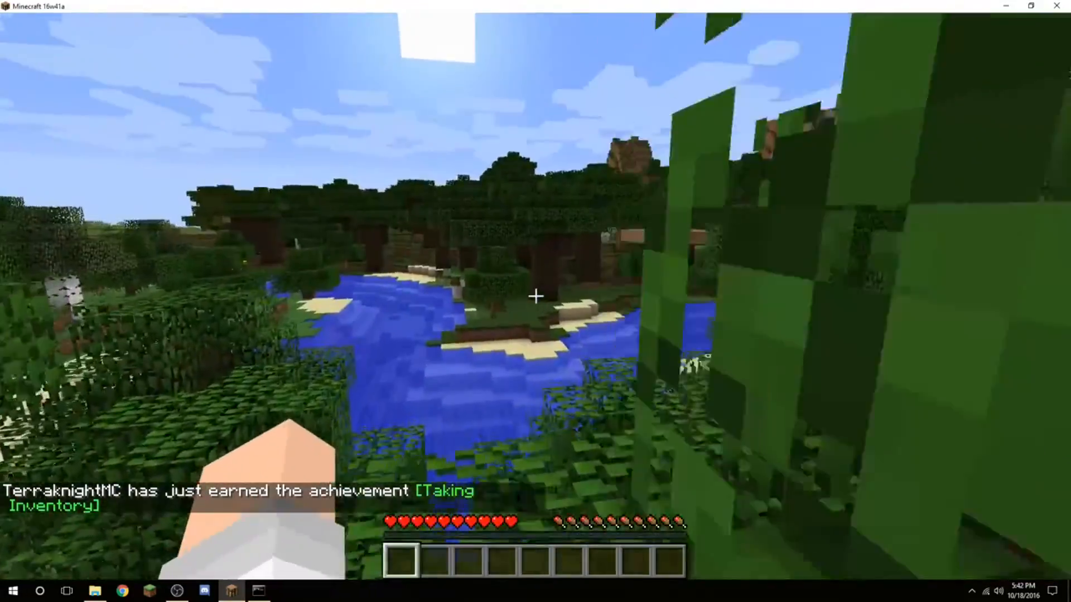
{"action": "mouse_move", "coordinate": [536, 297]}
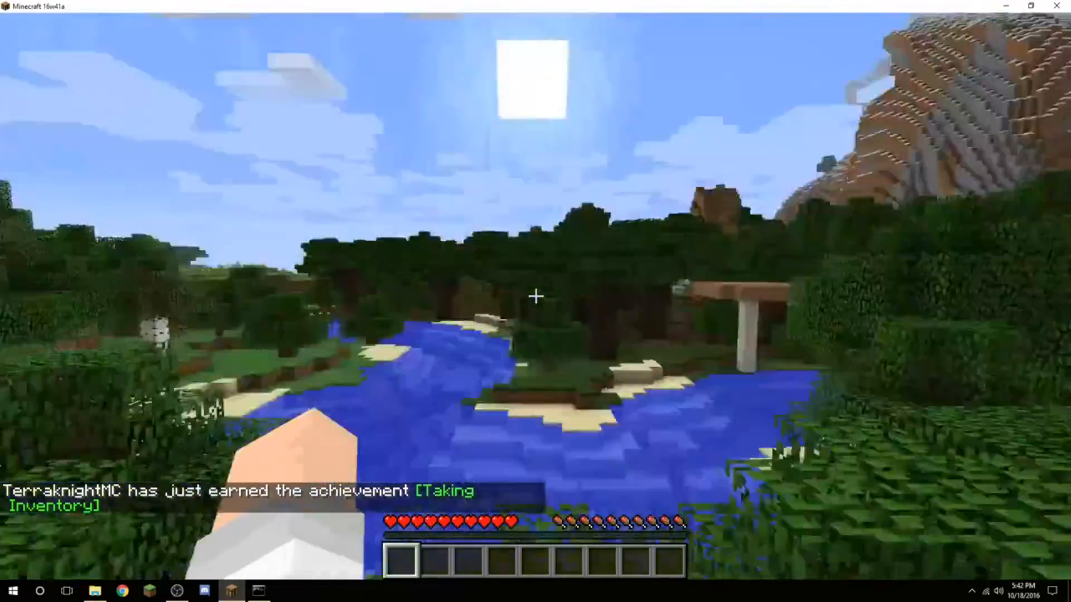
{"action": "mouse_move", "coordinate": [535, 297]}
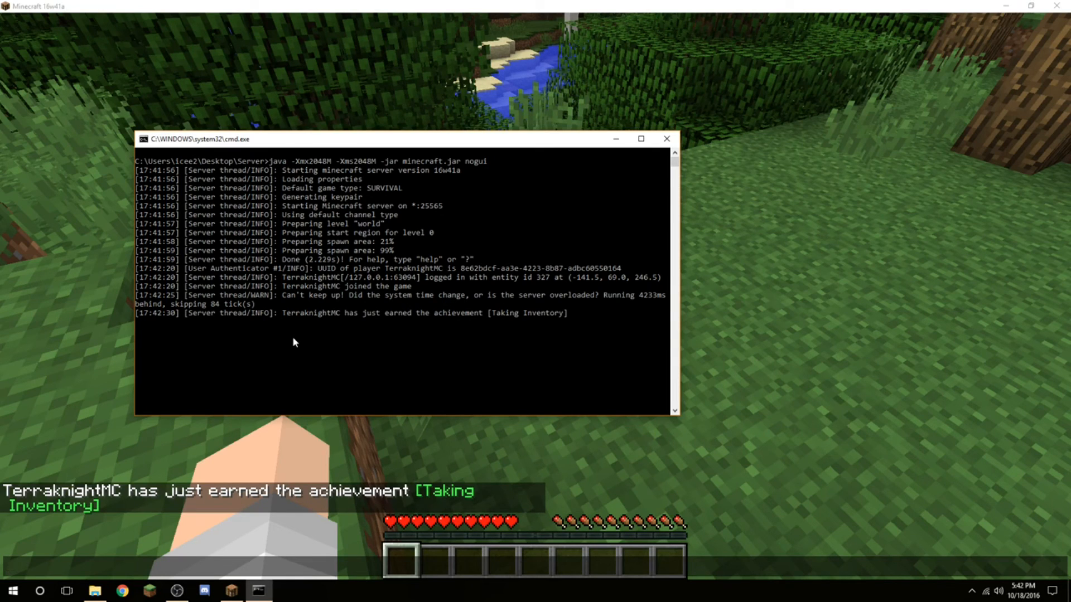
From the console run help, say Hi, op TerraknightMC (after a typo) and time set 13000
{"action": "type", "text": "help"}
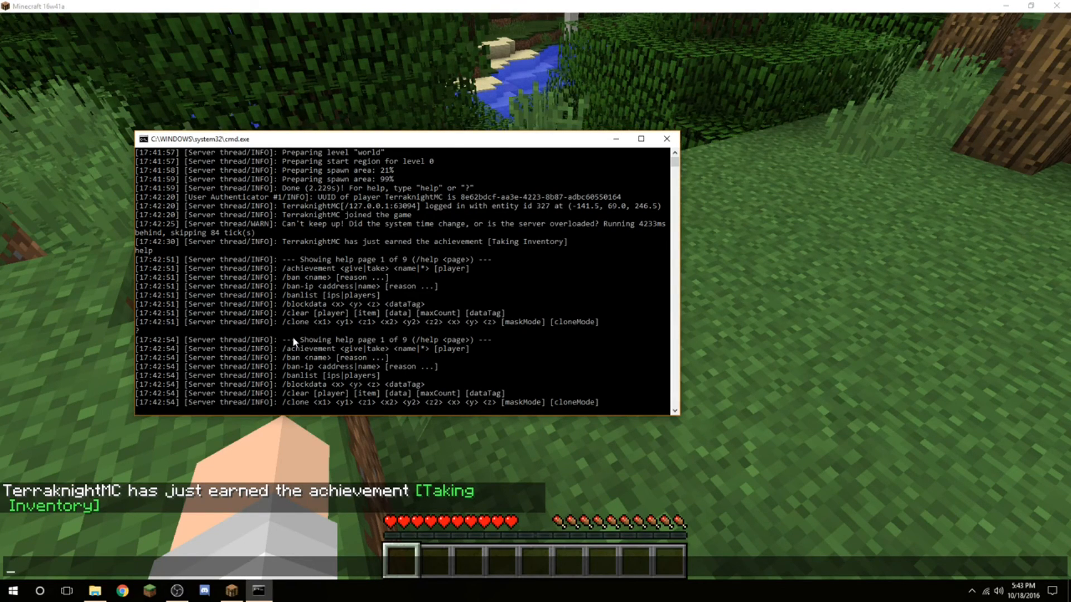
{"action": "type", "text": "say Hi"}
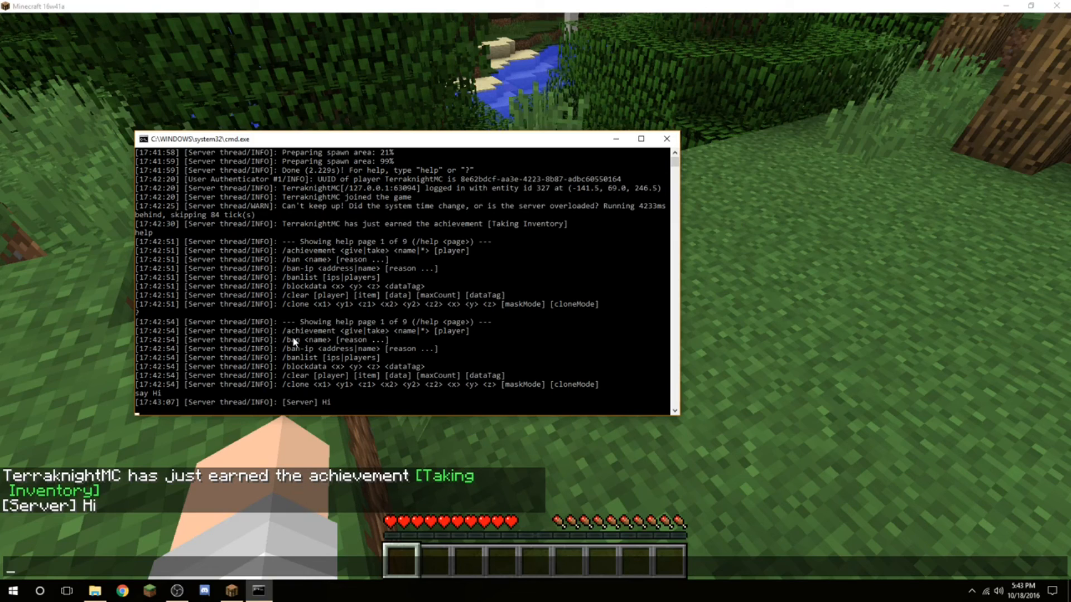
{"action": "type", "text": "op TerraknihtMC"}
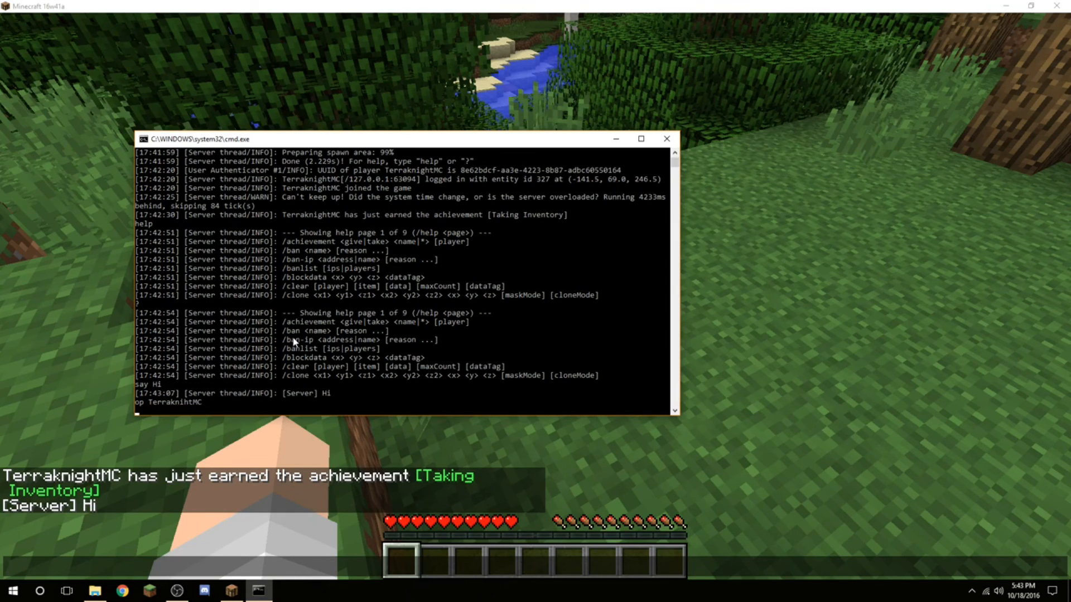
{"action": "key", "text": "enter"}
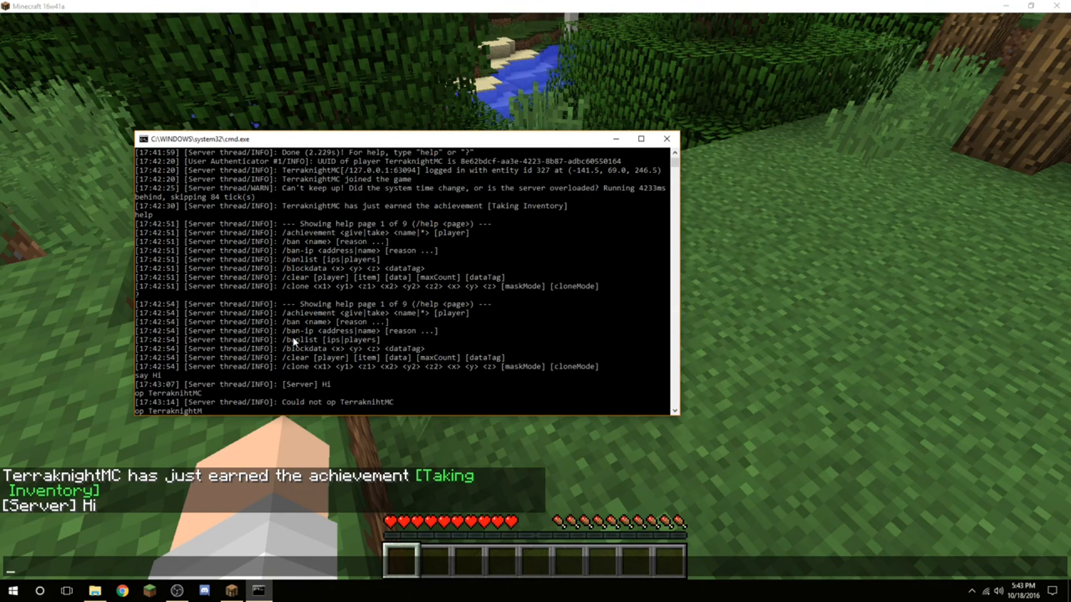
{"action": "key", "text": "Return"}
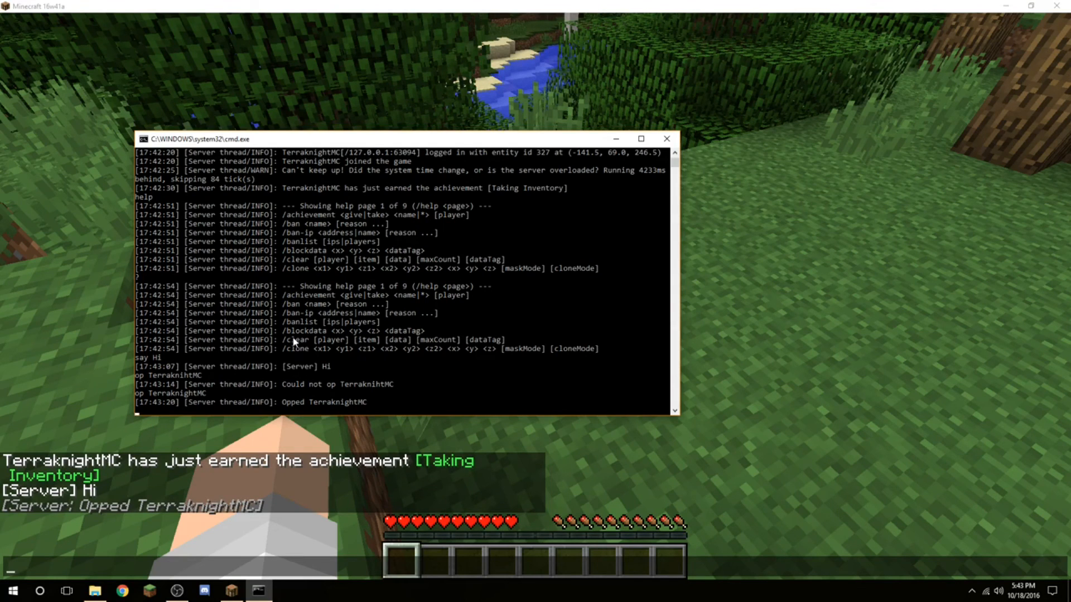
{"action": "type", "text": "tiem"}
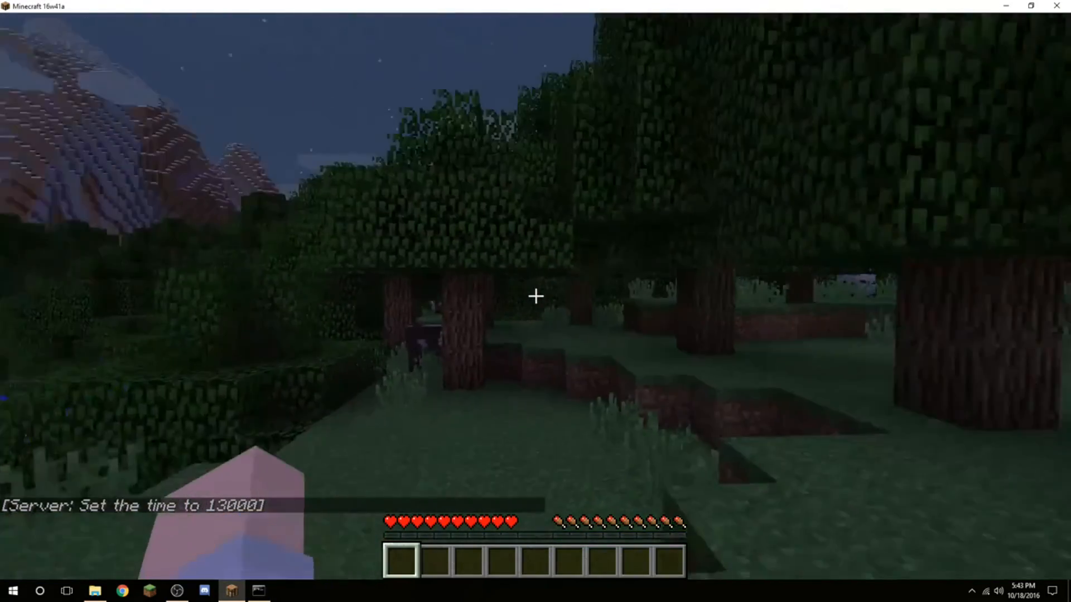
{"action": "mouse_move", "coordinate": [536, 297]}
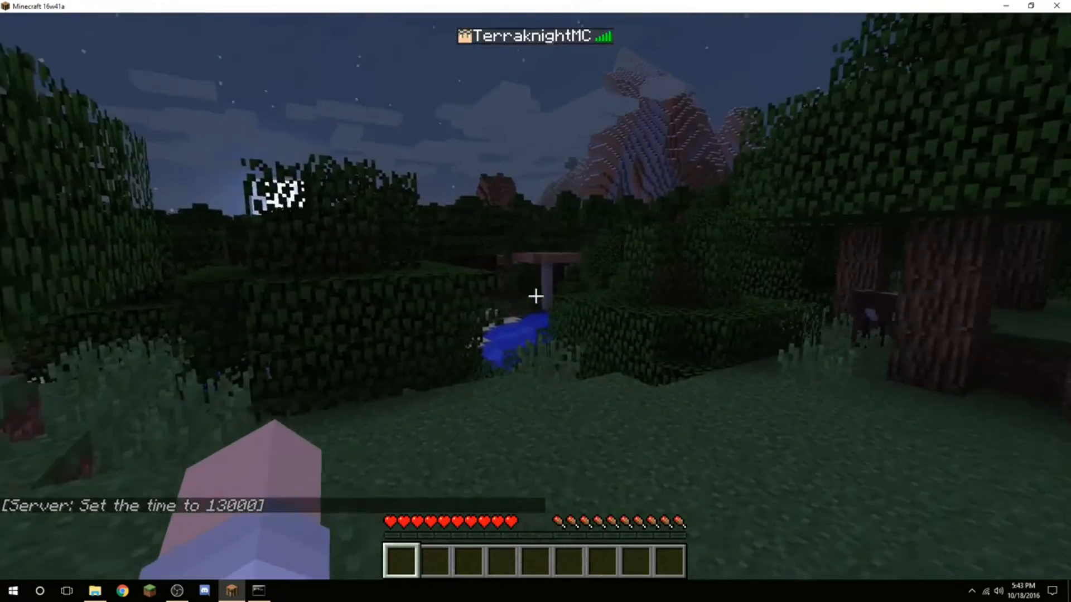
{"action": "mouse_move", "coordinate": [536, 296]}
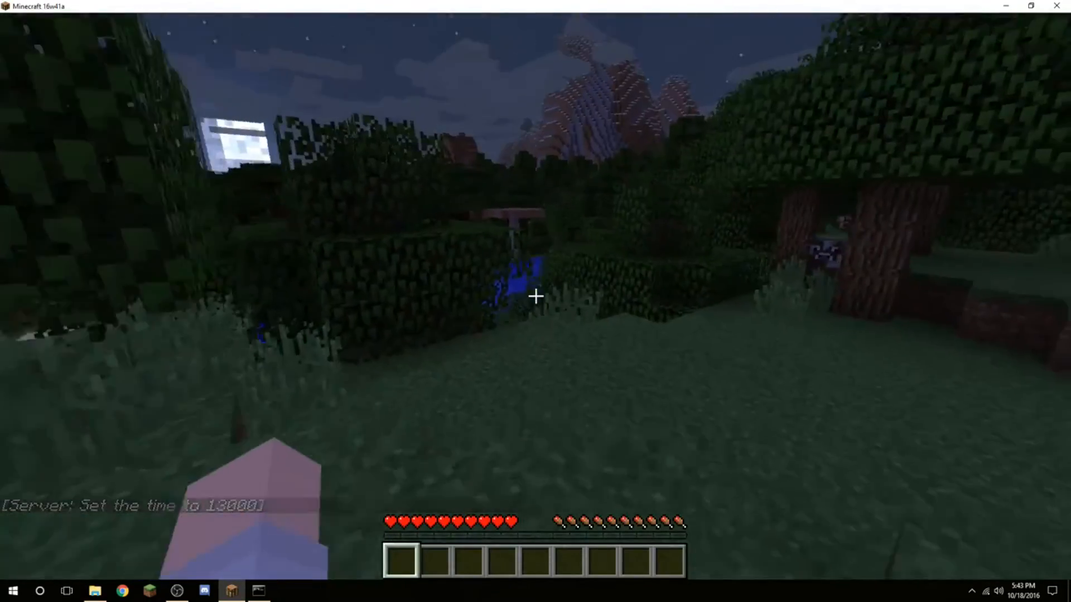
{"action": "mouse_move", "coordinate": [535, 296]}
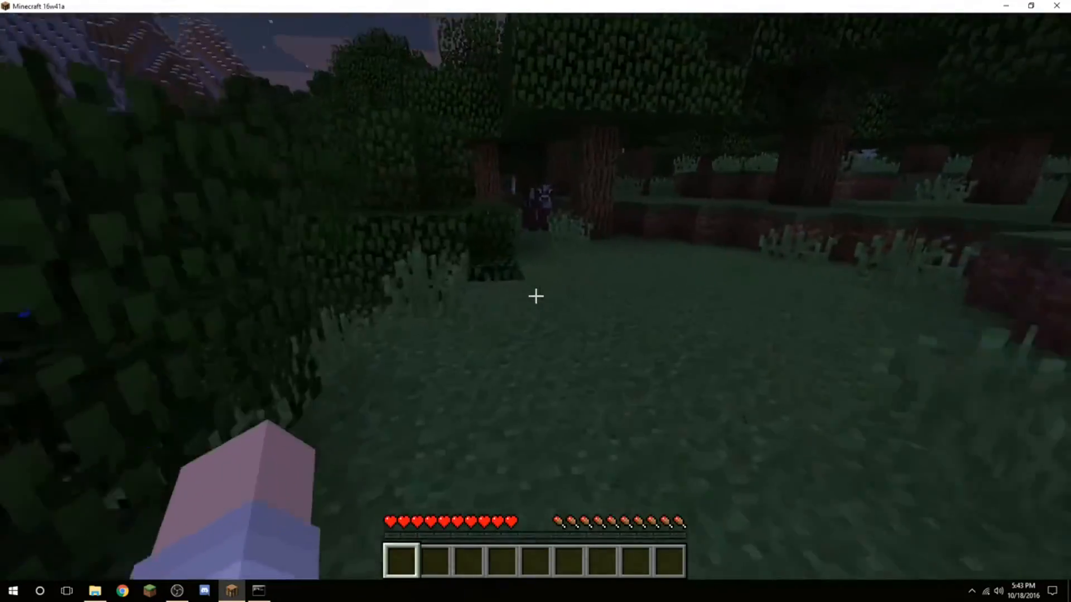
{"action": "mouse_move", "coordinate": [535, 297]}
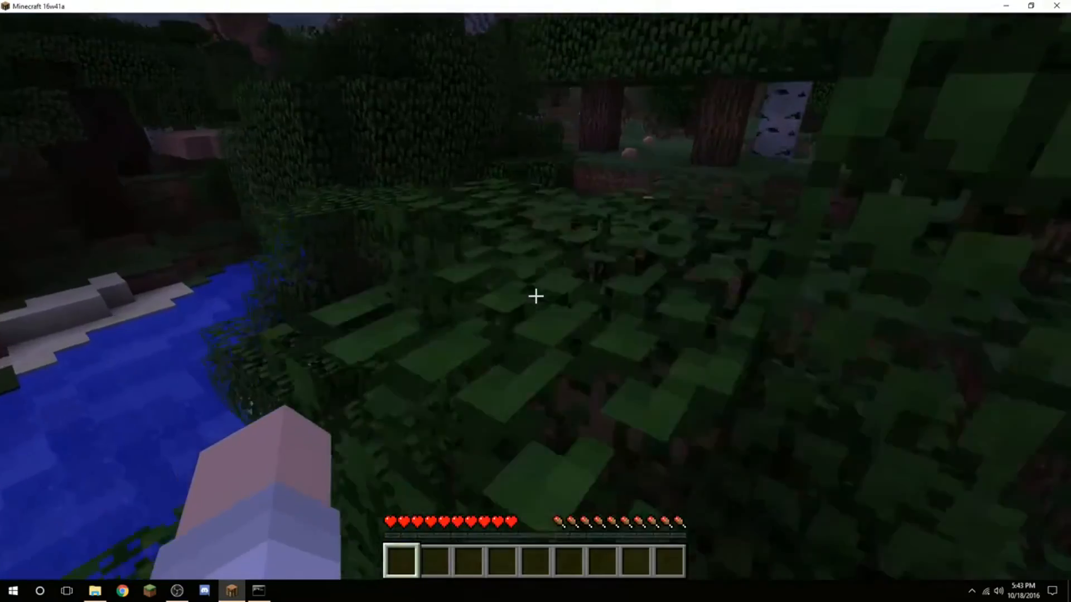
{"action": "mouse_move", "coordinate": [535, 296]}
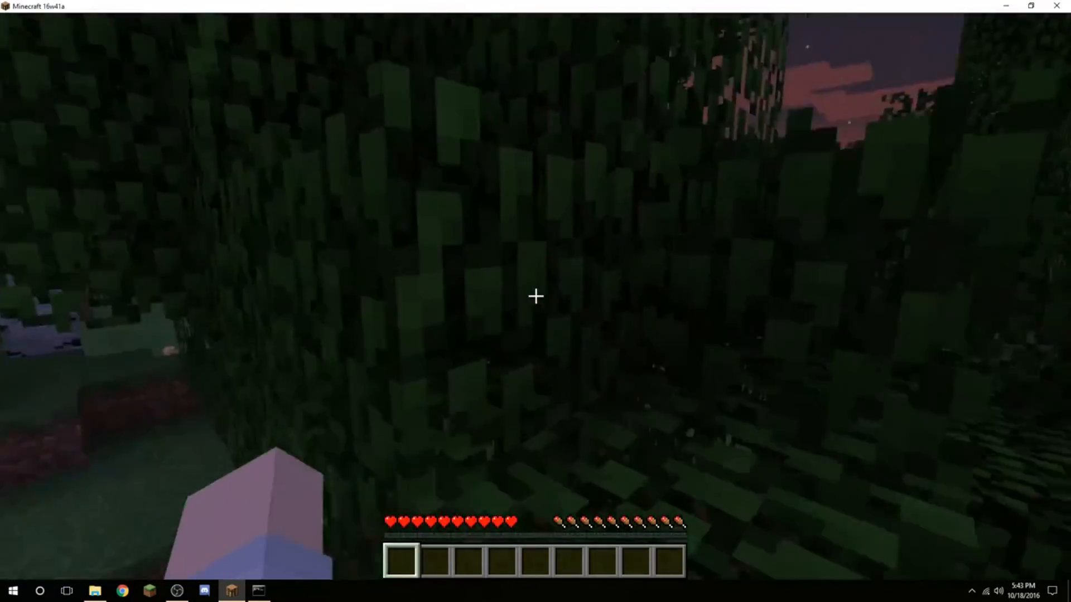
{"action": "mouse_move", "coordinate": [535, 296]}
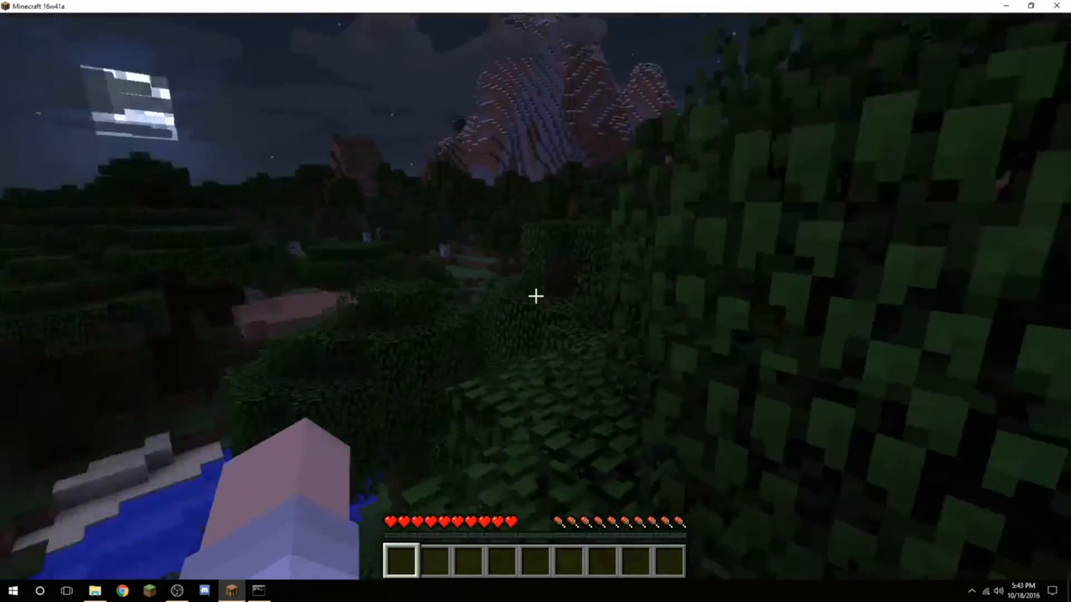
{"action": "mouse_move", "coordinate": [536, 296]}
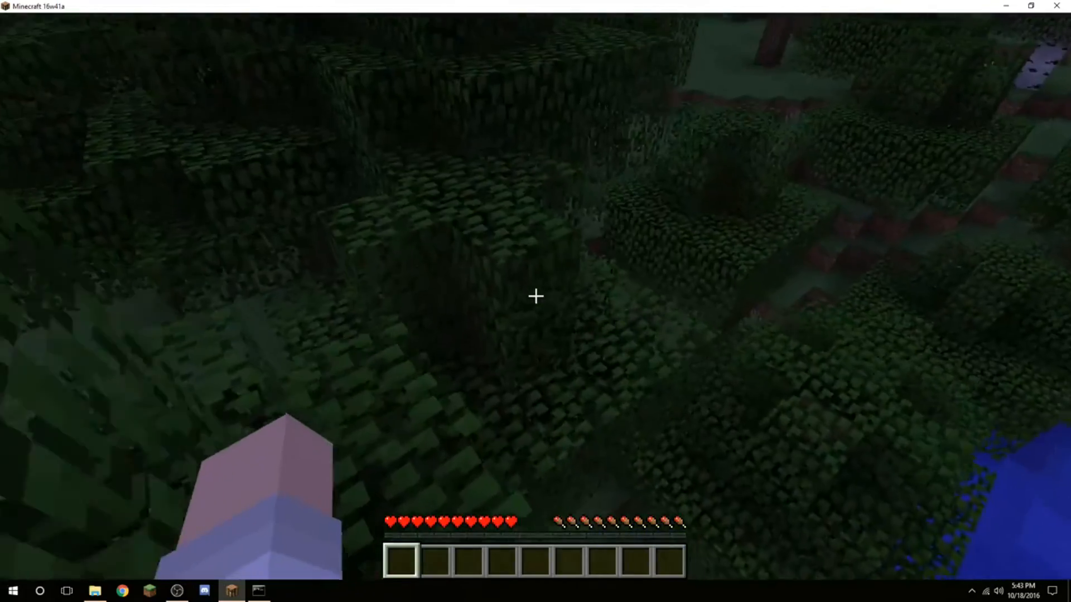
{"action": "mouse_move", "coordinate": [536, 296]}
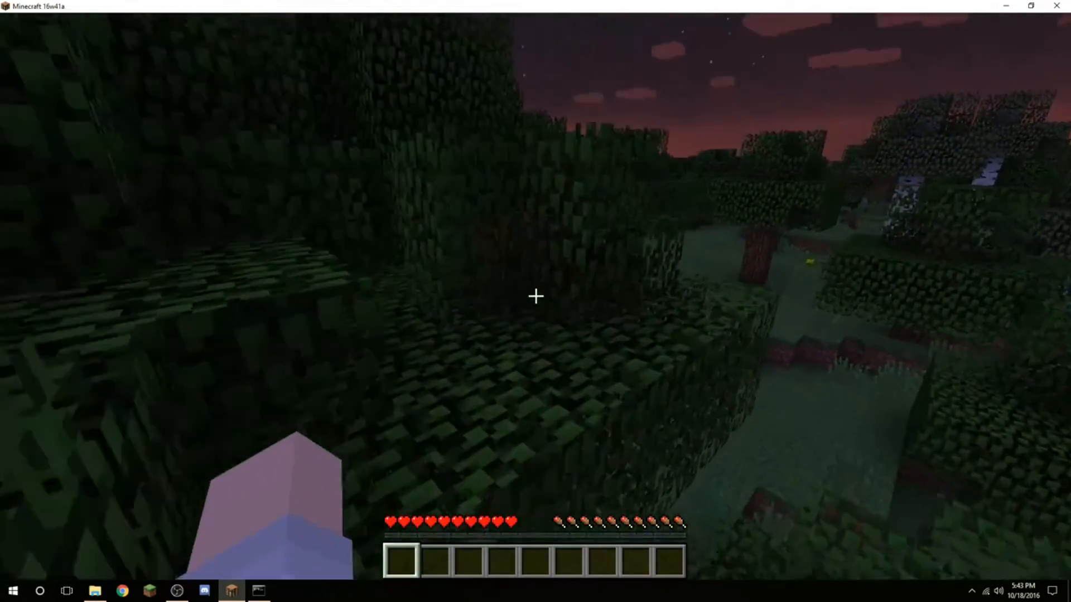
{"action": "mouse_move", "coordinate": [535, 297]}
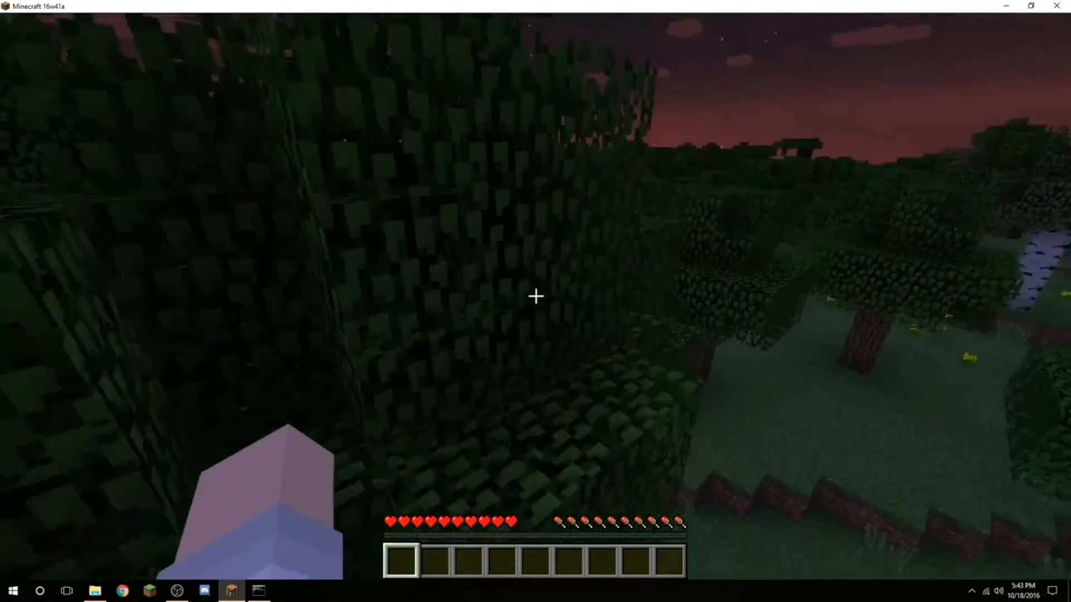
{"action": "mouse_move", "coordinate": [536, 297]}
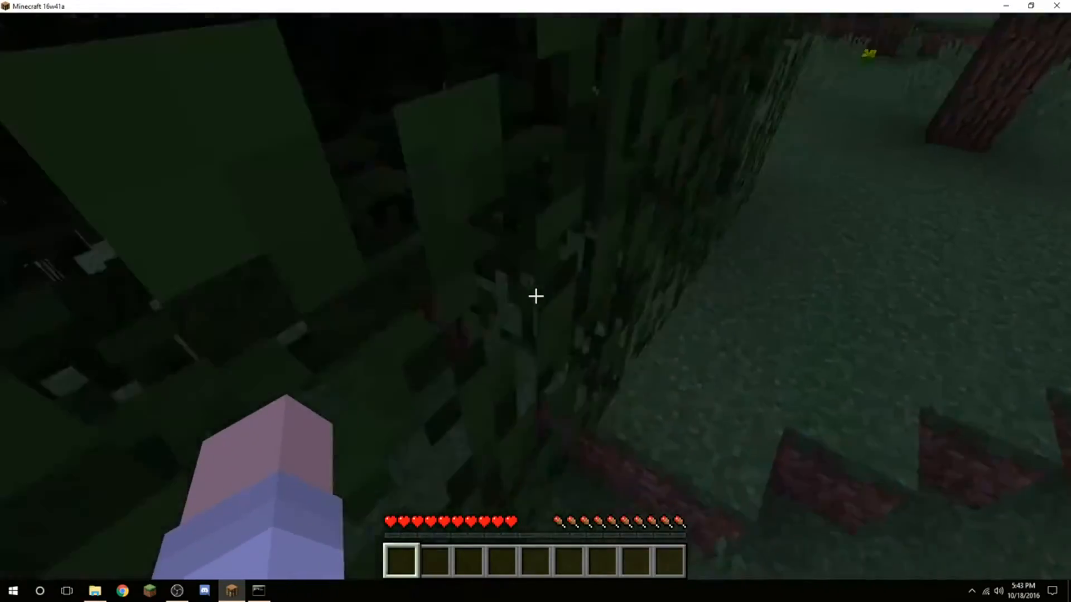
{"action": "mouse_move", "coordinate": [535, 297]}
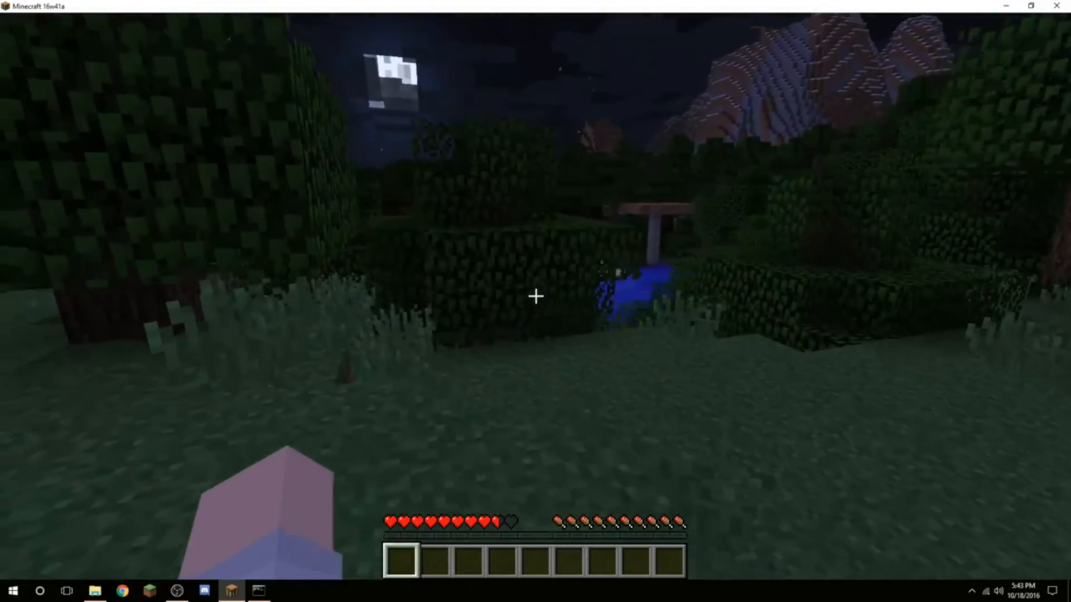
{"action": "mouse_move", "coordinate": [535, 296]}
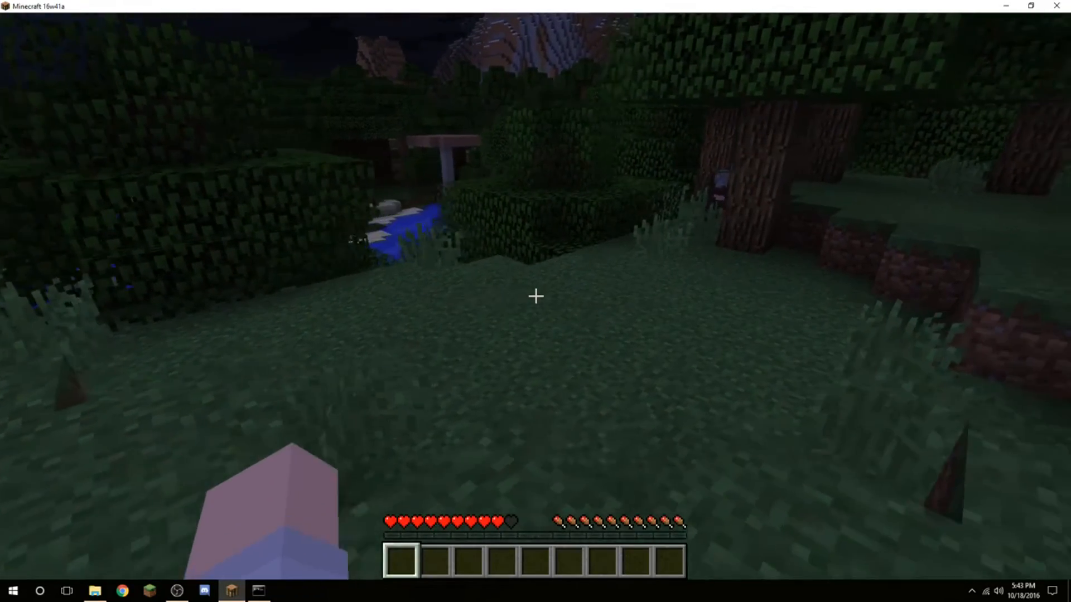
{"action": "mouse_move", "coordinate": [535, 297]}
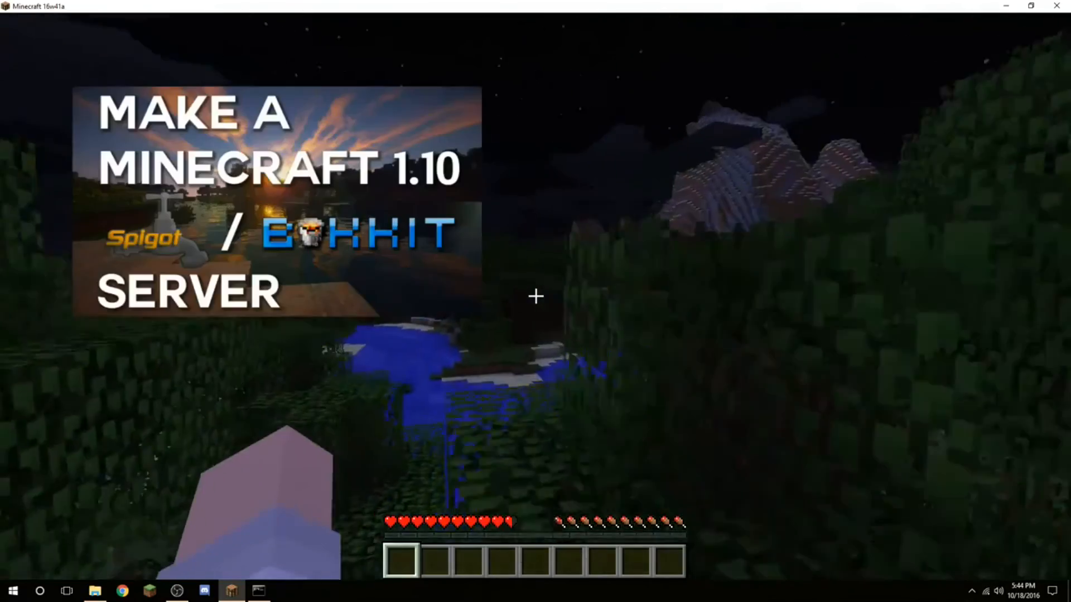
{"action": "mouse_move", "coordinate": [535, 297]}
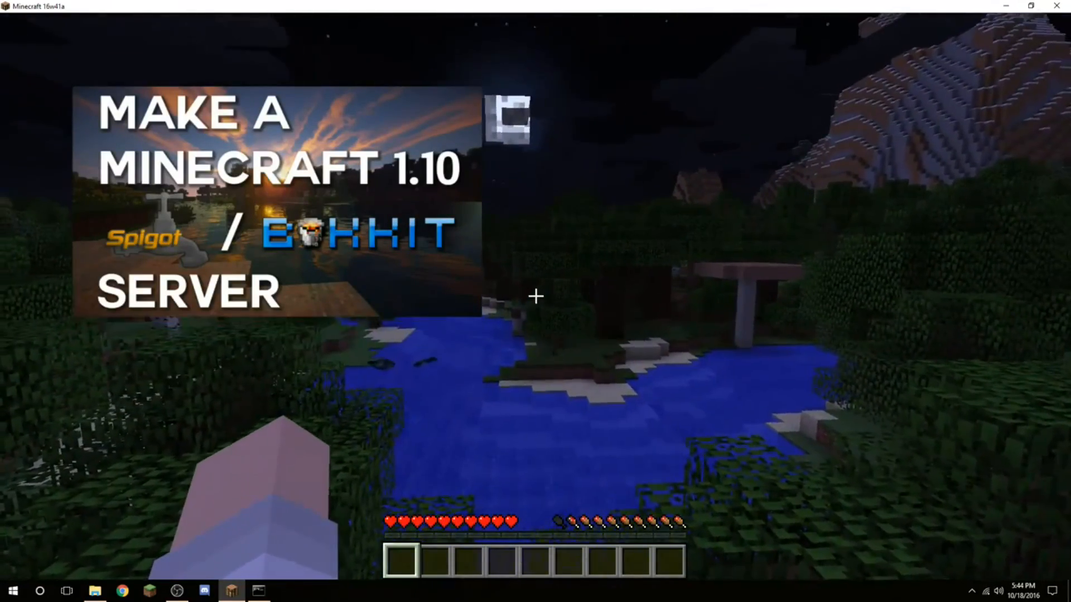
{"action": "mouse_move", "coordinate": [536, 297]}
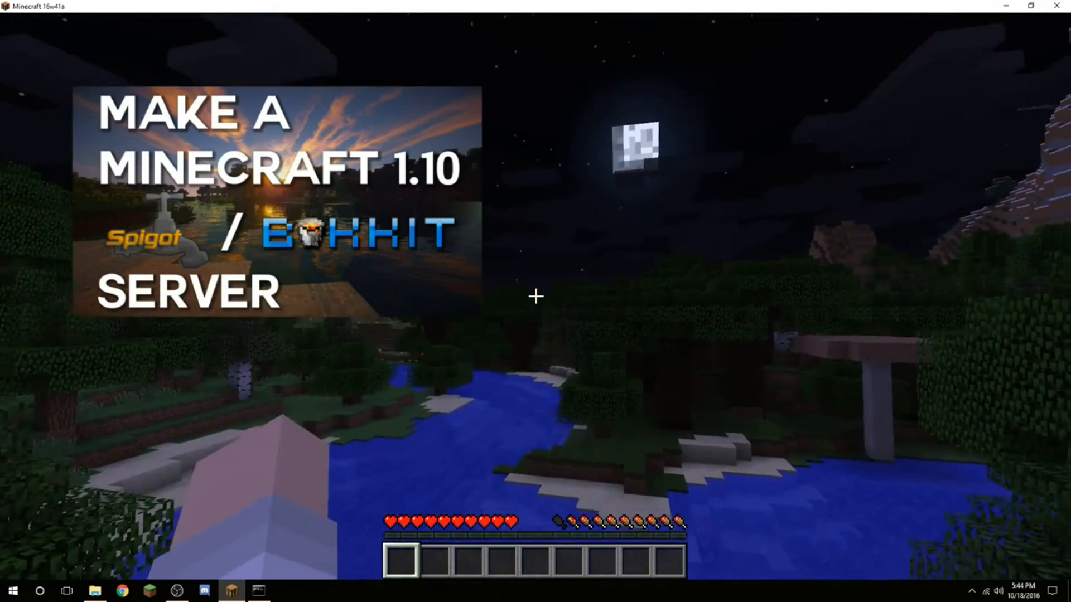
{"action": "mouse_move", "coordinate": [536, 297]}
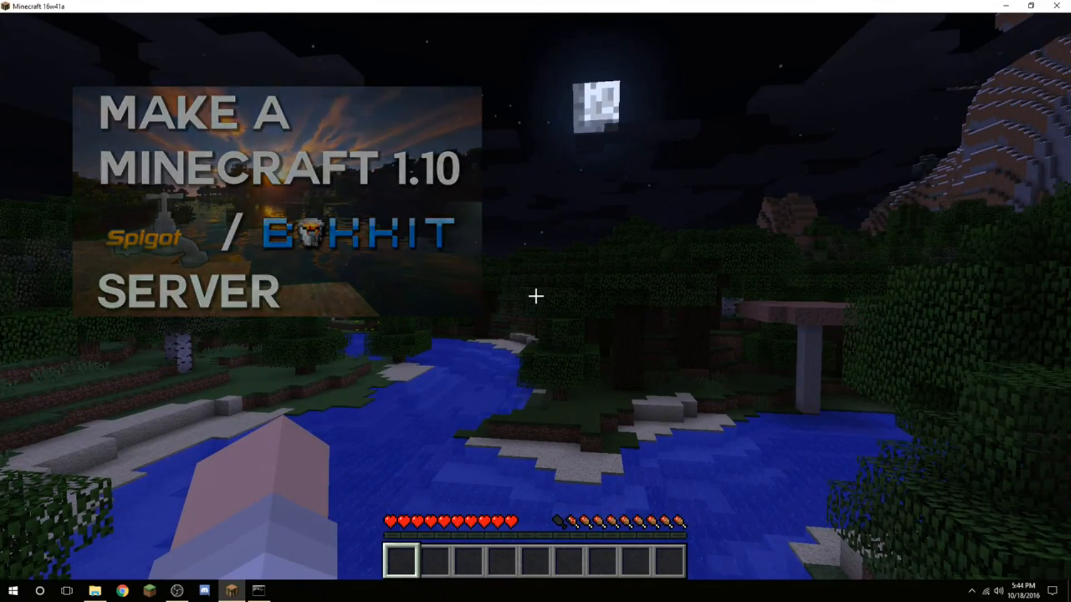